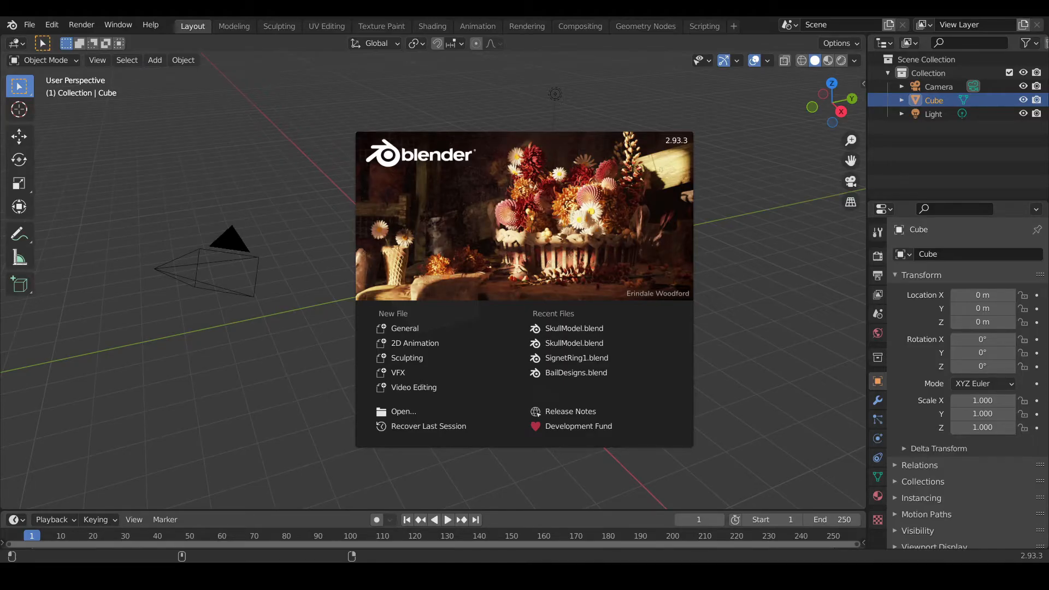
mouse_move(684, 557)
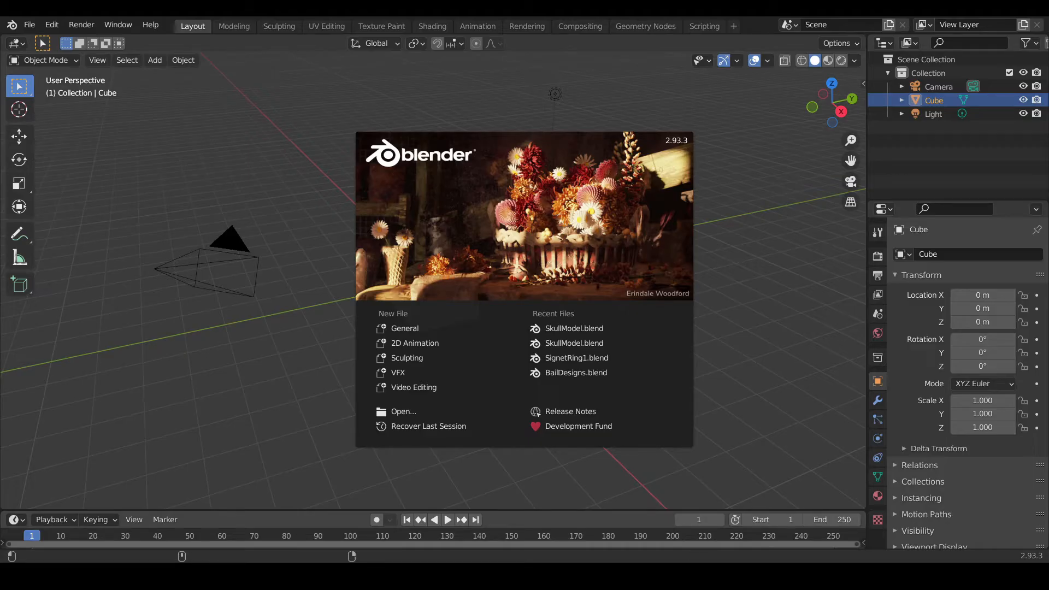
mouse_move(728, 182)
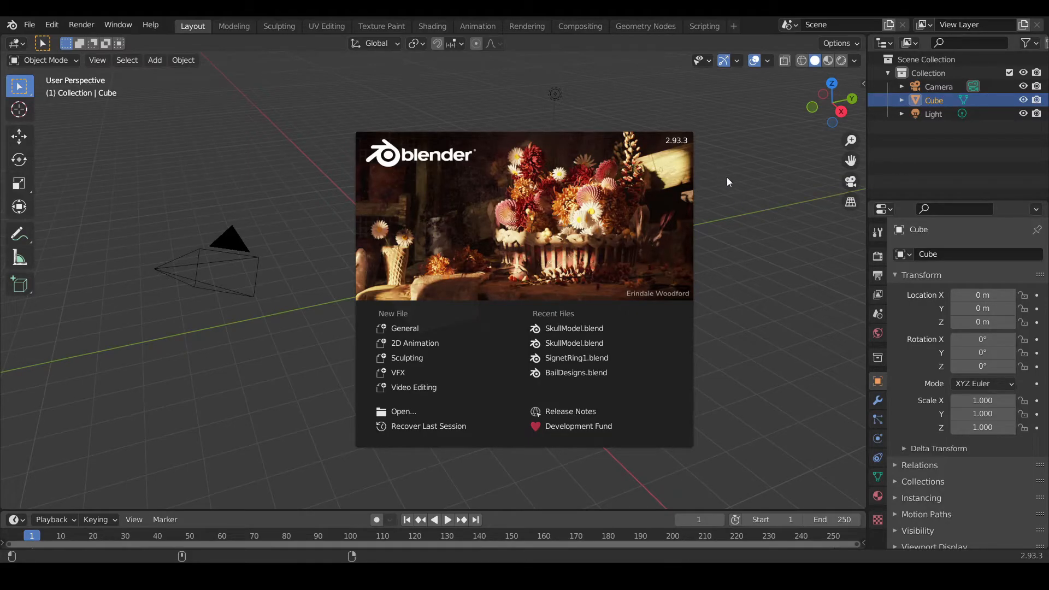
mouse_move(672, 153)
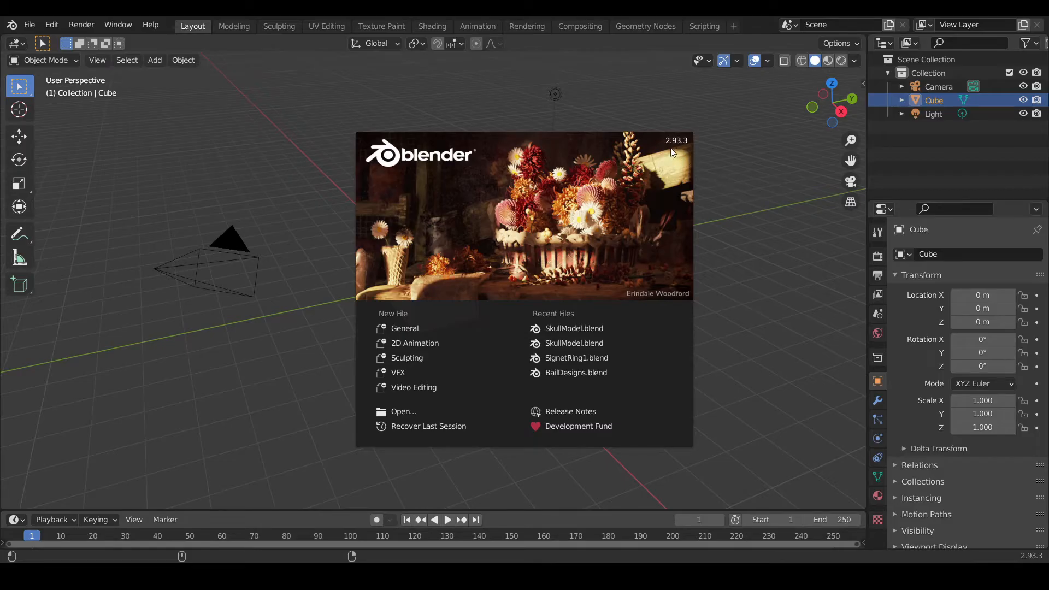
mouse_move(706, 166)
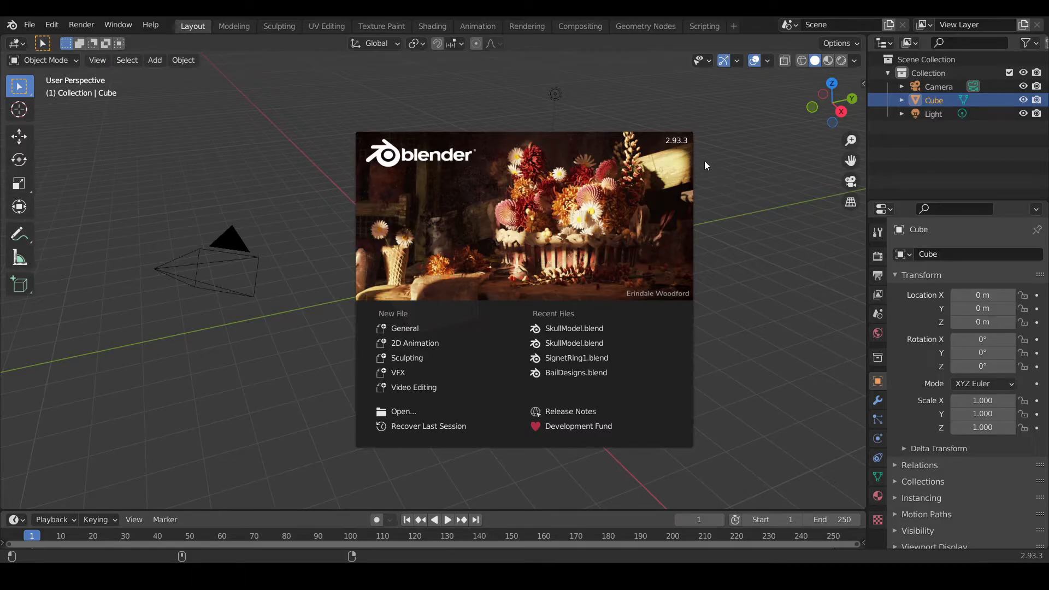
mouse_move(738, 151)
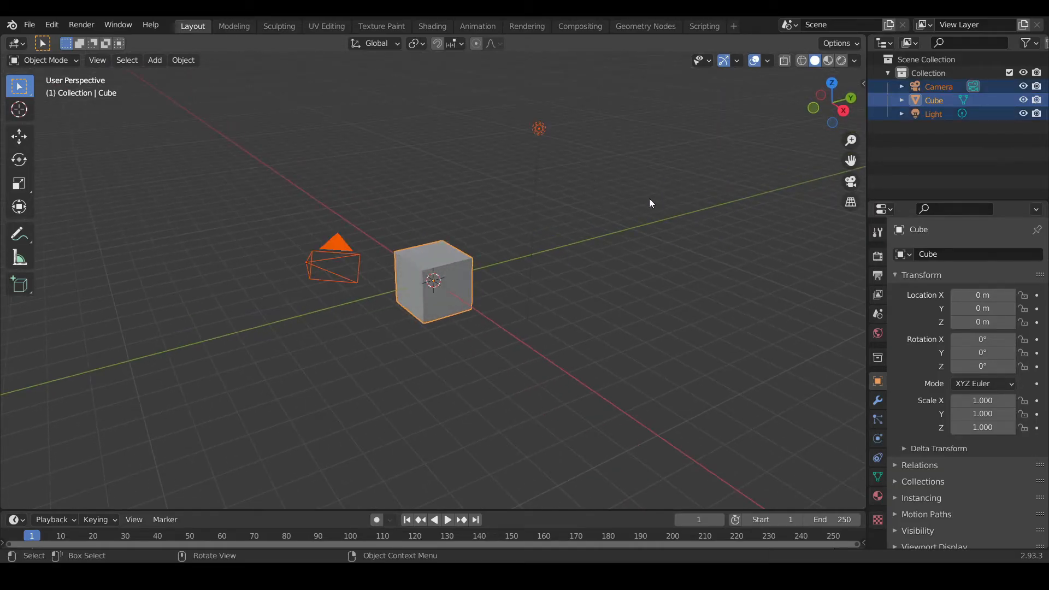
Delete the default objects and add a circle mesh in their place.
key("x")
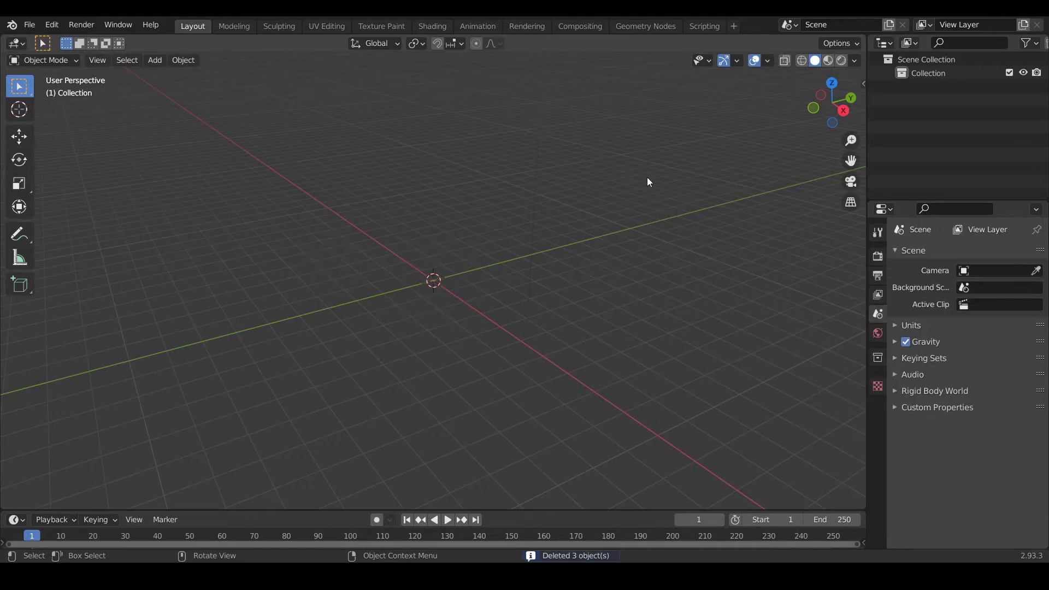
mouse_move(587, 222)
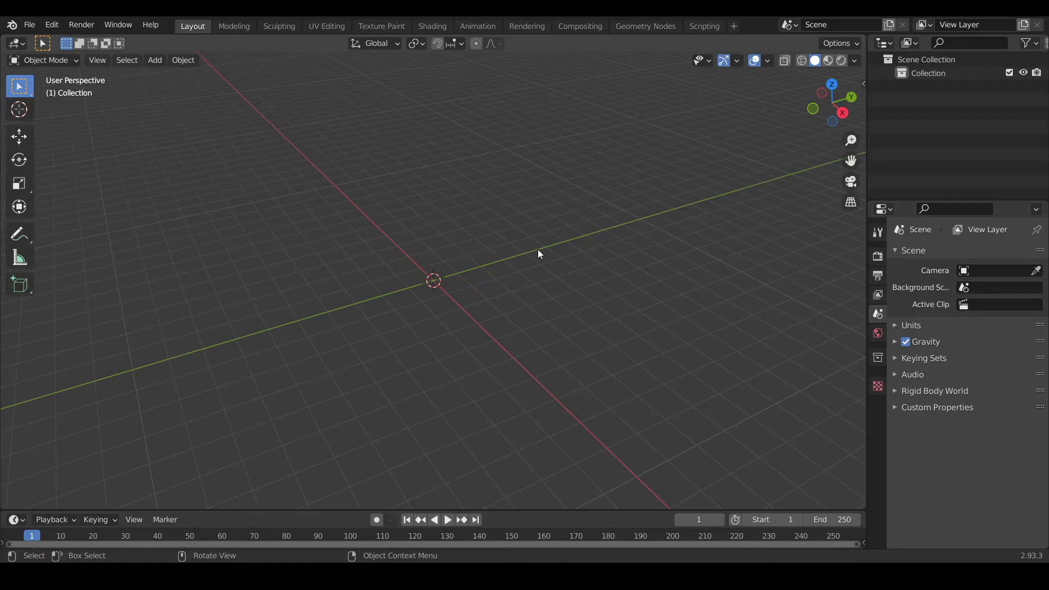
key("shift+a")
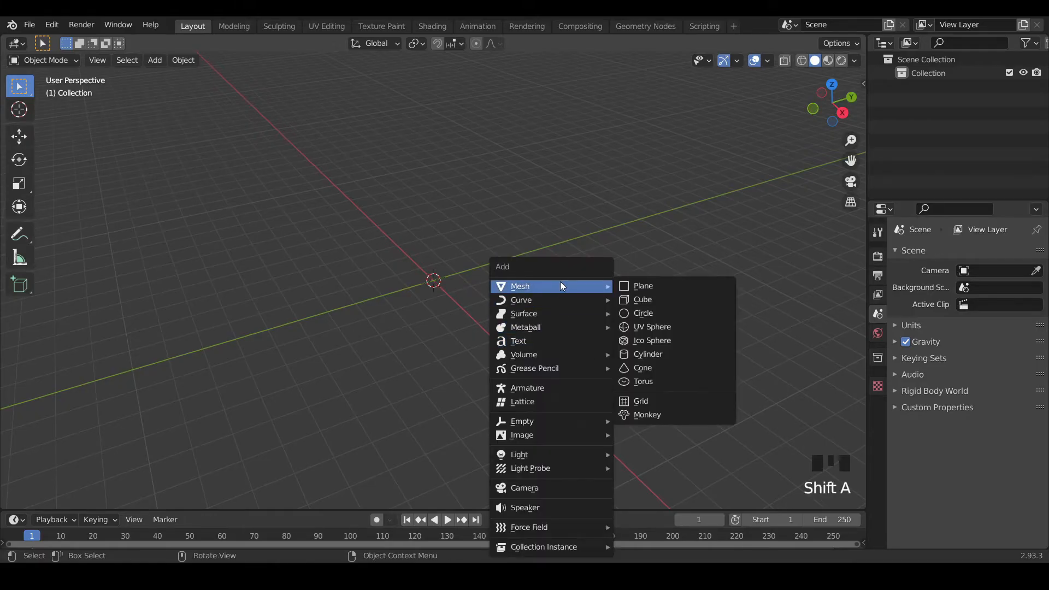
mouse_move(645, 314)
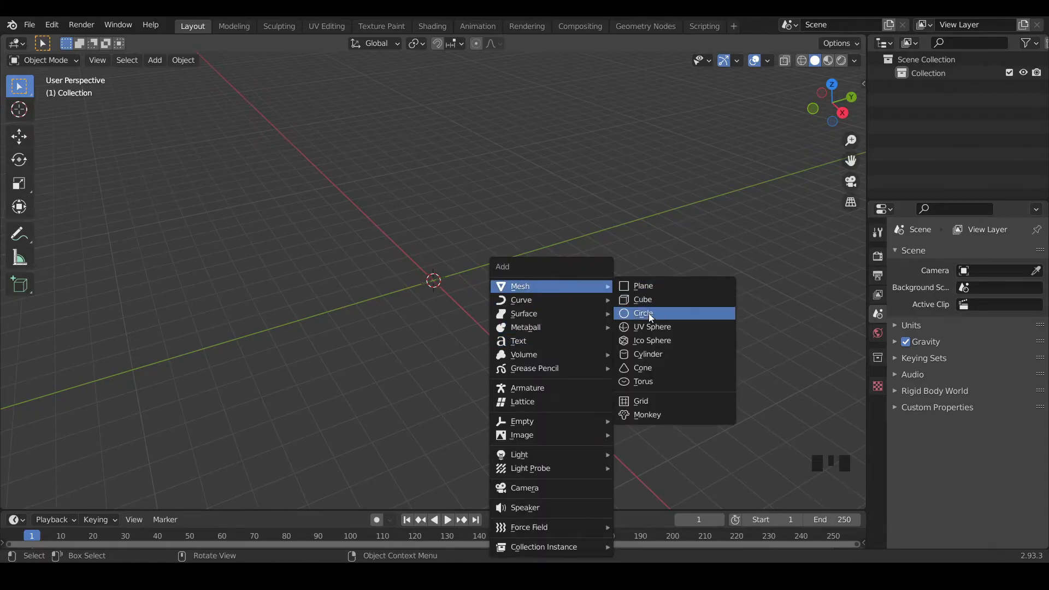
left_click(644, 313)
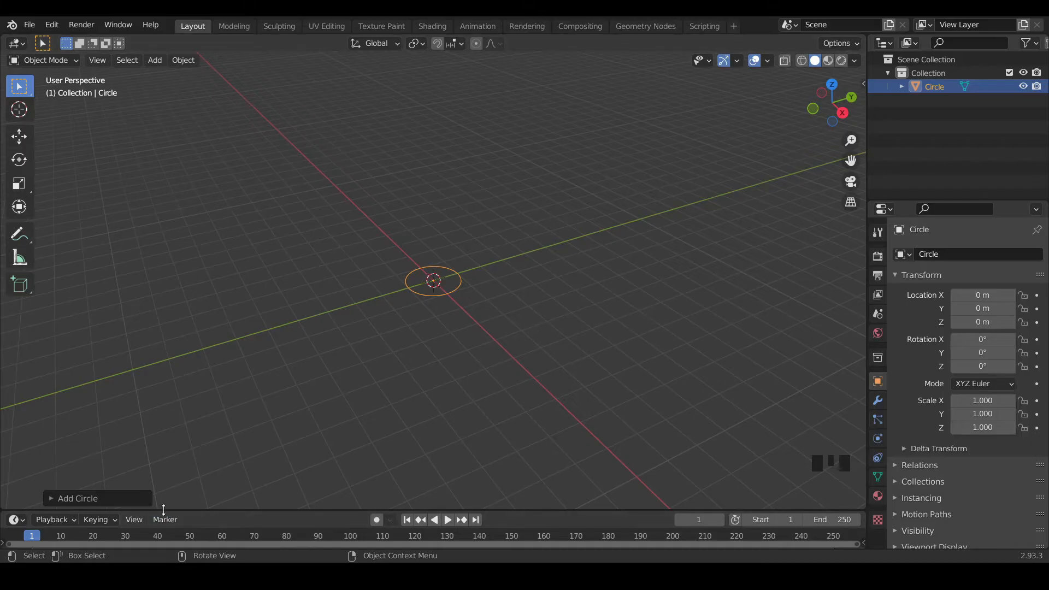
Set the circle to 12 vertices, 9 m radius and 90° rotation on X.
left_click(78, 499)
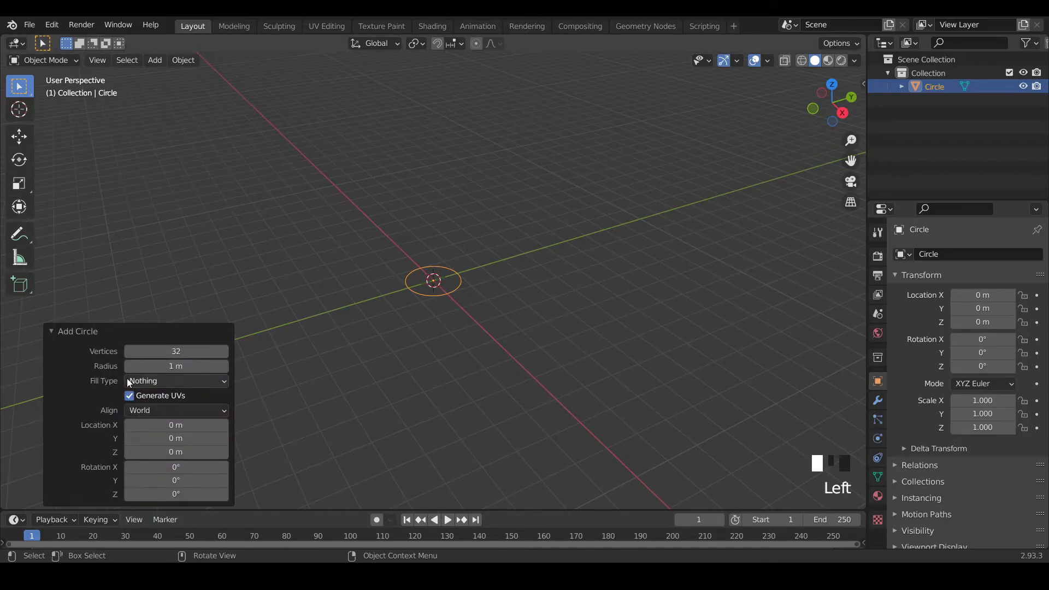
left_click(175, 351)
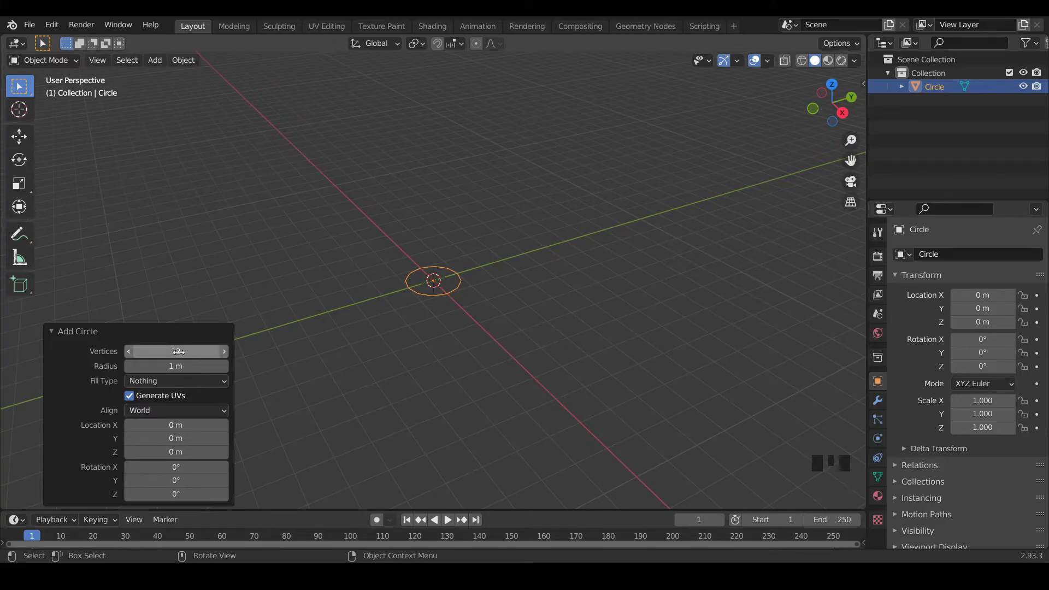
left_click(175, 366)
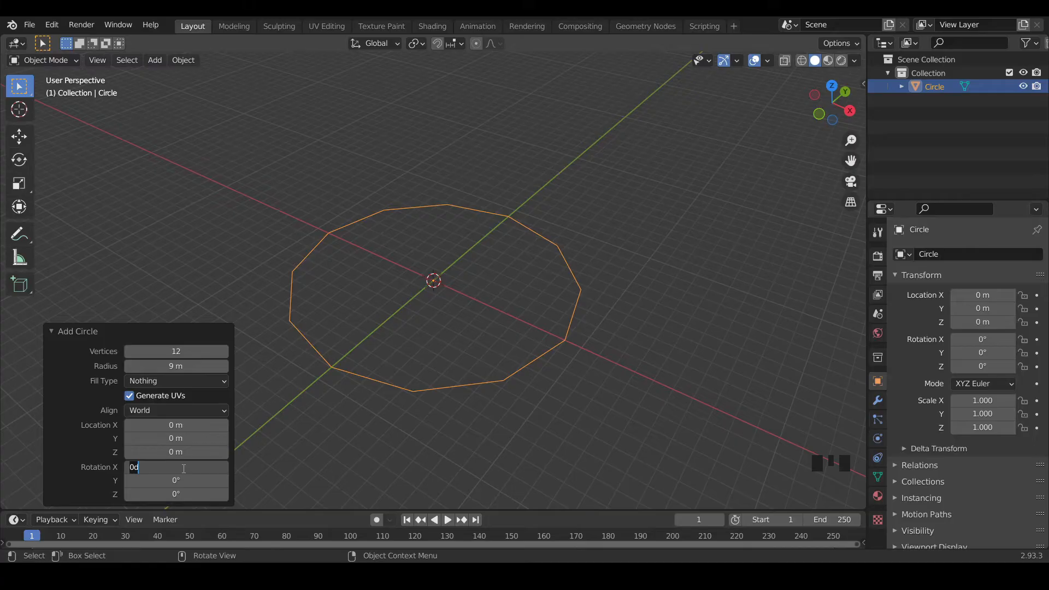
type("90")
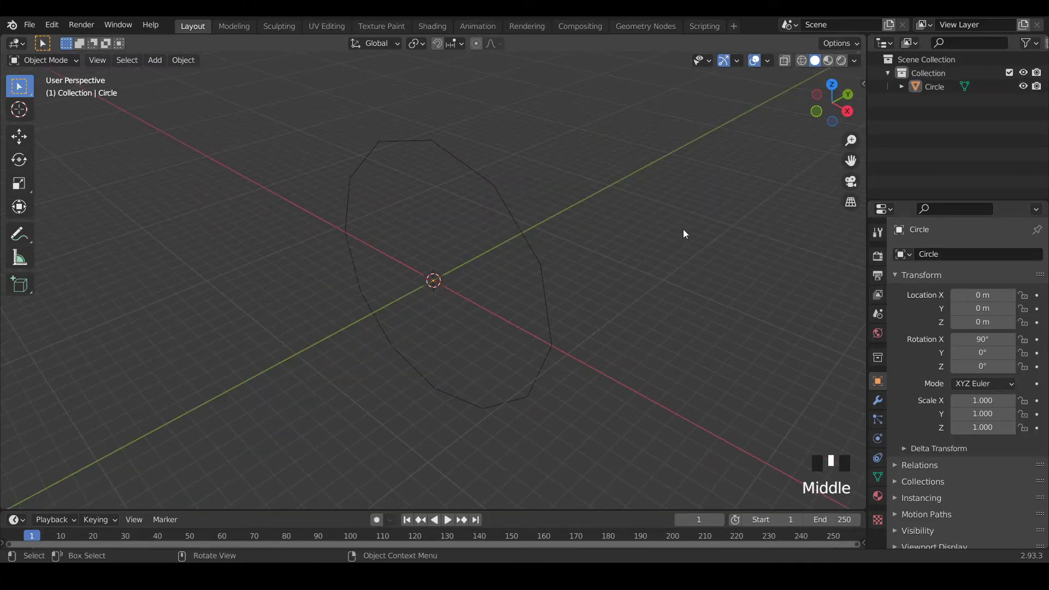
Hide the floor grid in Viewport Overlays and enter Edit Mode on the circle.
left_click(767, 60)
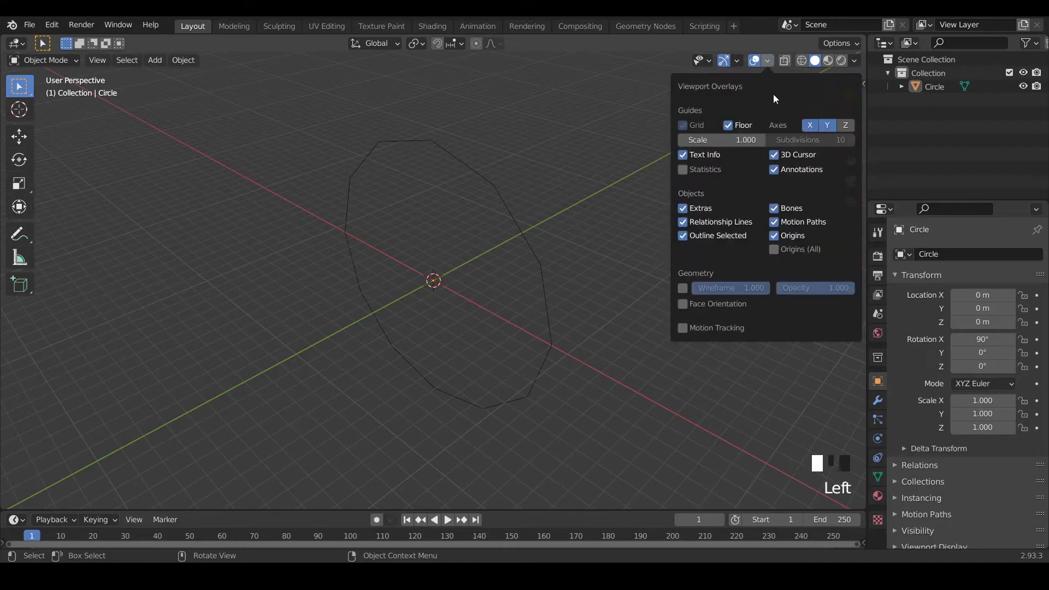
left_click(728, 124)
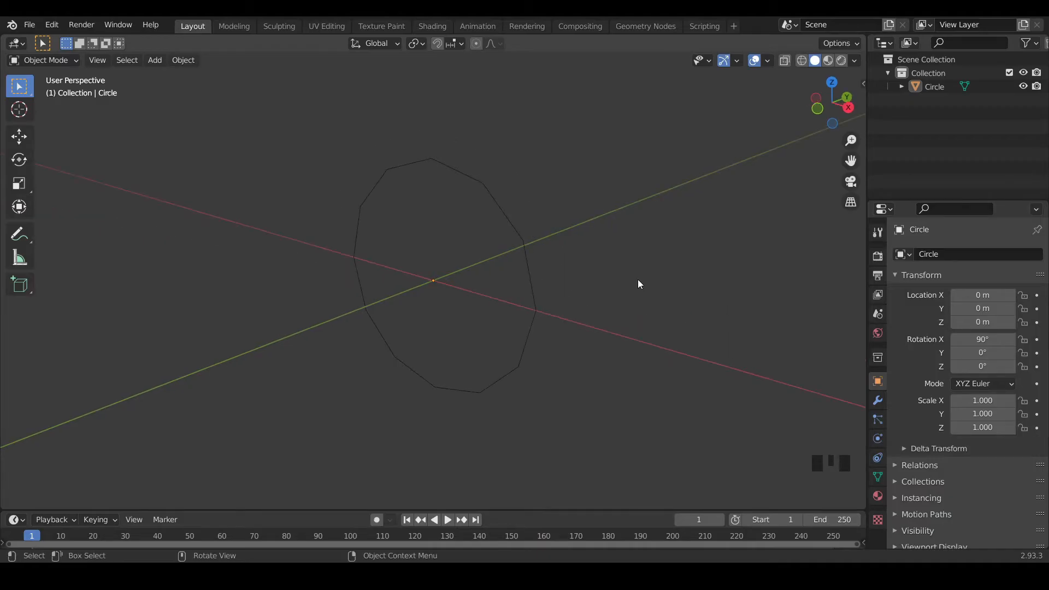
key("a")
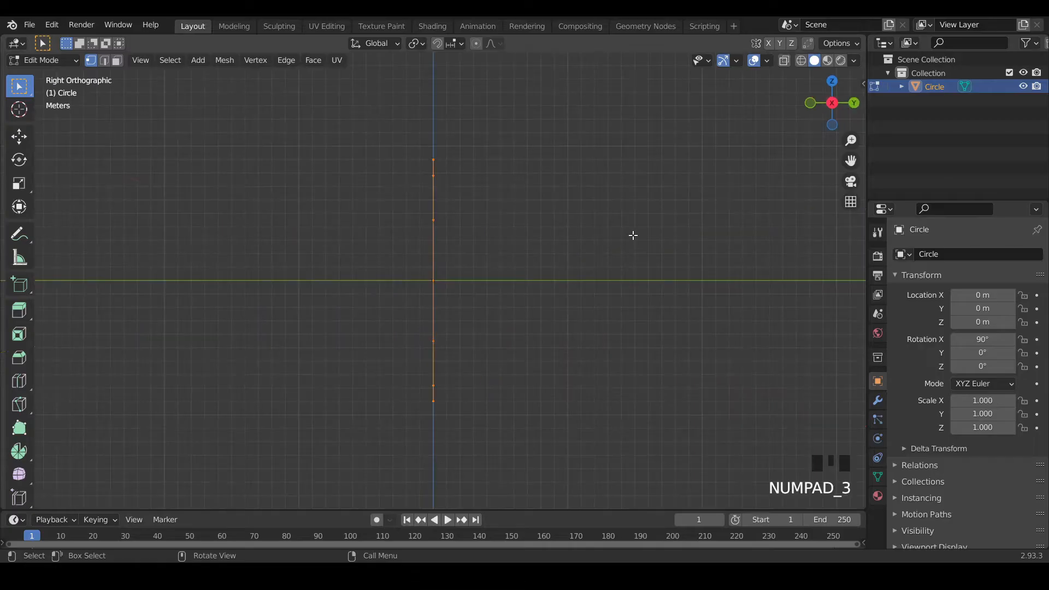
Extrude the circle's vertex ring along Y into a wide band of faces.
scroll("down", 3)
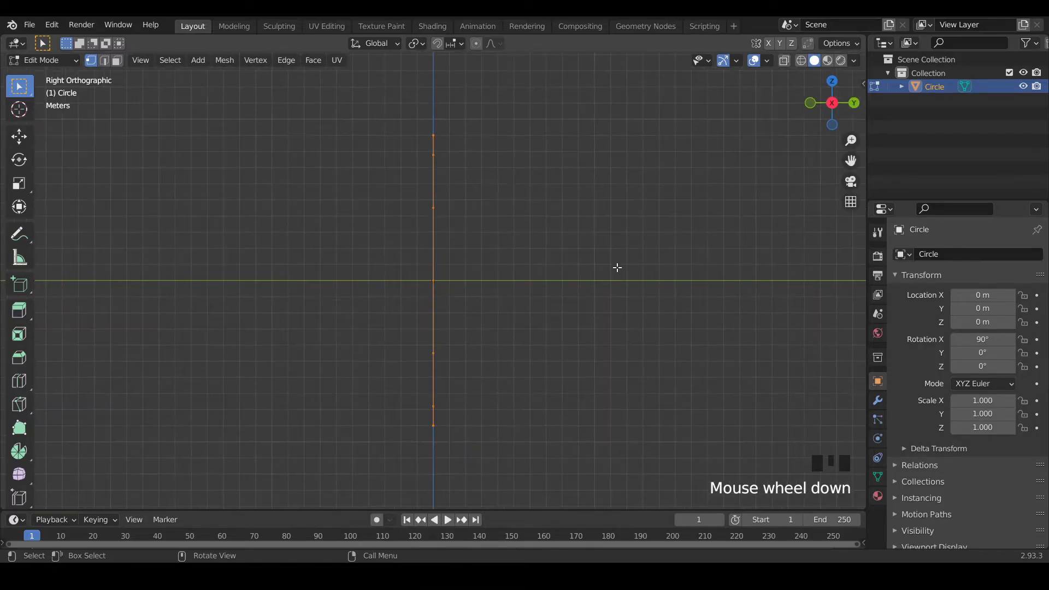
key("e")
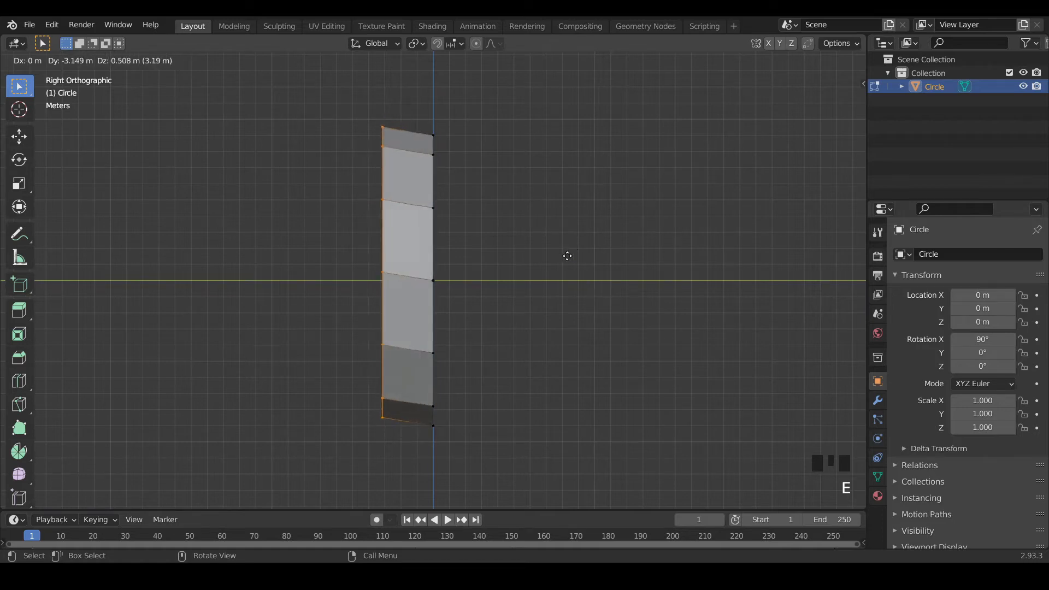
mouse_move(568, 252)
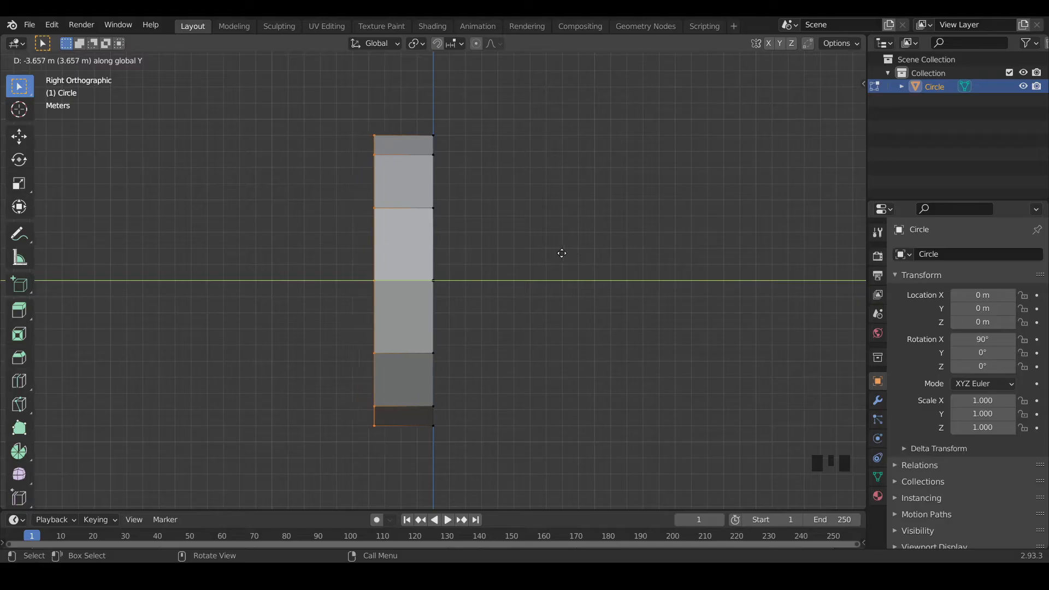
mouse_move(505, 244)
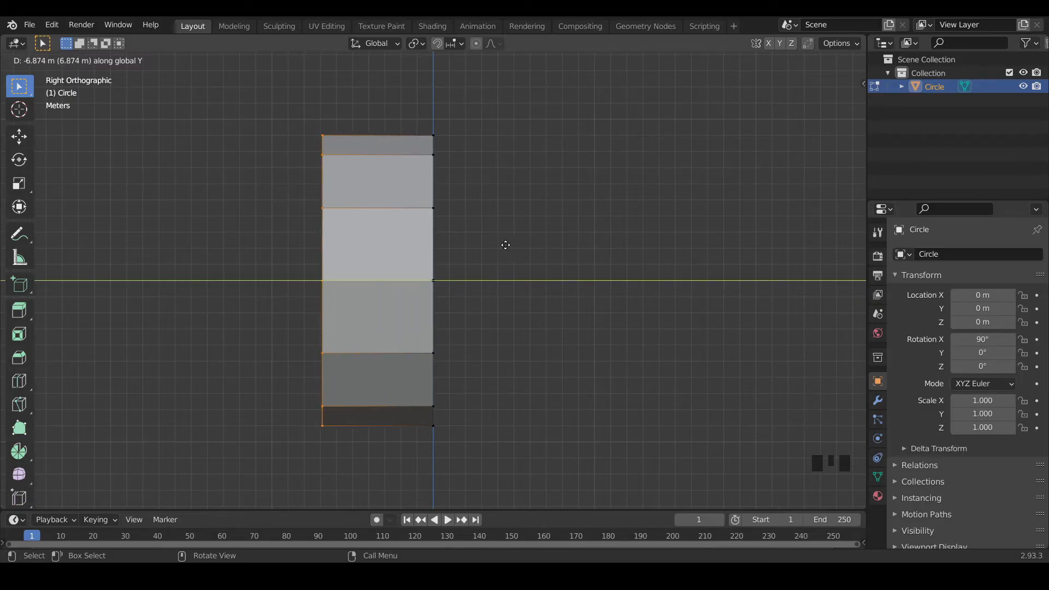
mouse_move(520, 245)
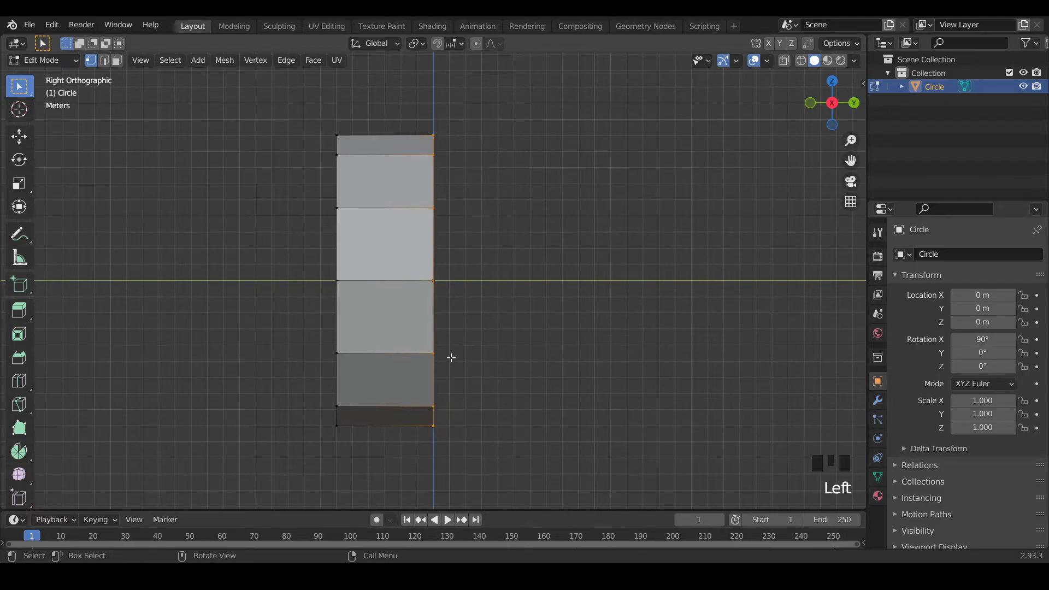
mouse_move(572, 208)
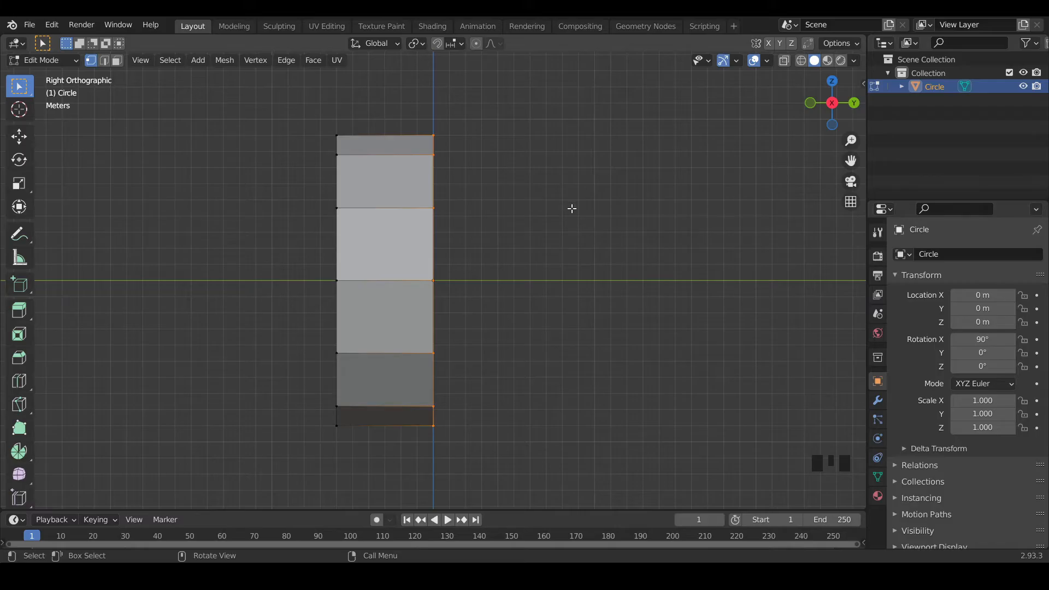
Make the mesh see-through and hide the selected ring, leaving one vertex loop visible.
key("NUMPAD_3")
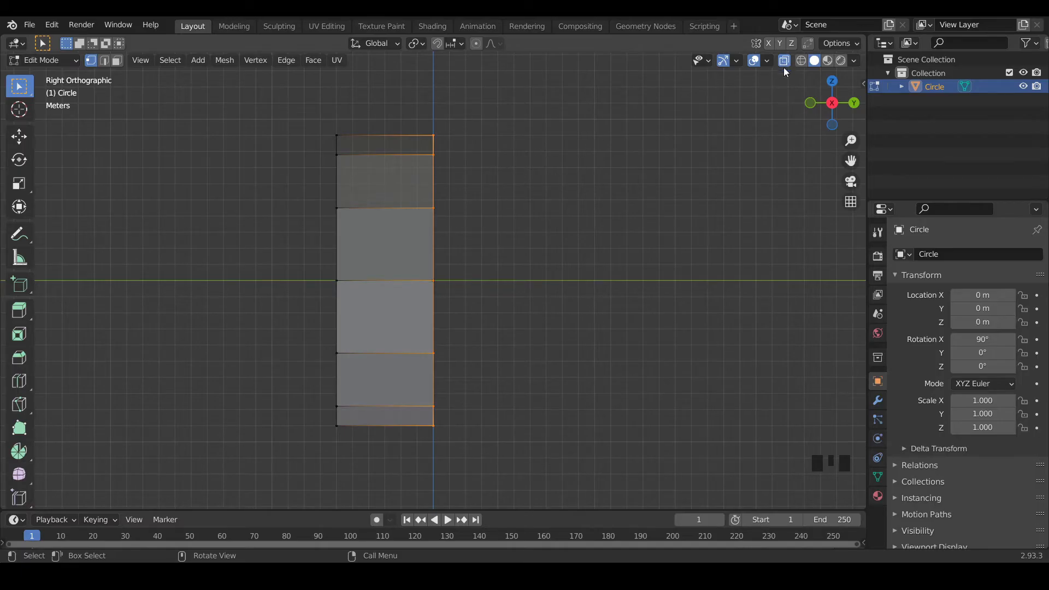
mouse_move(783, 60)
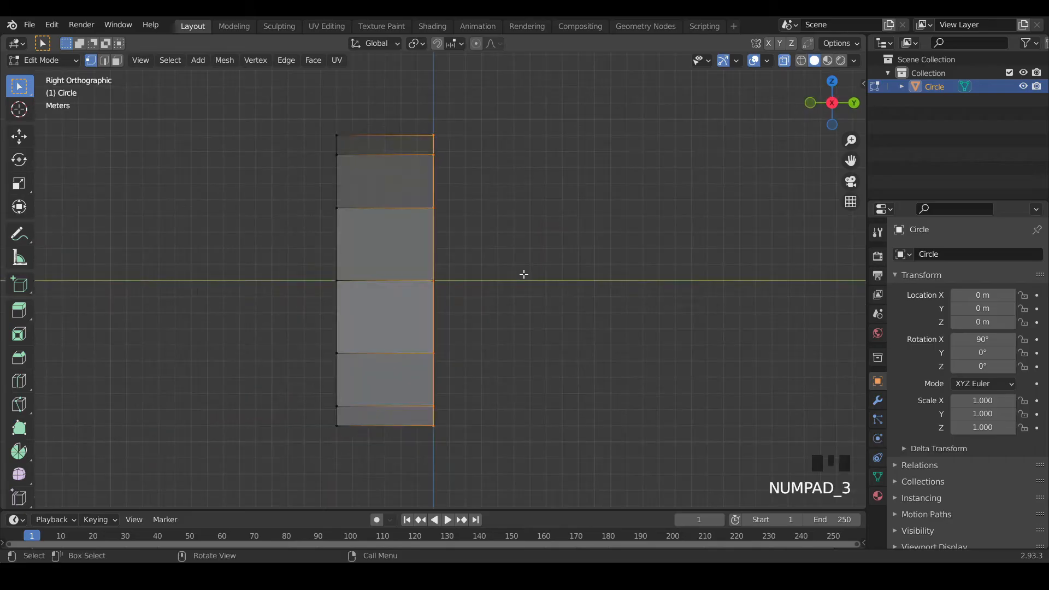
mouse_move(542, 209)
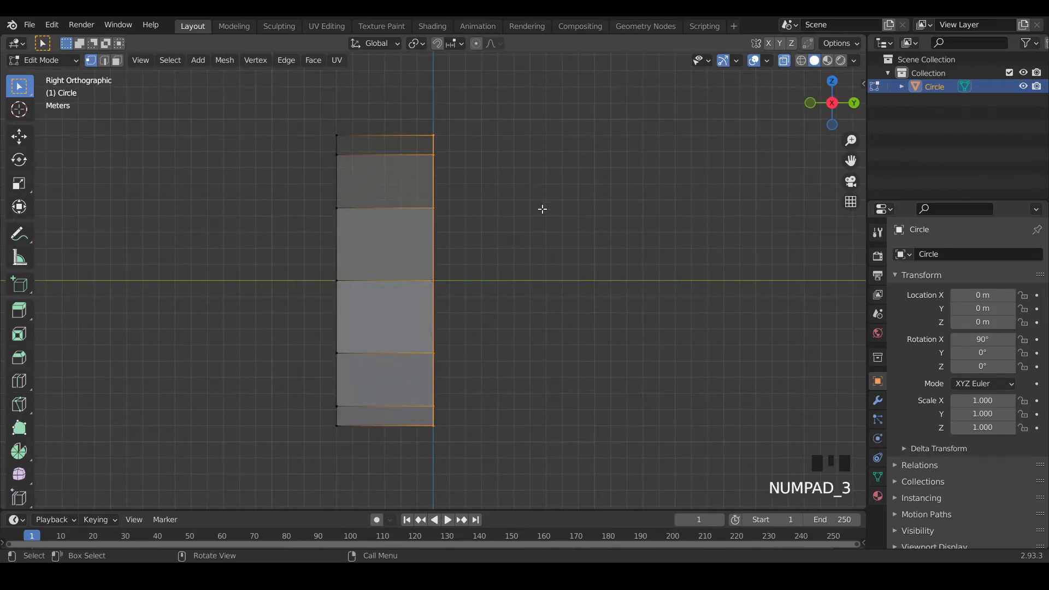
key("h")
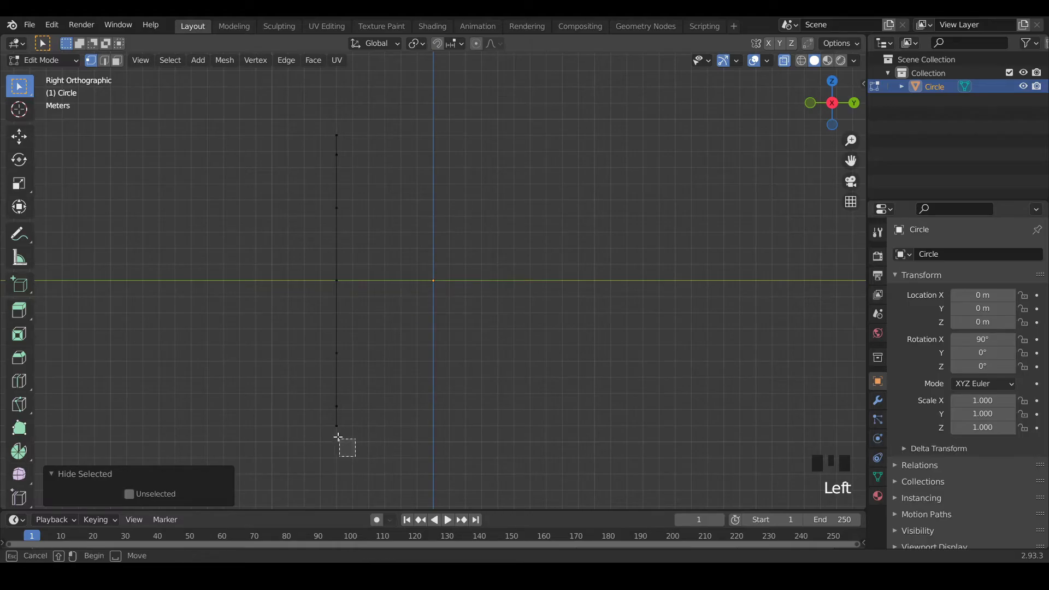
Pull the ring's bottom vertex along Y with sphere-falloff proportional editing to taper the band.
left_click(337, 418)
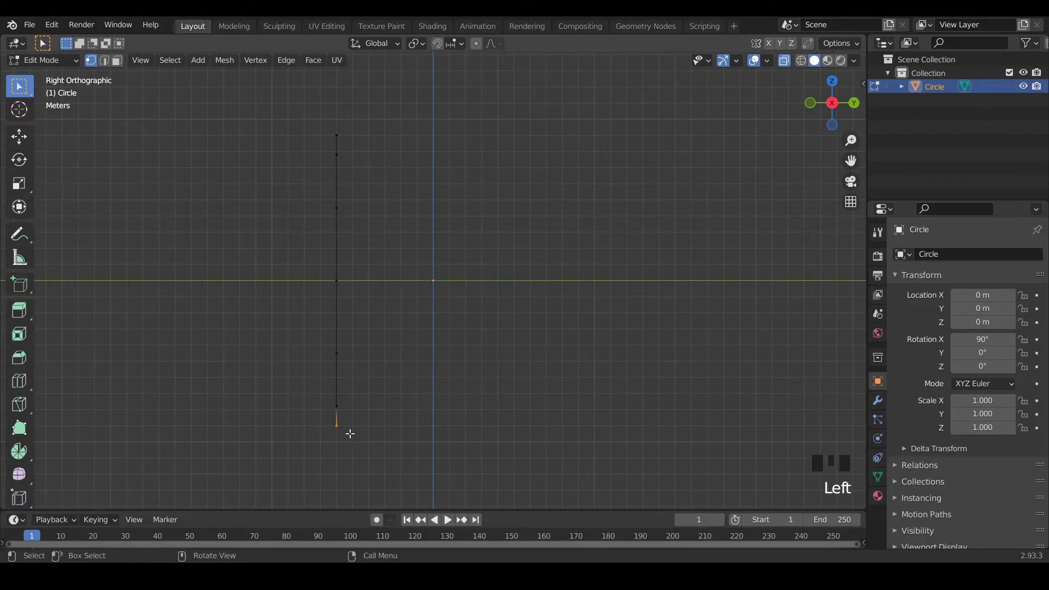
mouse_move(394, 288)
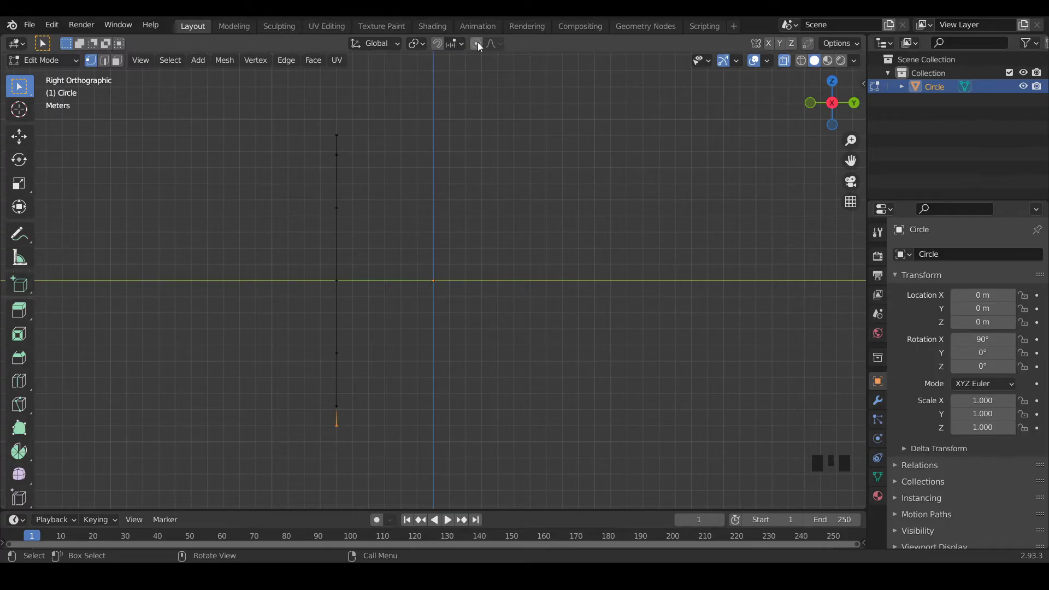
mouse_move(478, 44)
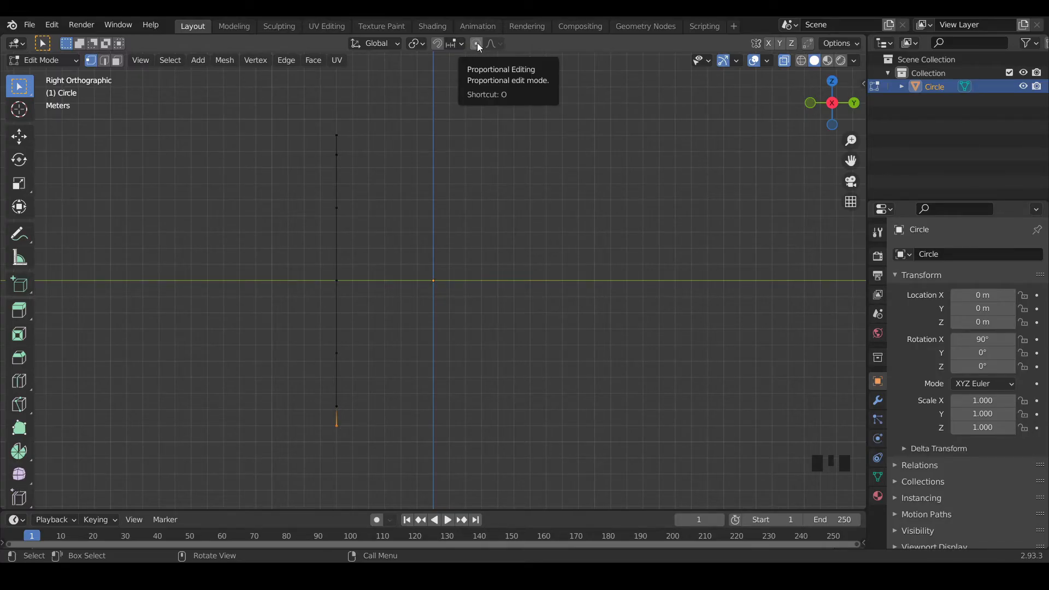
left_click(476, 42)
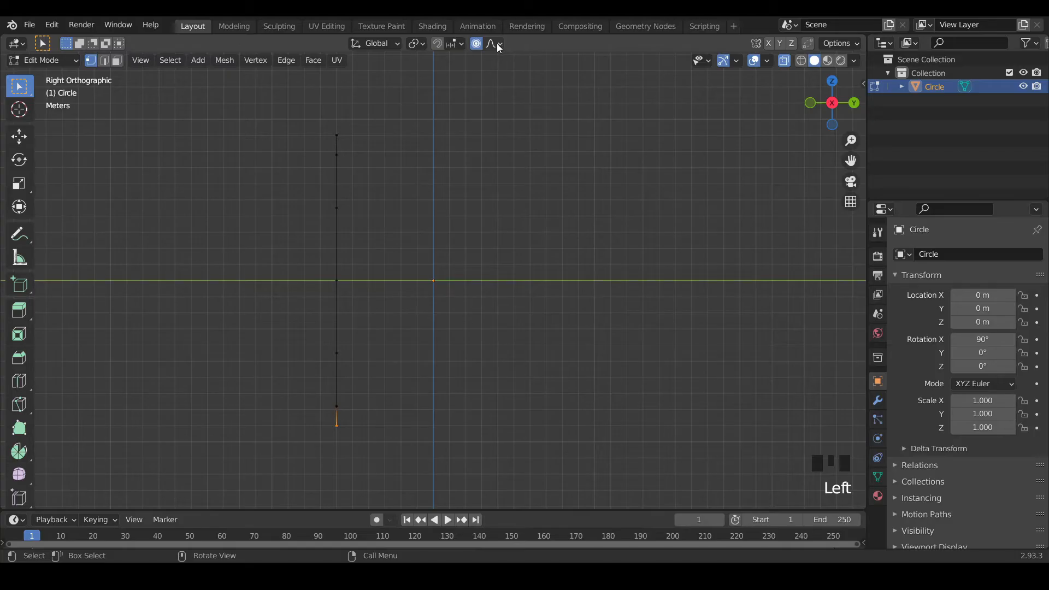
left_click(493, 44)
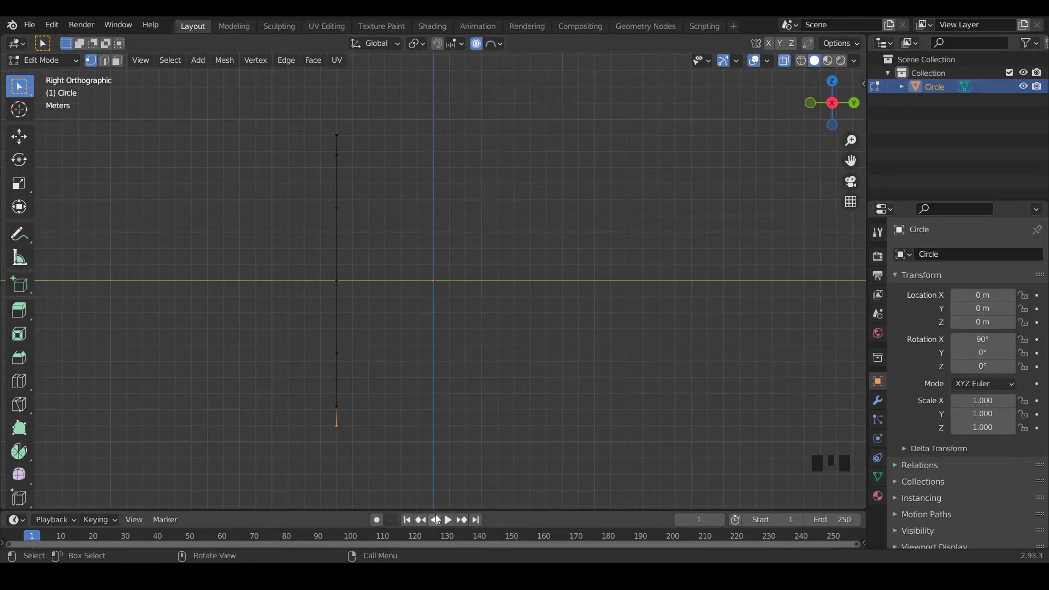
mouse_move(383, 422)
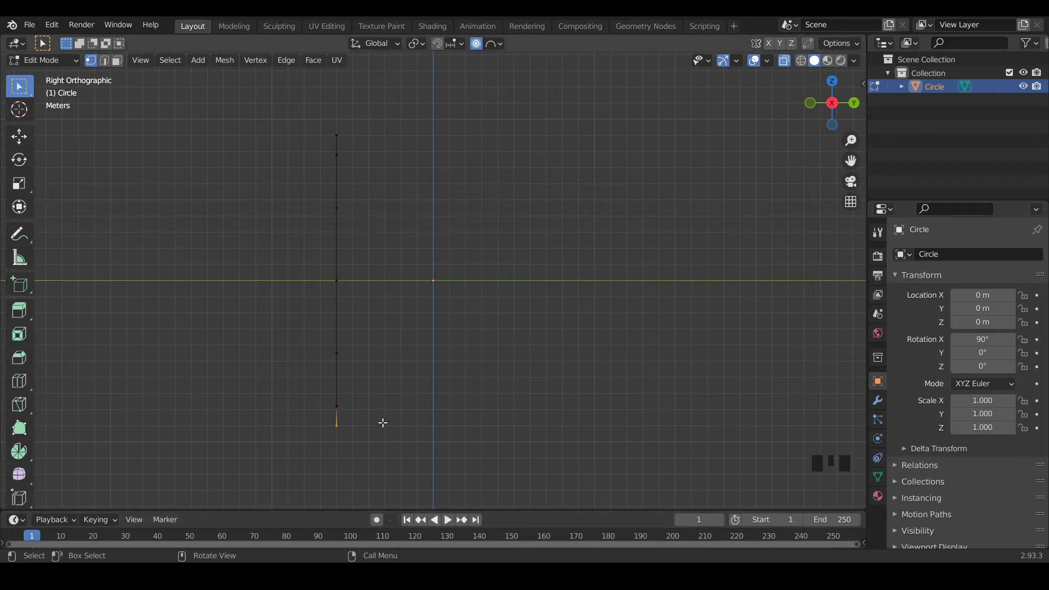
key("g")
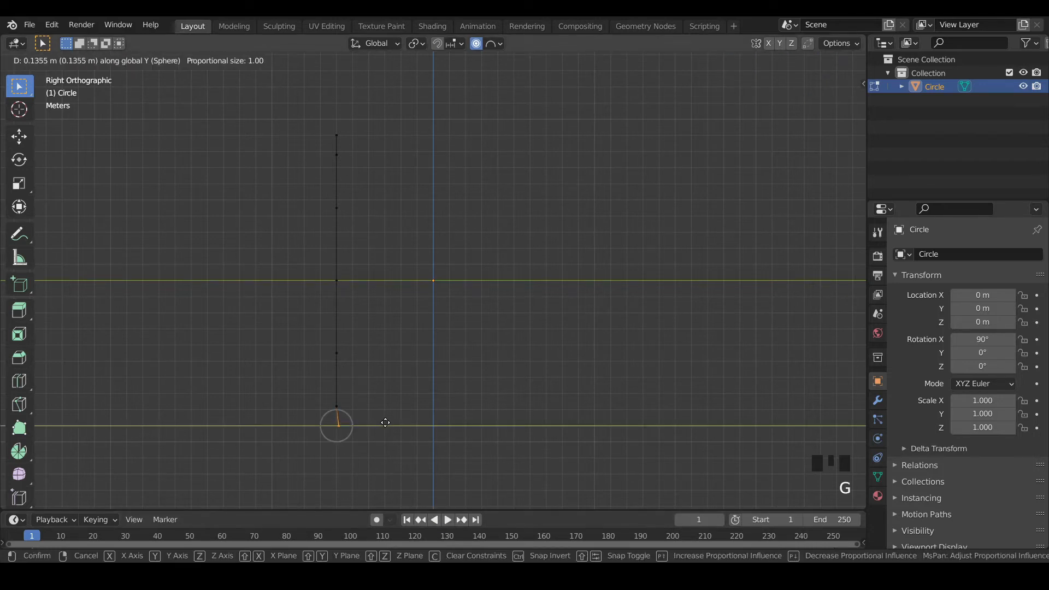
mouse_move(424, 422)
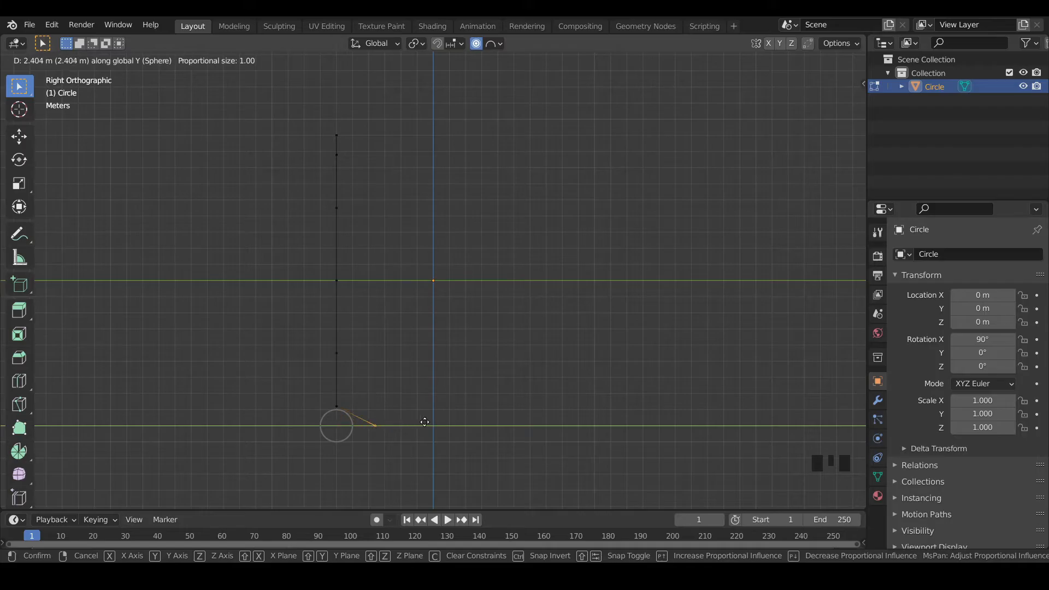
mouse_move(443, 412)
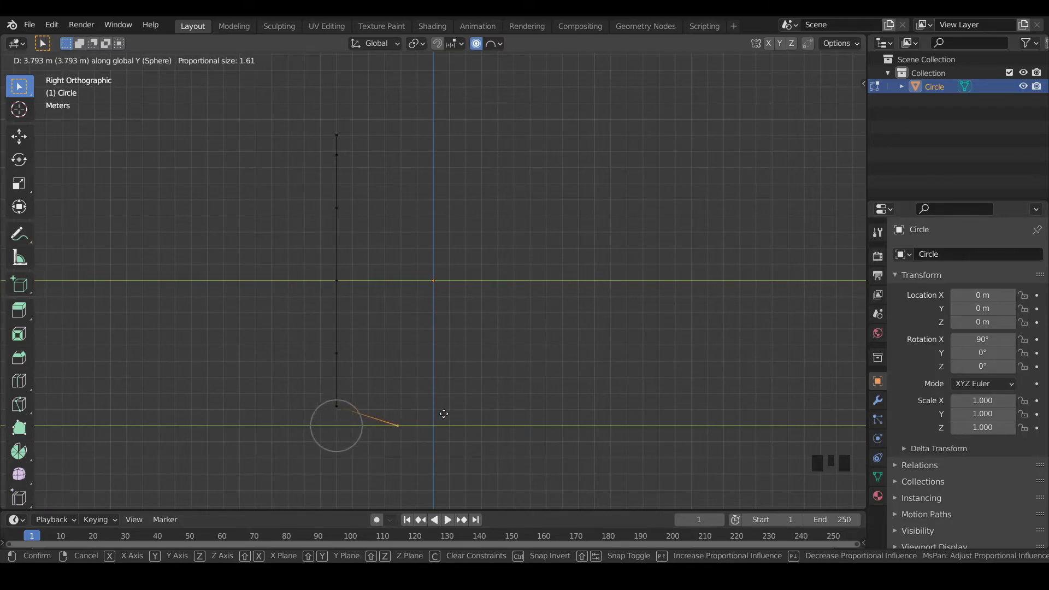
scroll("up", 3)
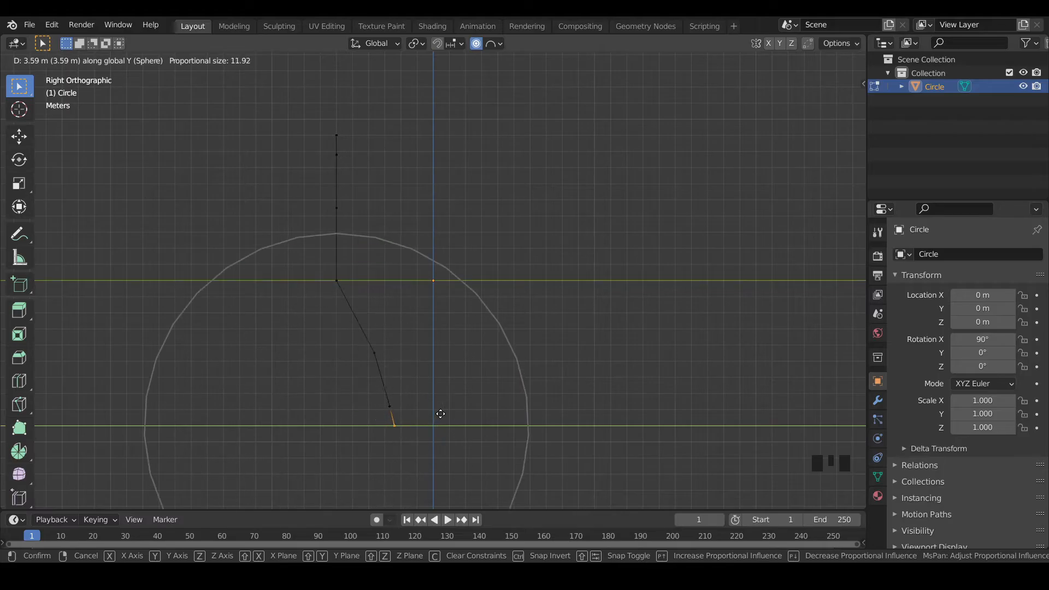
mouse_move(434, 391)
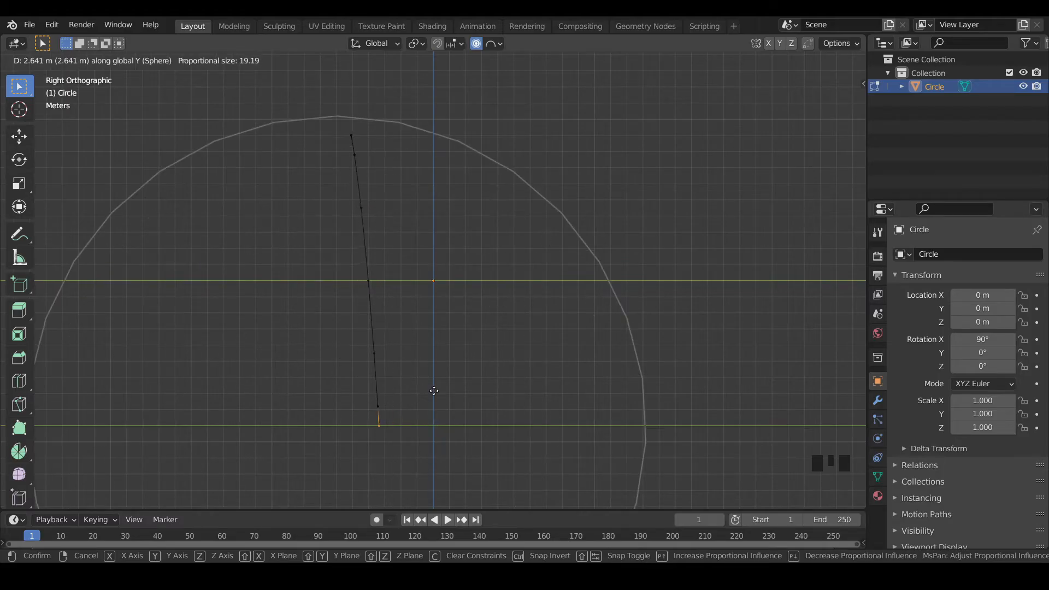
mouse_move(439, 377)
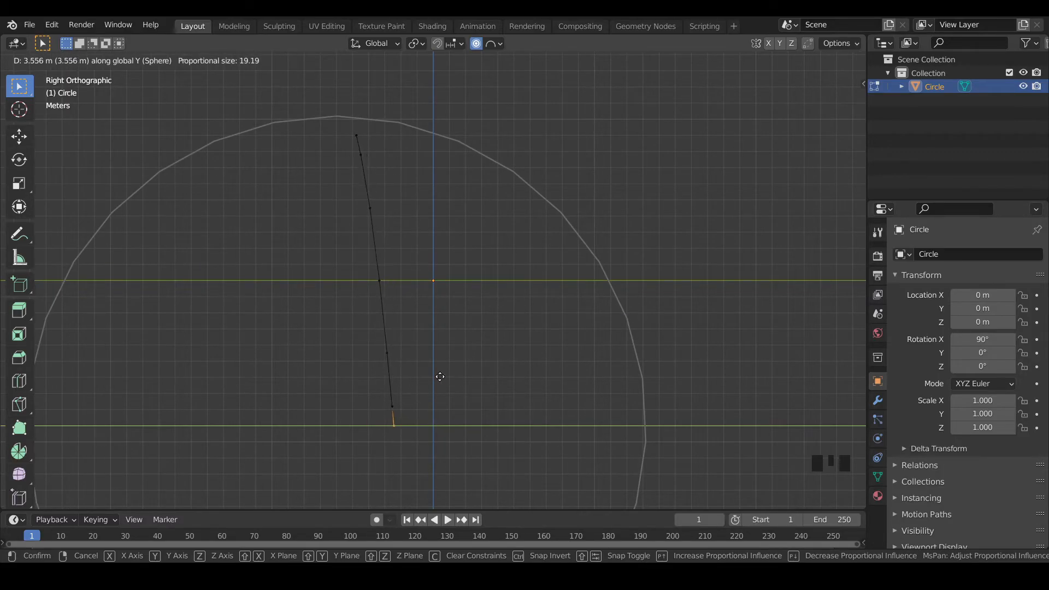
mouse_move(445, 375)
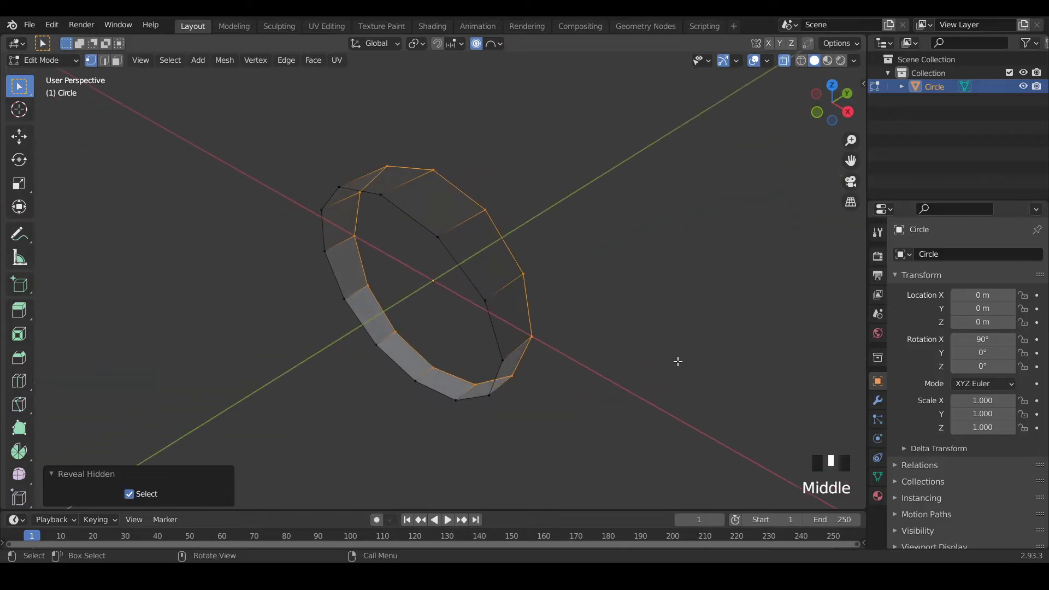
Back in Object Mode, add a Mirror modifier set to the Y axis.
key("alt+z")
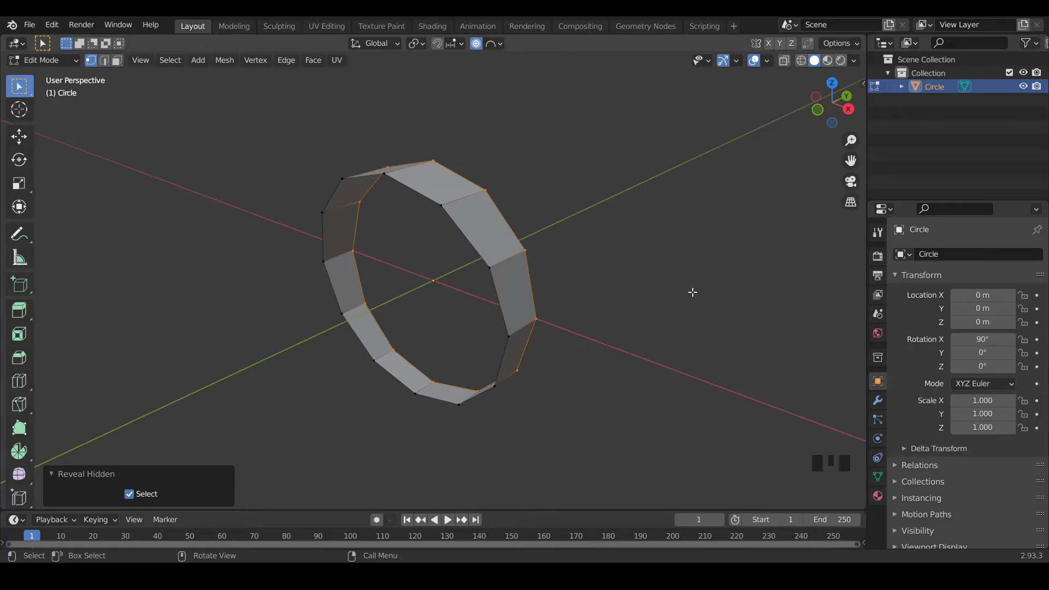
key("Tab")
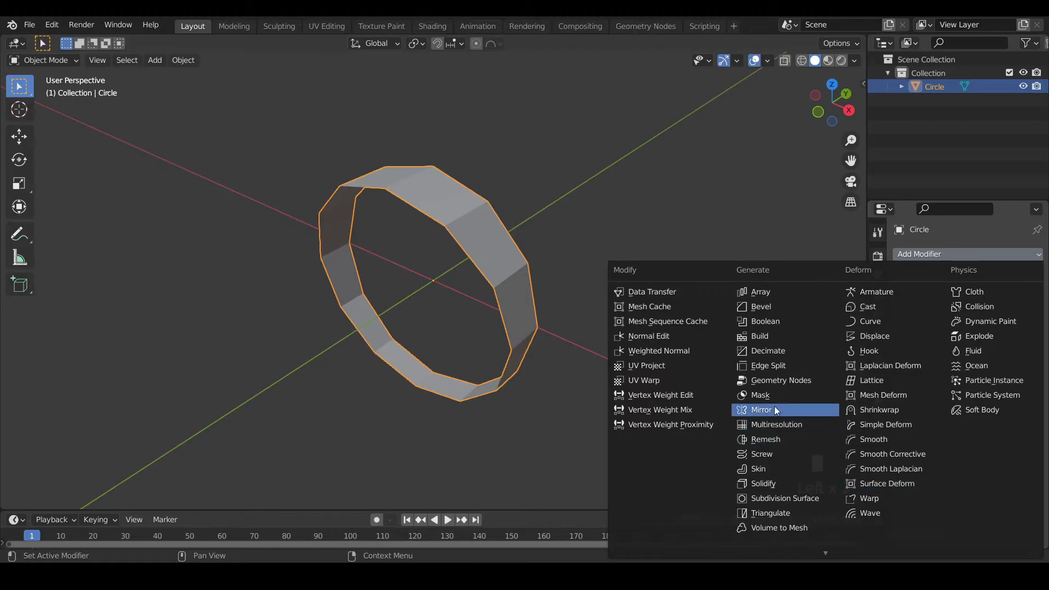
left_click(762, 410)
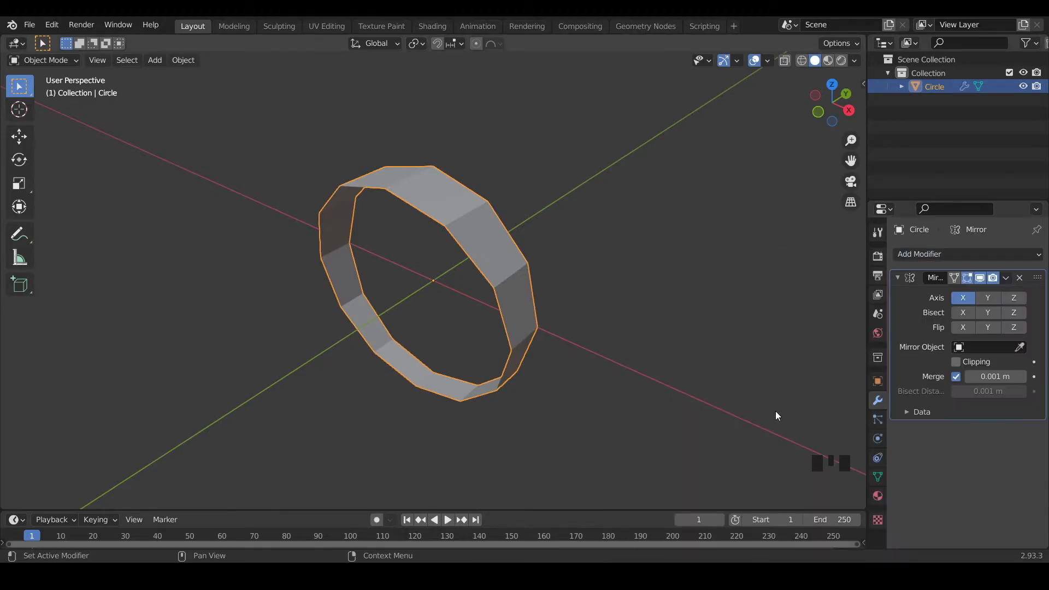
mouse_move(988, 298)
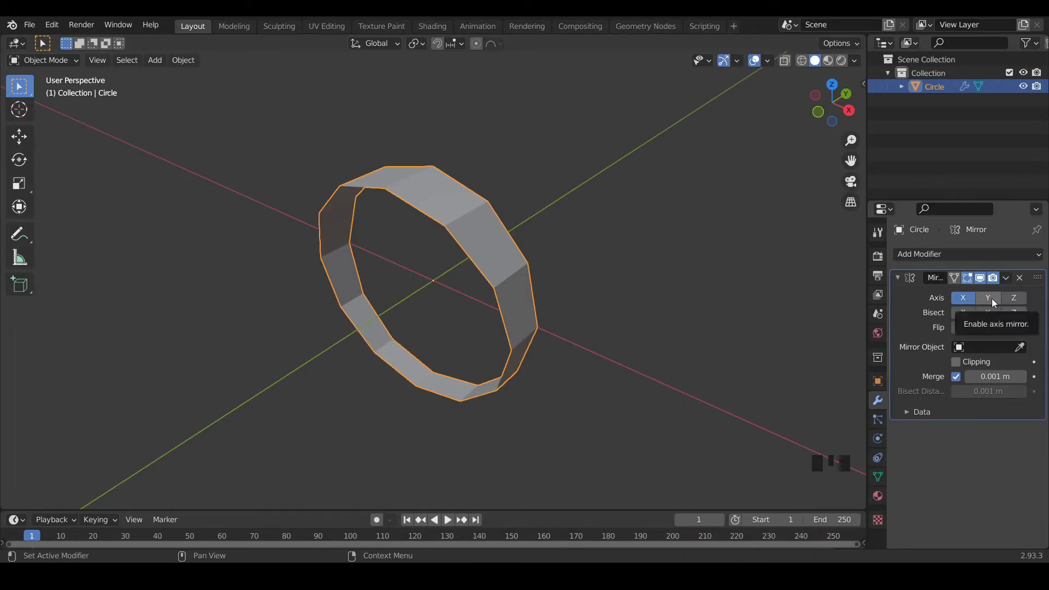
left_click(988, 298)
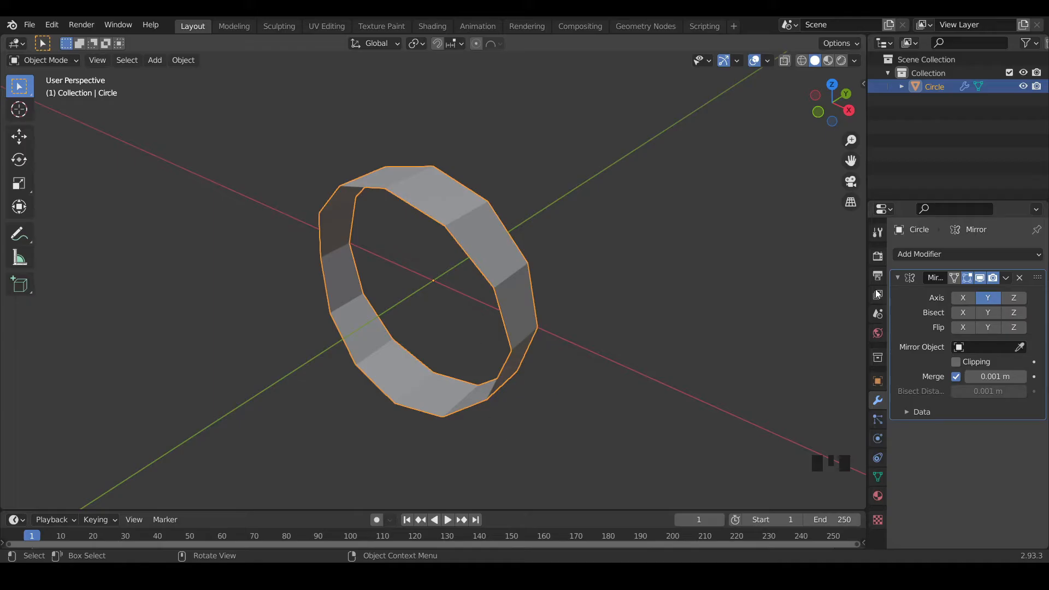
left_click(988, 297)
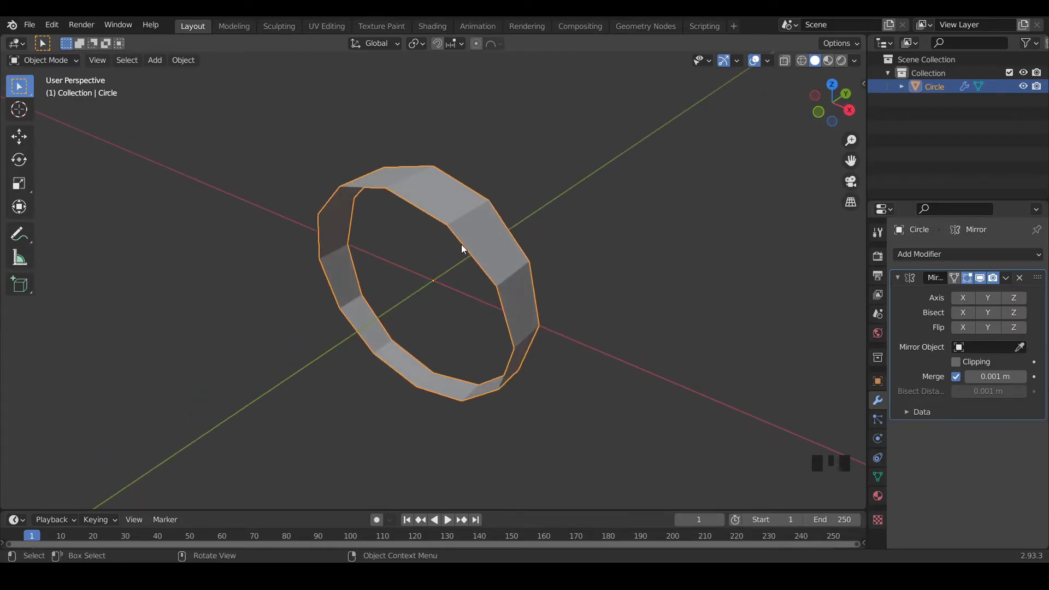
Apply the ring's rotation so the mirror forms a full symmetric loop.
key("ctrl+a")
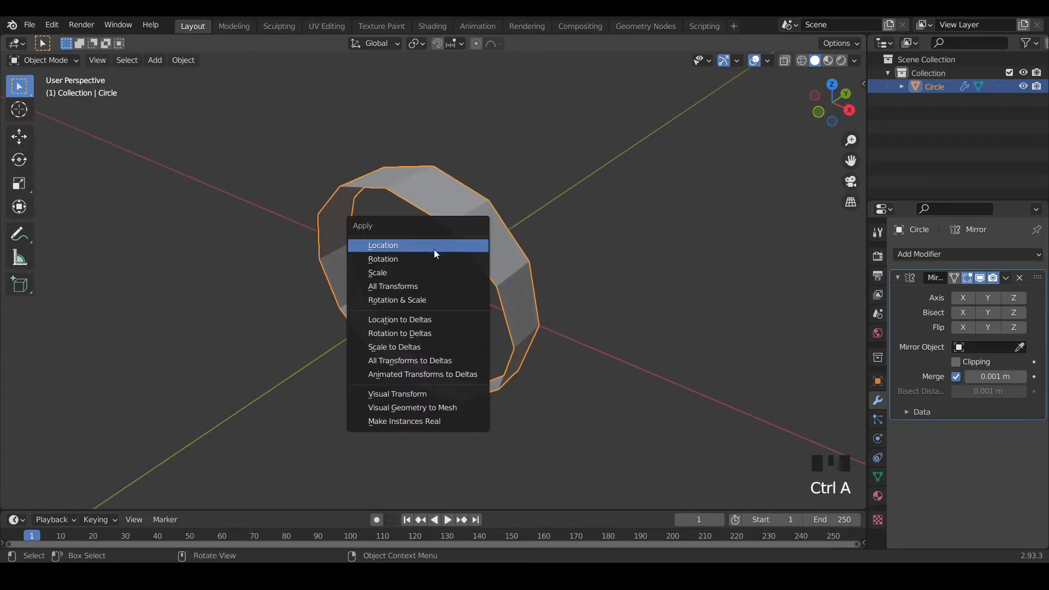
mouse_move(423, 259)
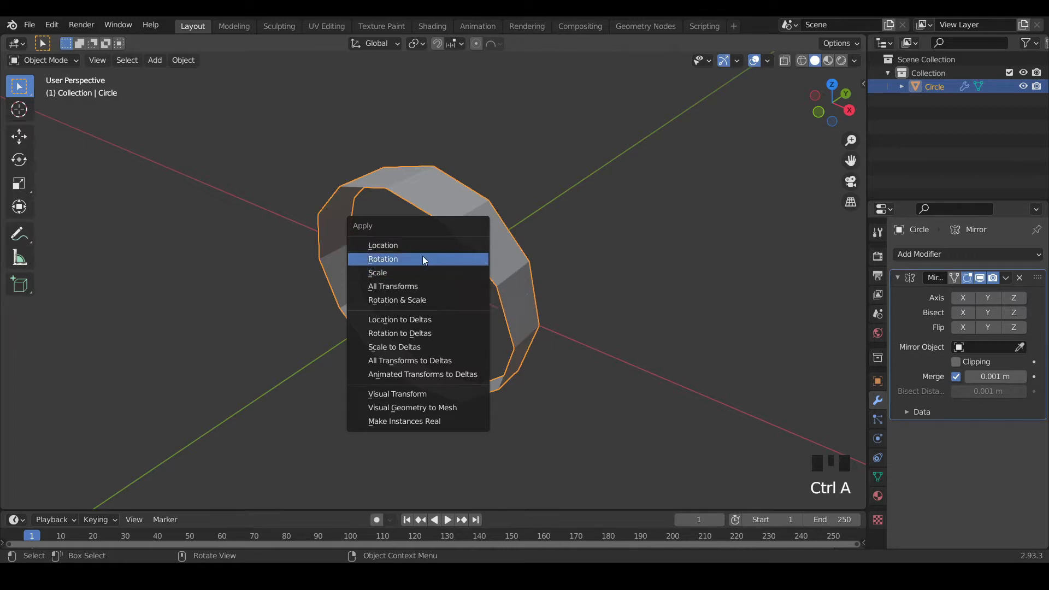
left_click(382, 260)
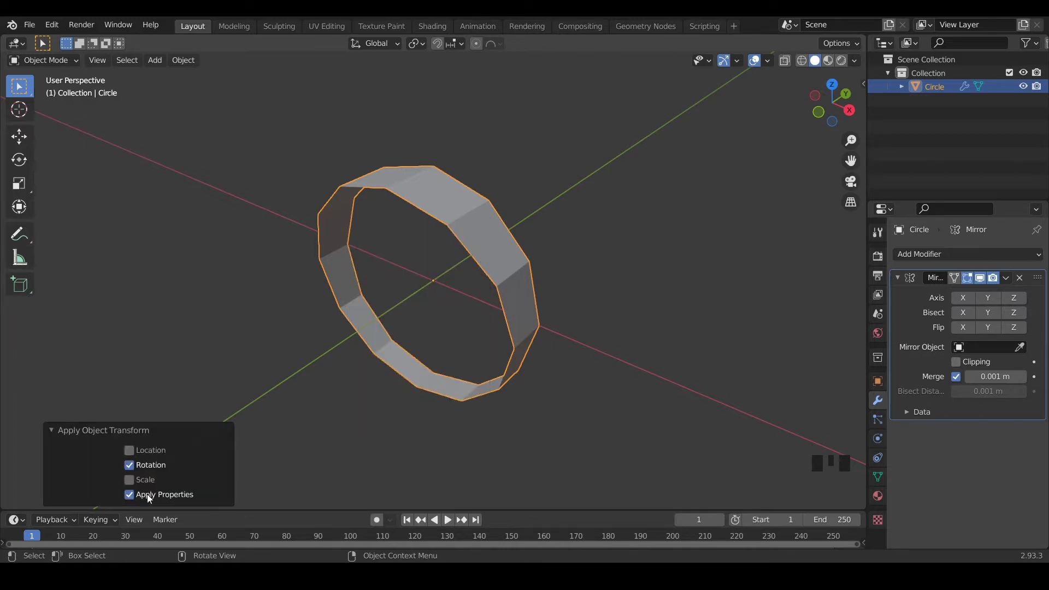
left_click(129, 480)
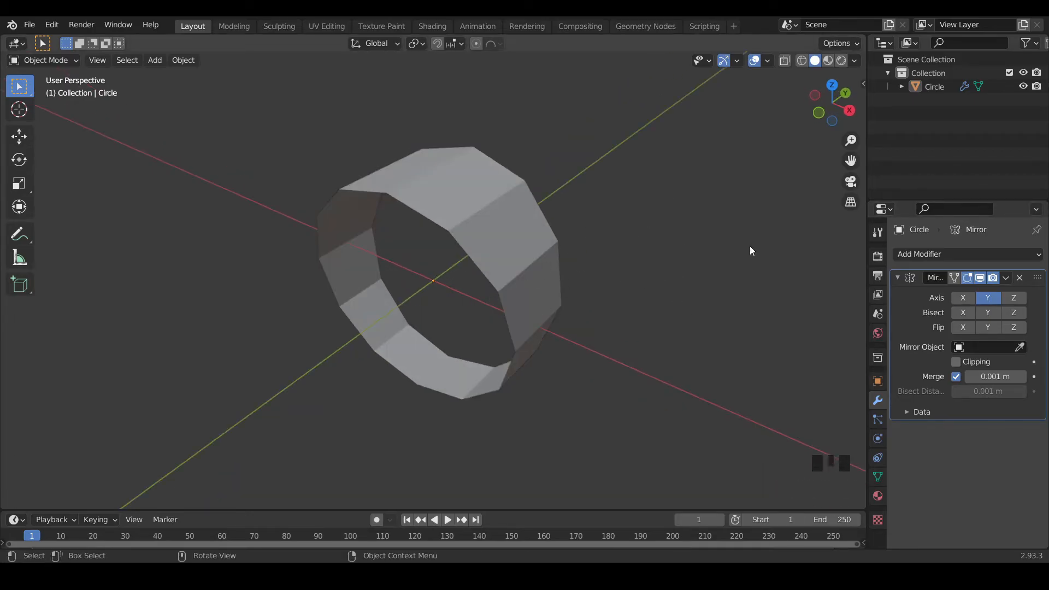
mouse_move(636, 317)
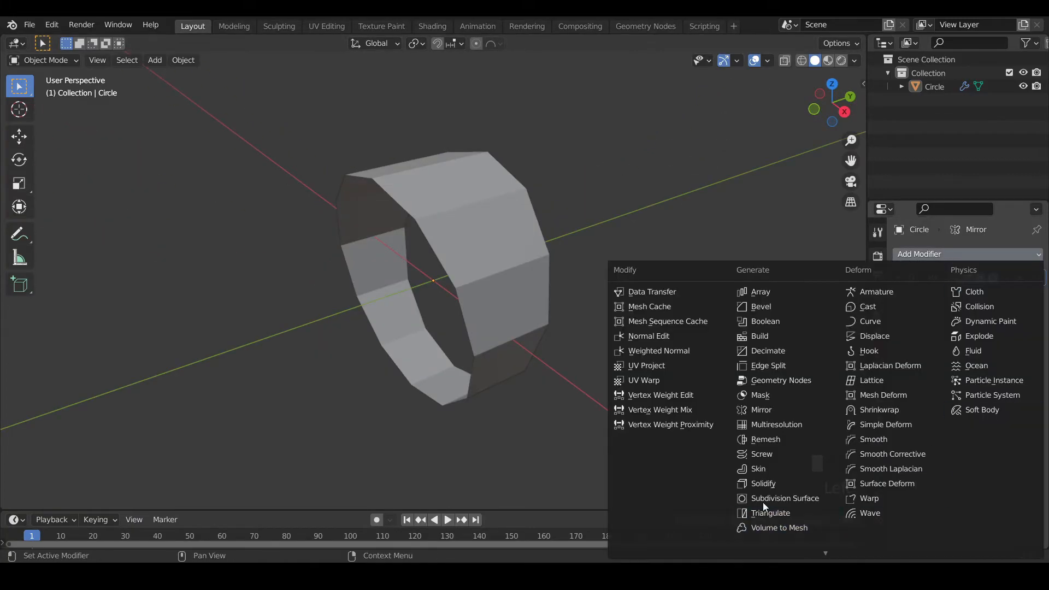
Add a Solidify modifier giving the ring a 2 m thick wall.
left_click(764, 483)
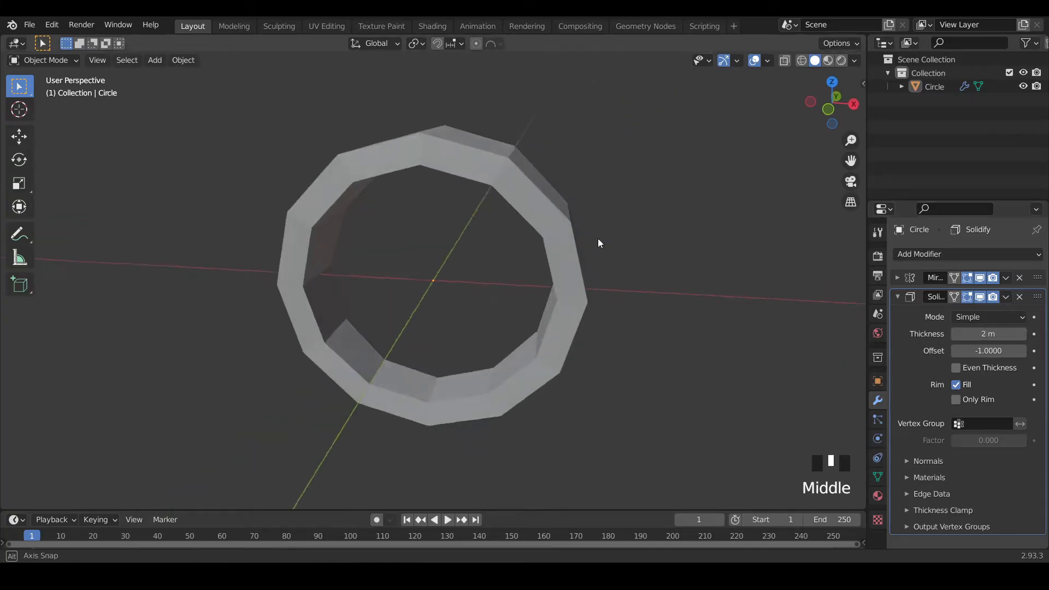
key("NUMPAD_1")
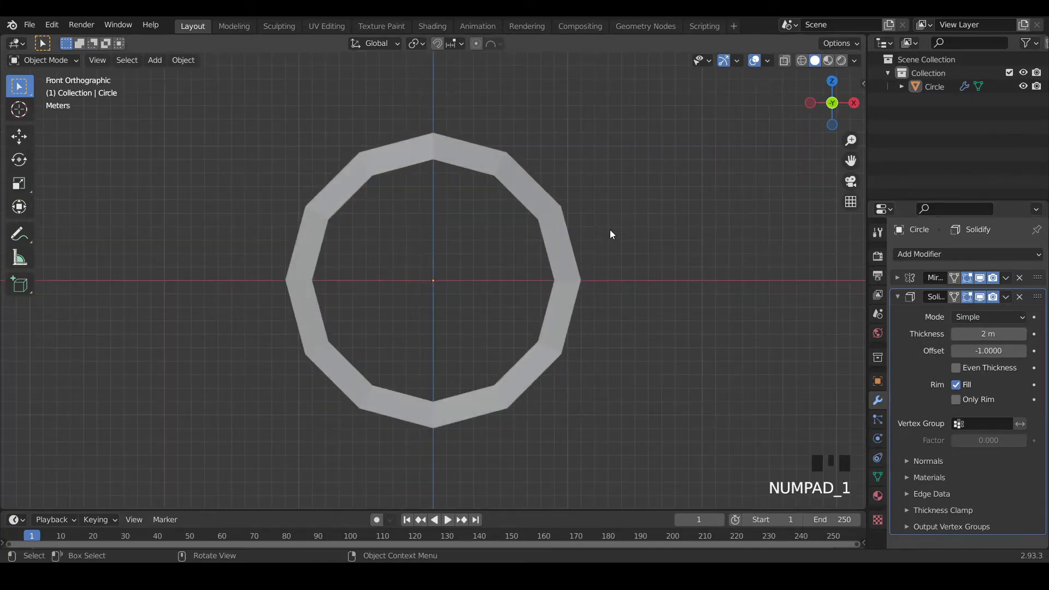
mouse_move(990, 334)
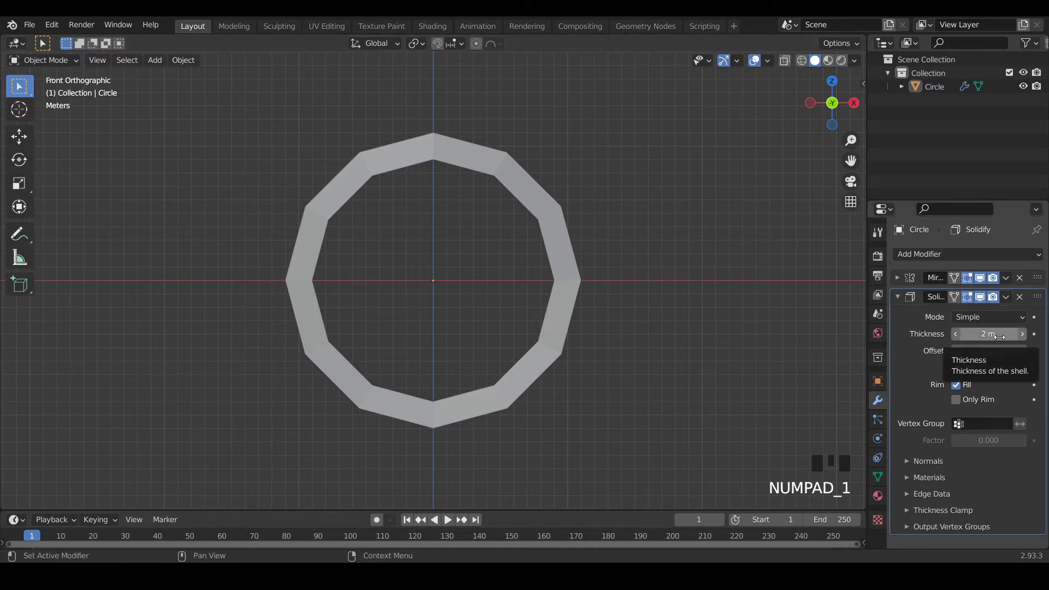
left_click(989, 334)
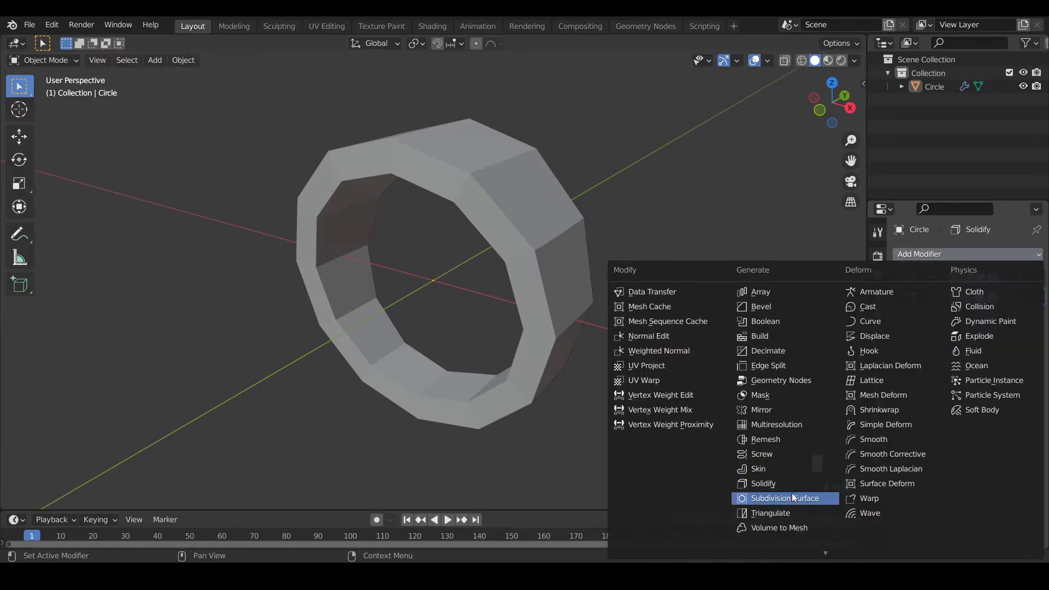
mouse_move(817, 503)
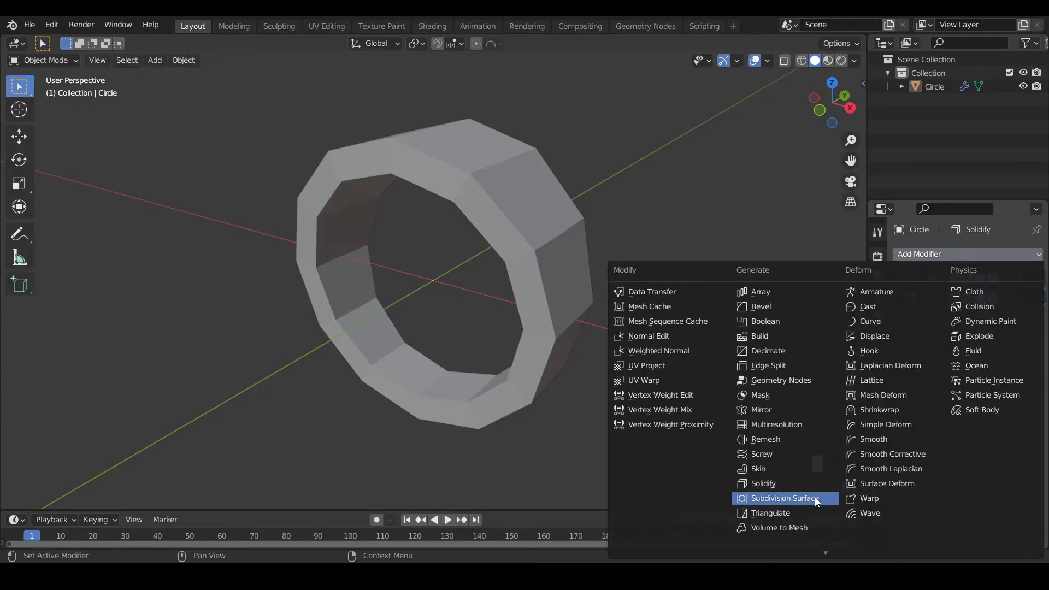
Add a Subdivision Surface modifier at viewport level 4 and collapse its panel.
left_click(796, 498)
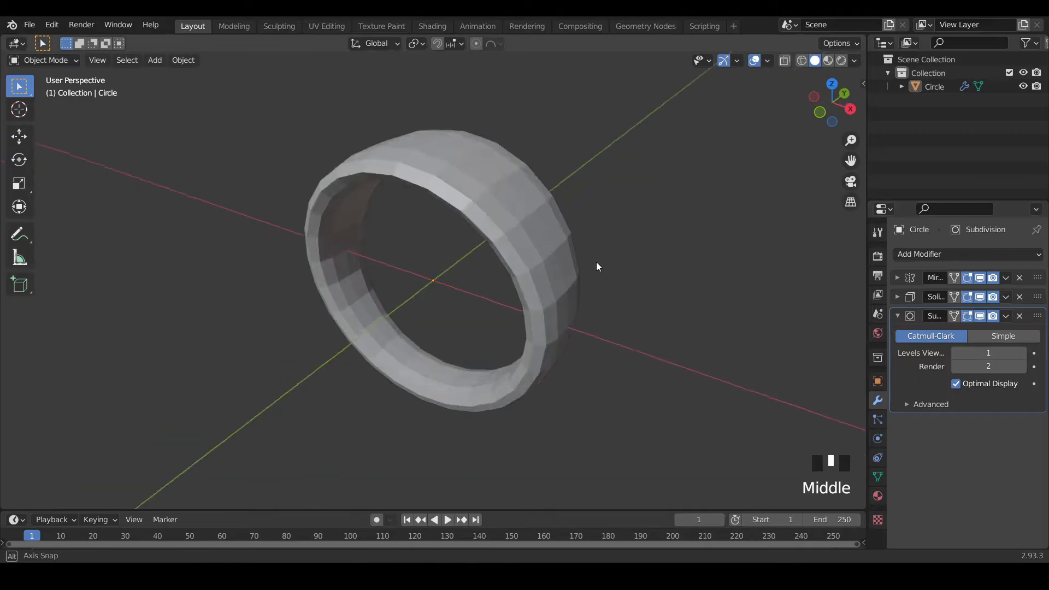
scroll("down", 3)
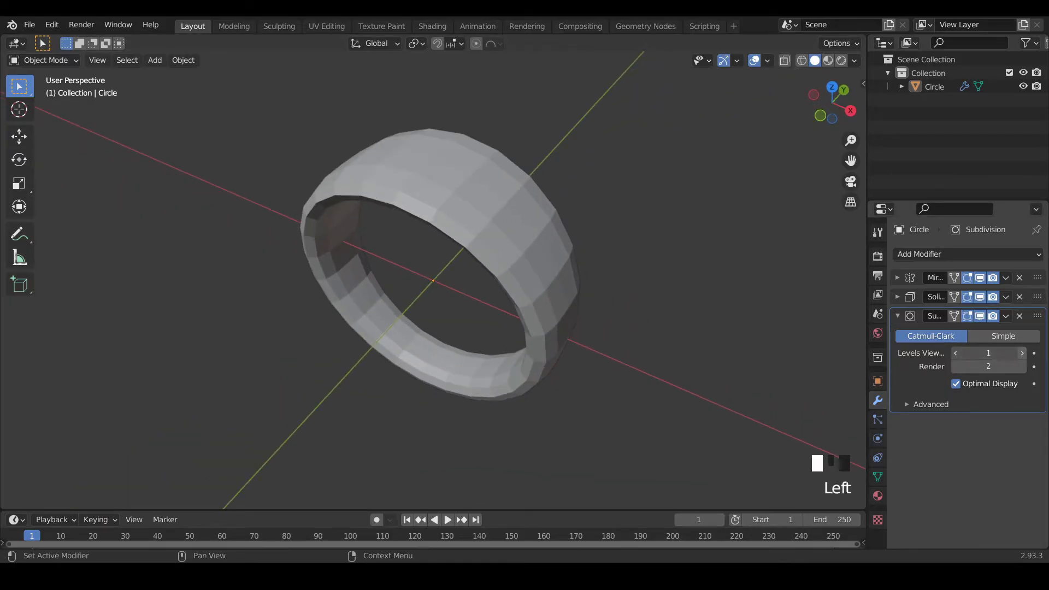
left_click(1022, 354)
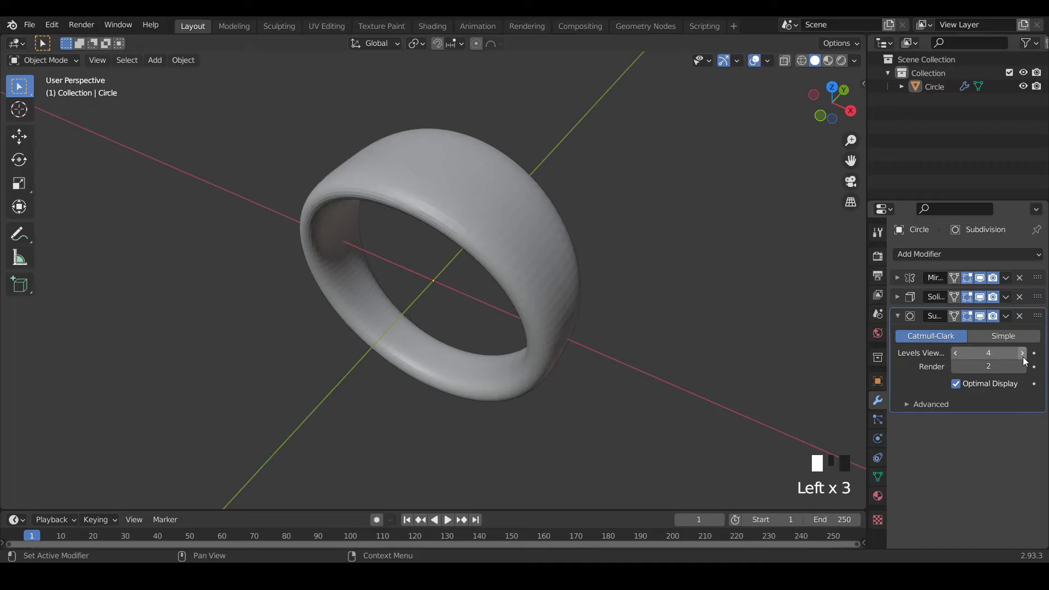
left_click(897, 316)
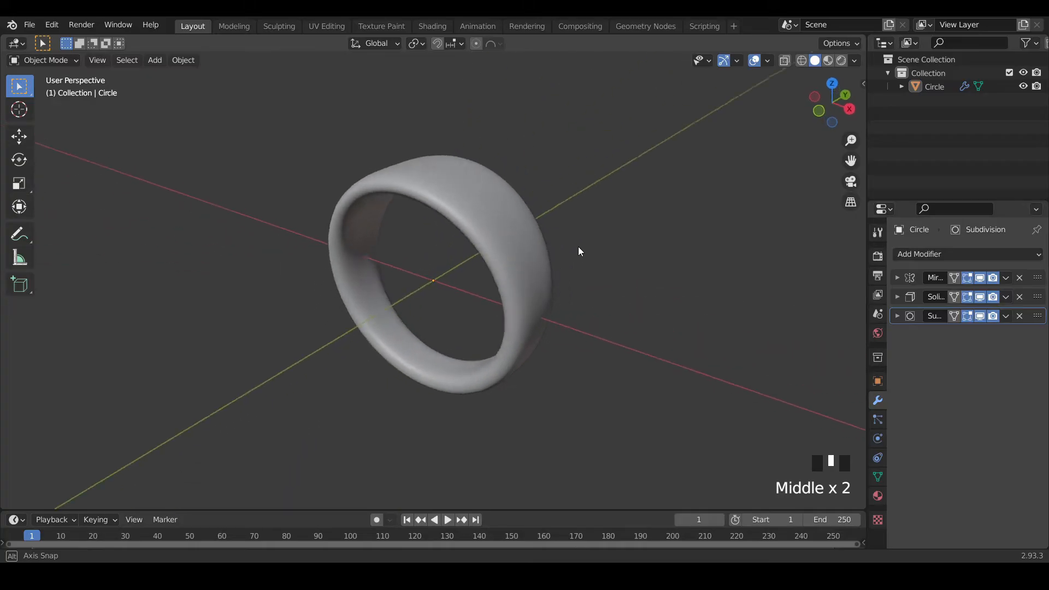
scroll("down", 3)
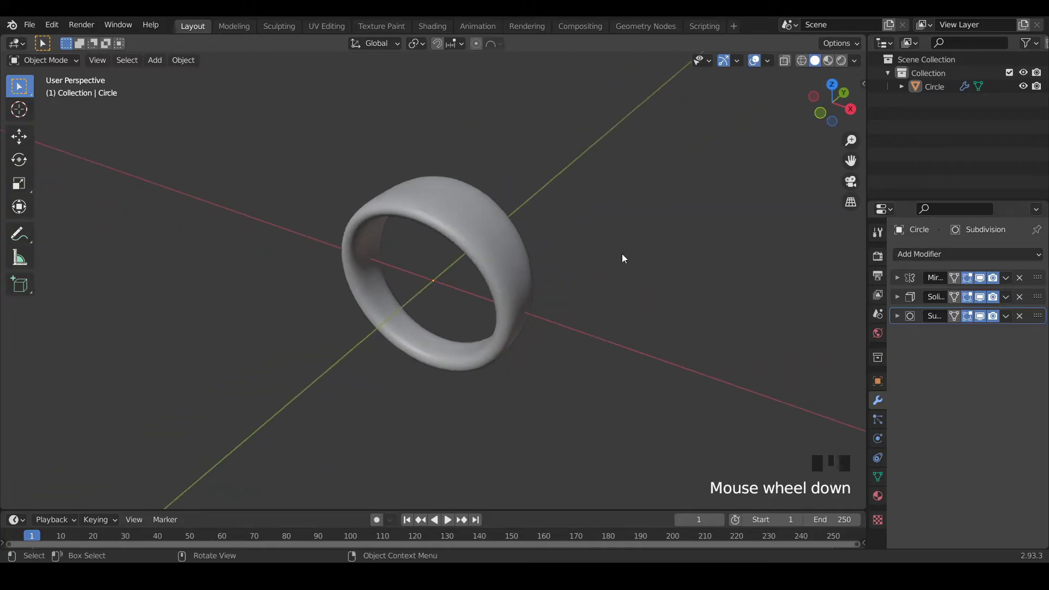
scroll("up", 3)
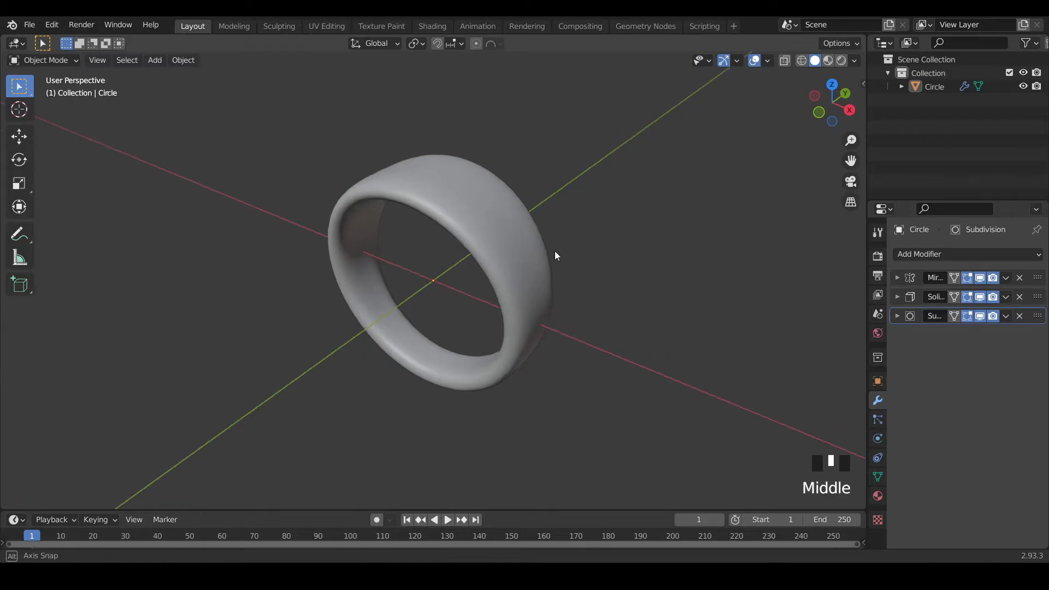
key("Tab")
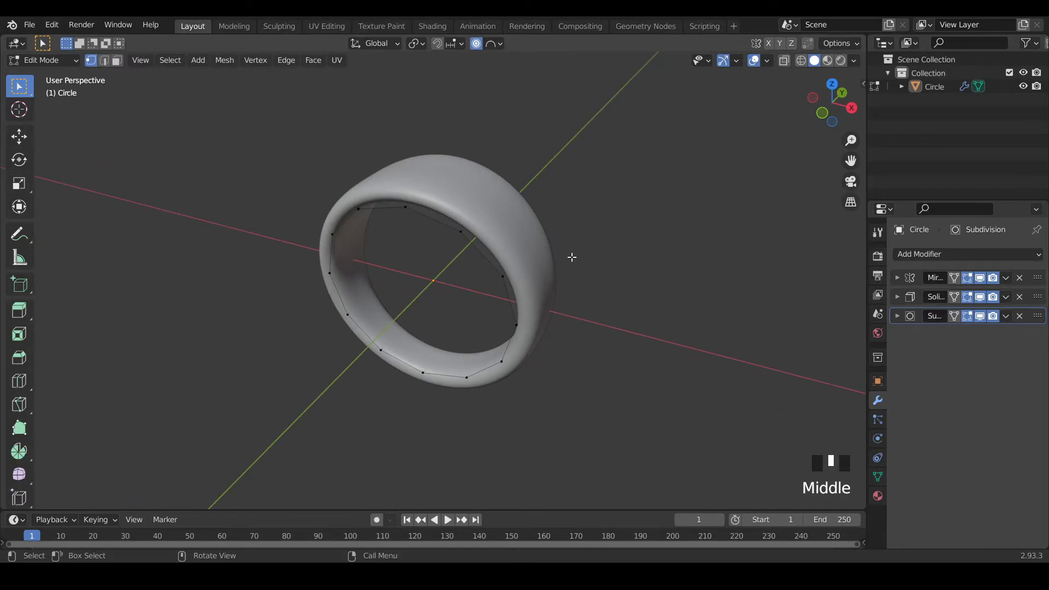
key("alt+z")
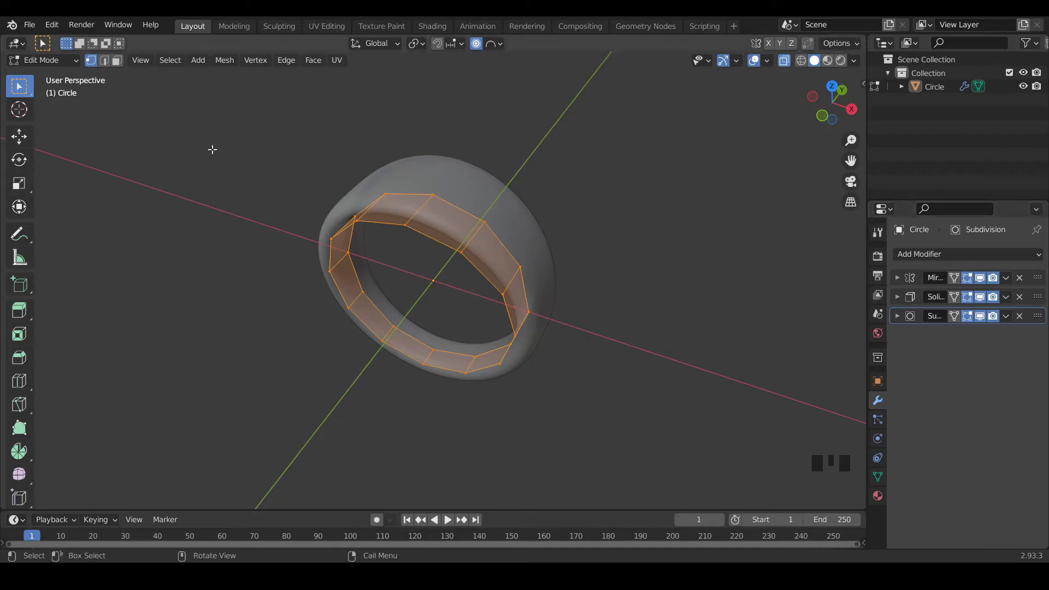
key("Tab")
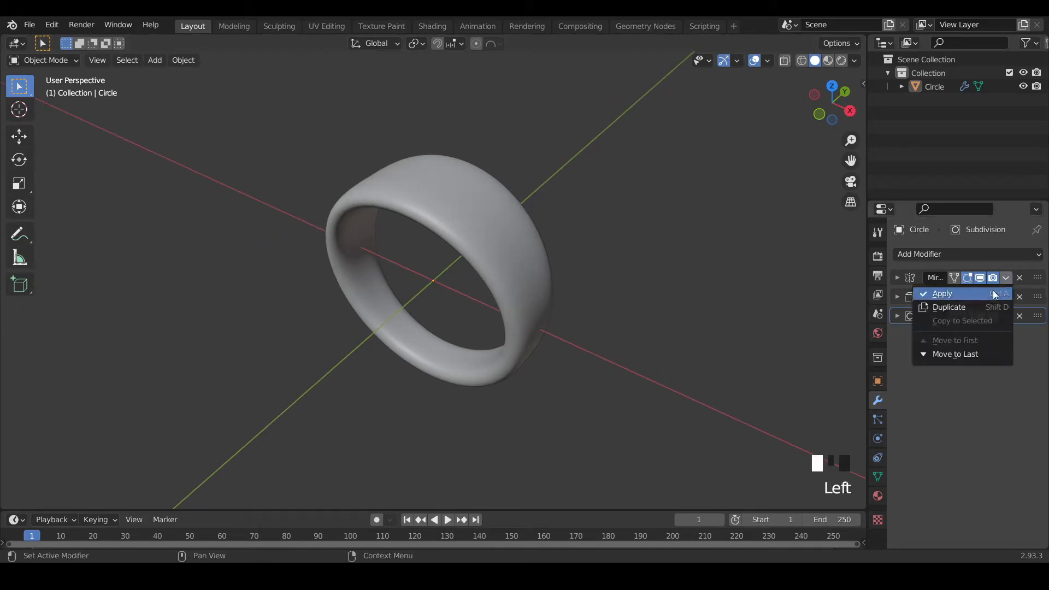
Apply the Mirror and Solidify modifiers, then return to editing the ring's mesh.
left_click(941, 293)
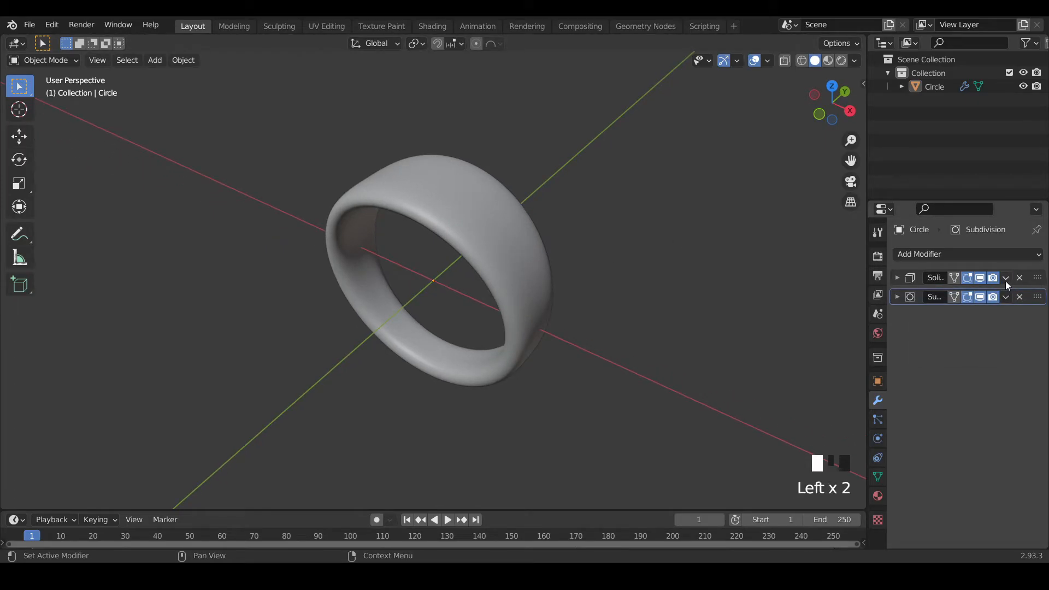
left_click(1006, 277)
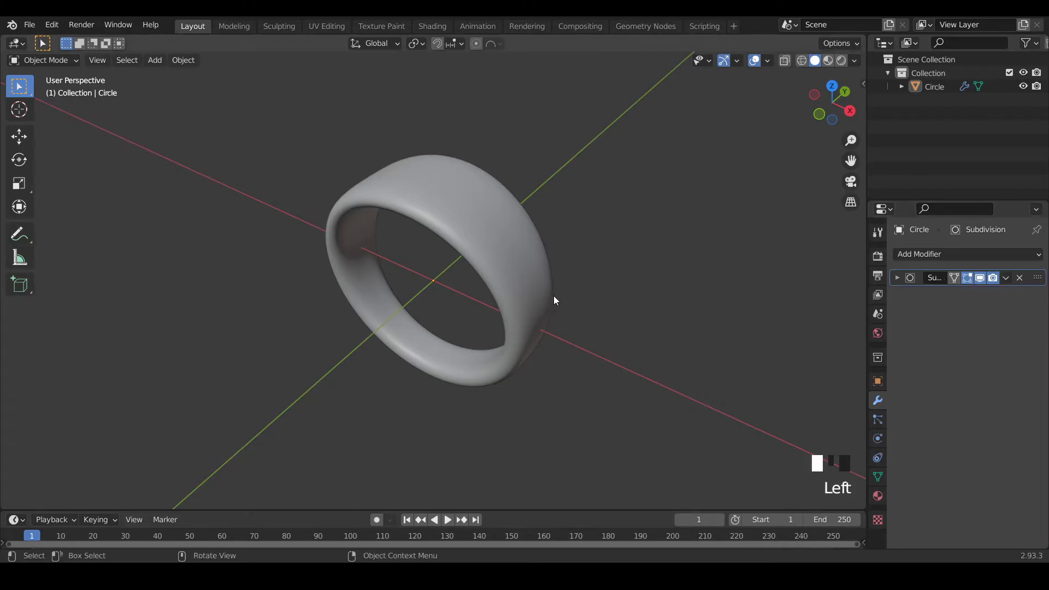
key("Tab")
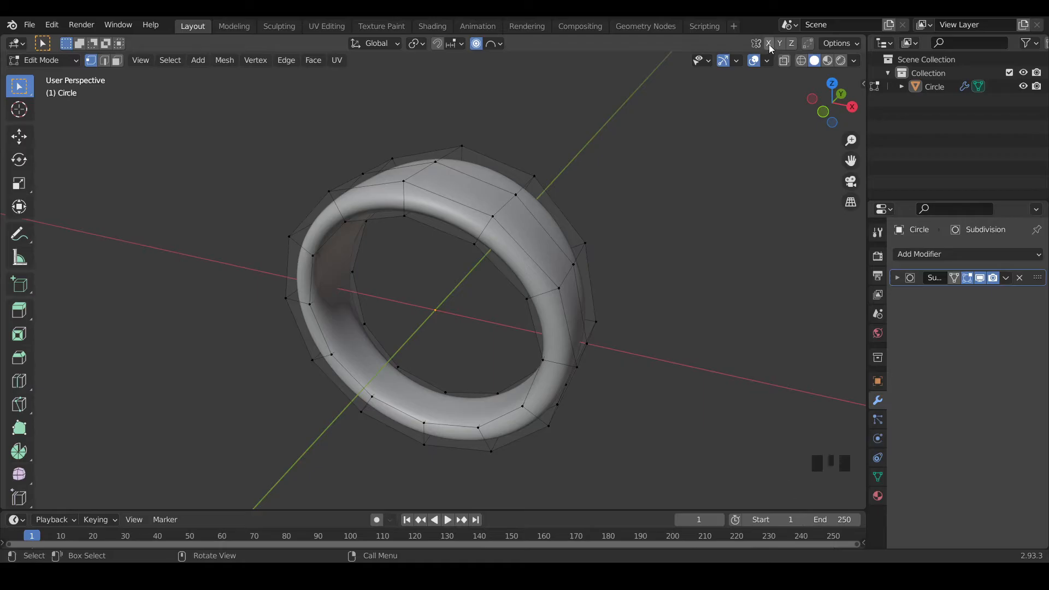
mouse_move(769, 43)
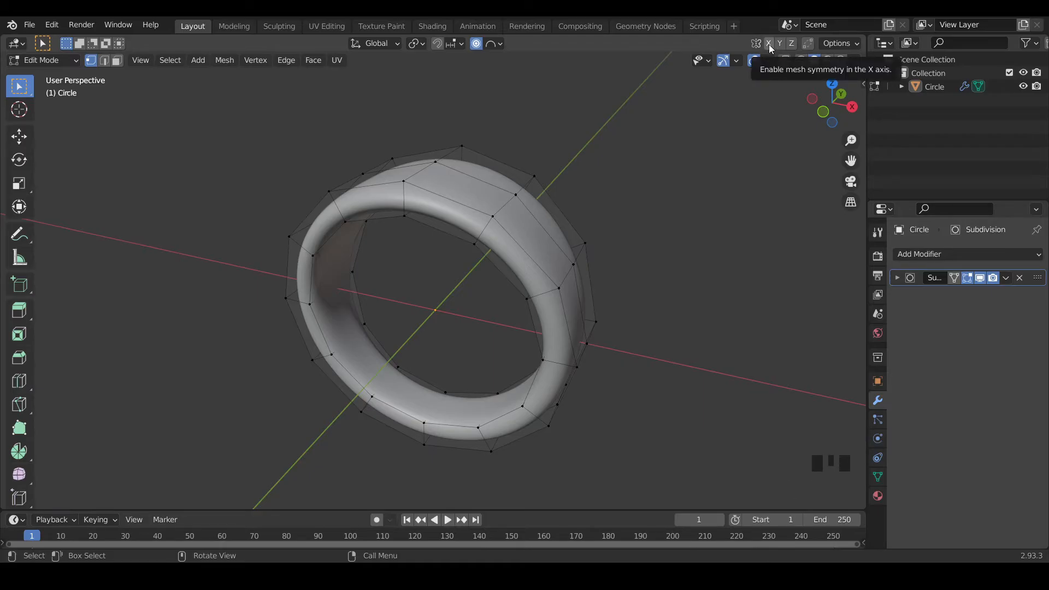
Turn on X-axis mesh symmetry and test-move a top vertex of the ring.
left_click(769, 43)
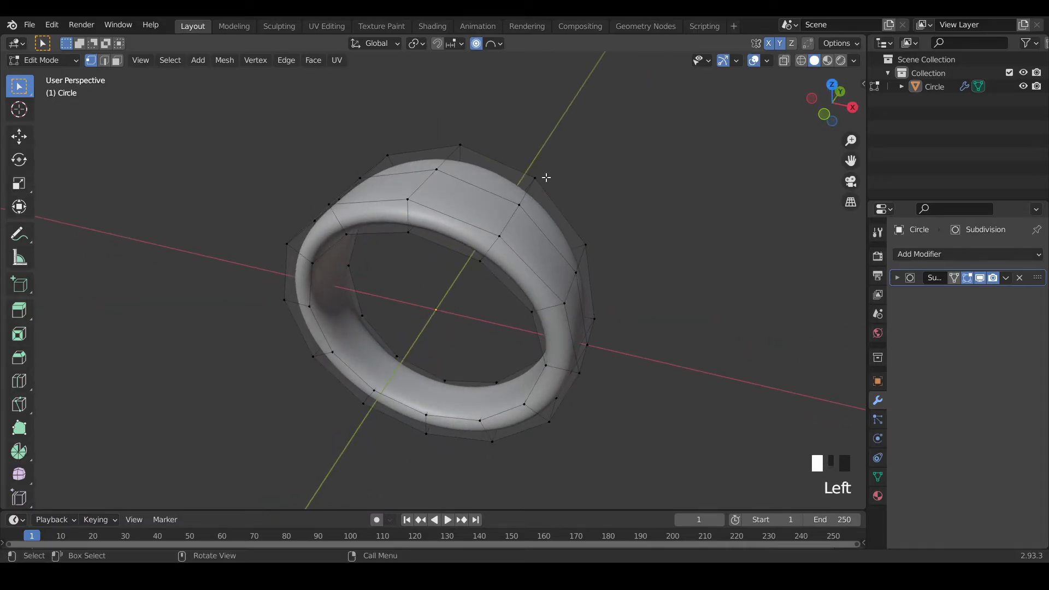
key("g")
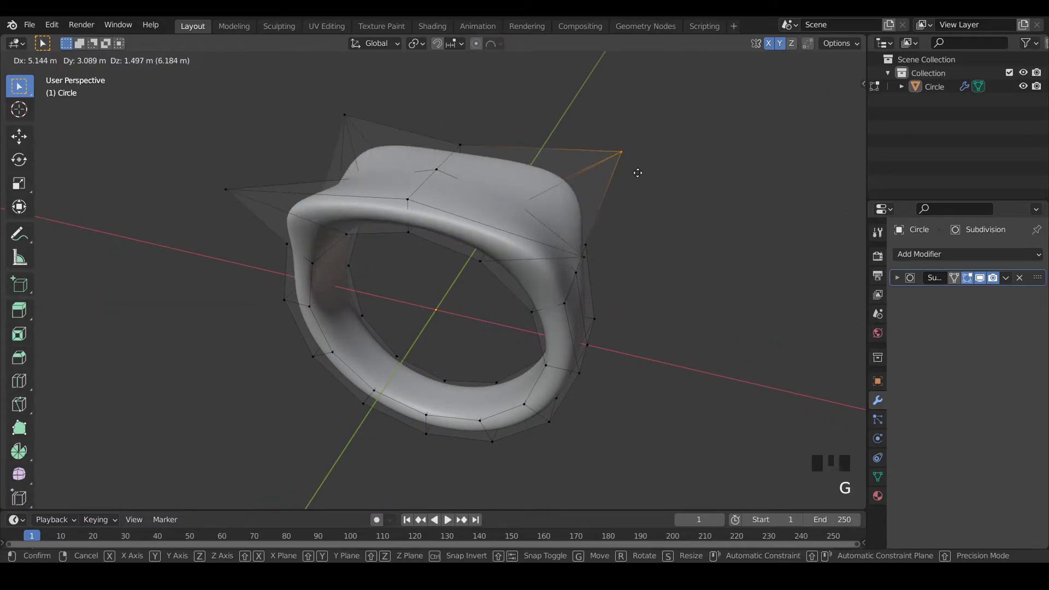
mouse_move(642, 138)
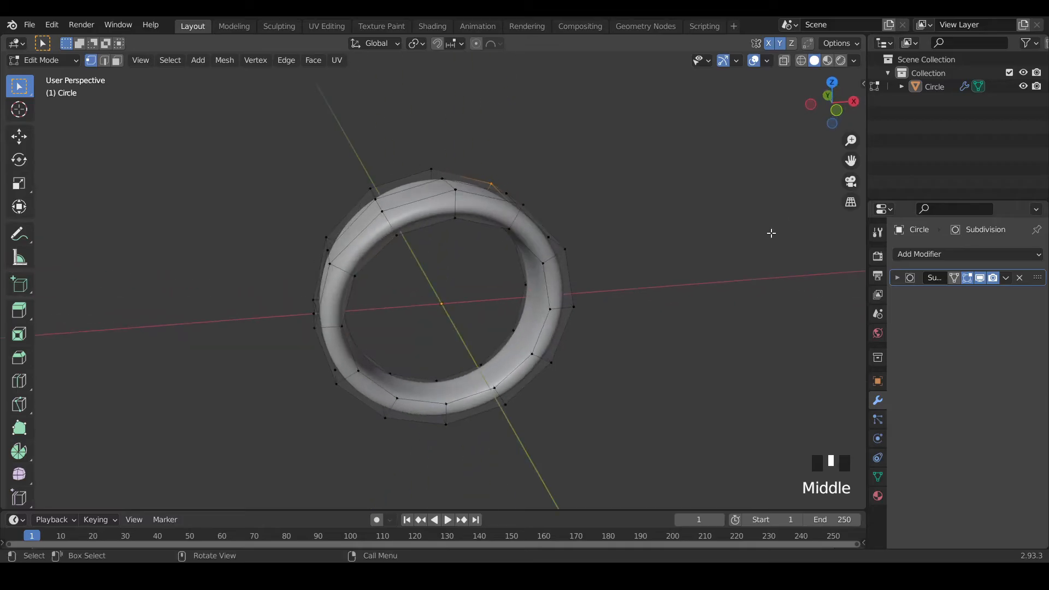
scroll("up", 3)
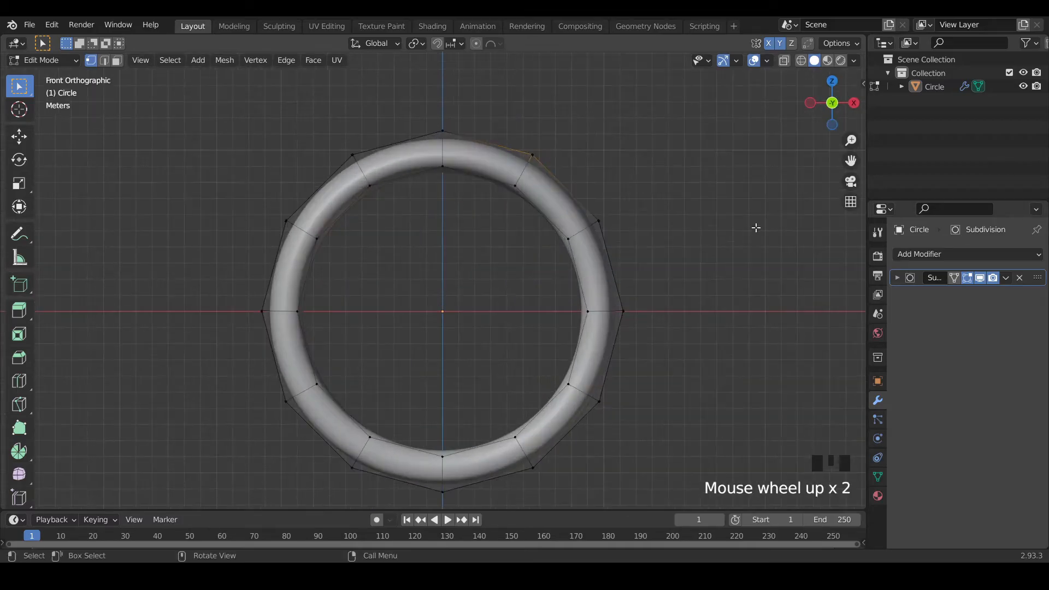
With X-ray on, select the three top vertices and raise them straight up.
scroll("down", 3)
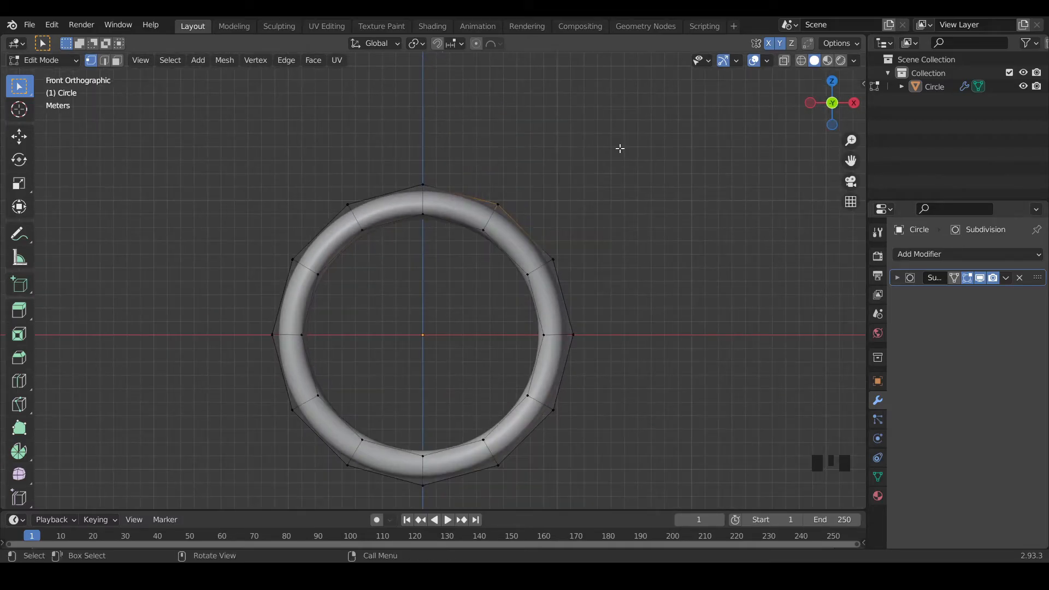
key("alt+z")
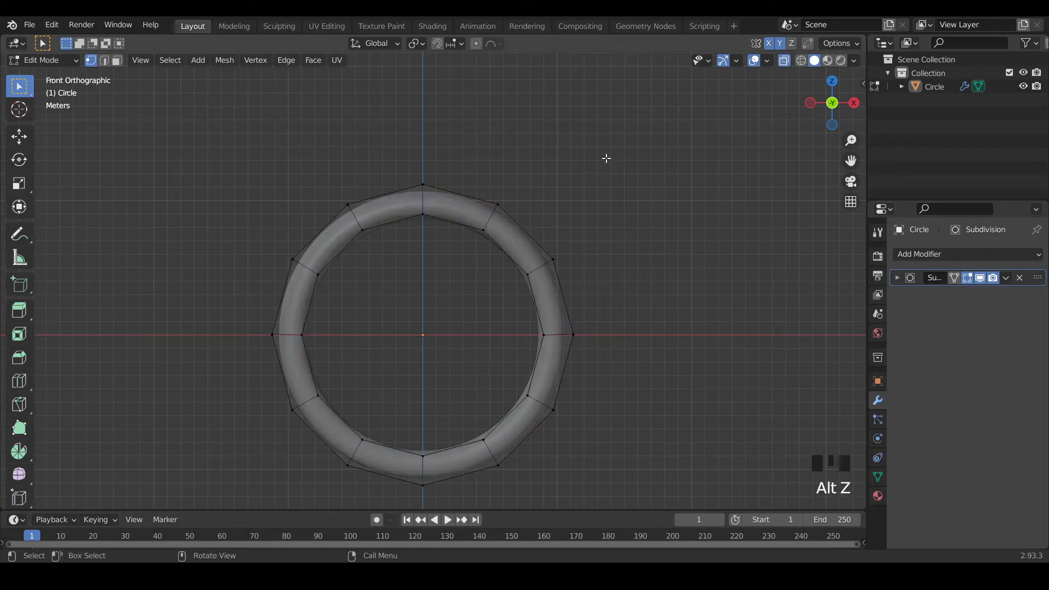
mouse_move(554, 148)
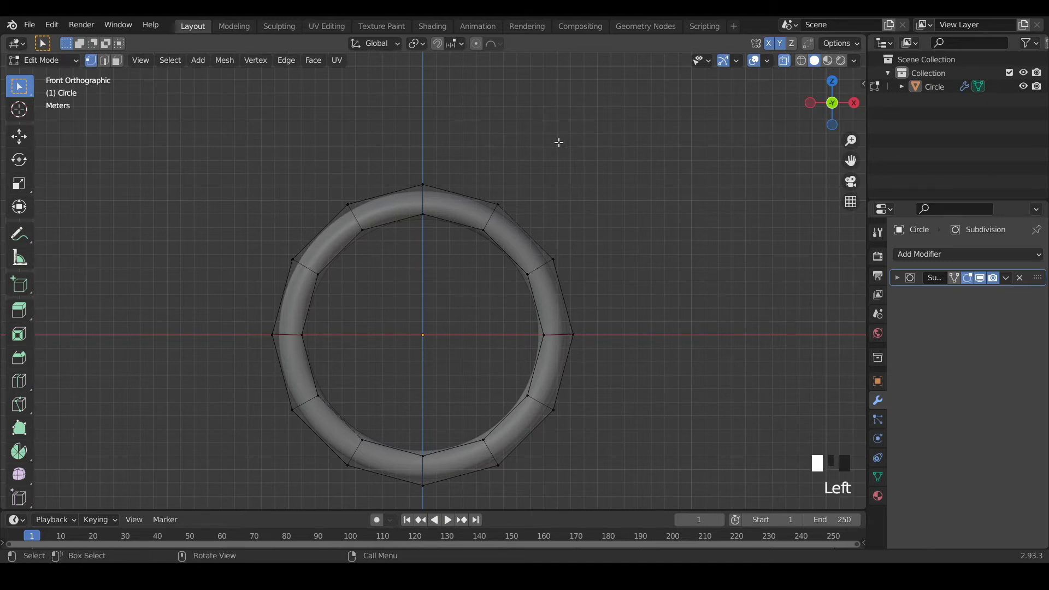
left_click(422, 186)
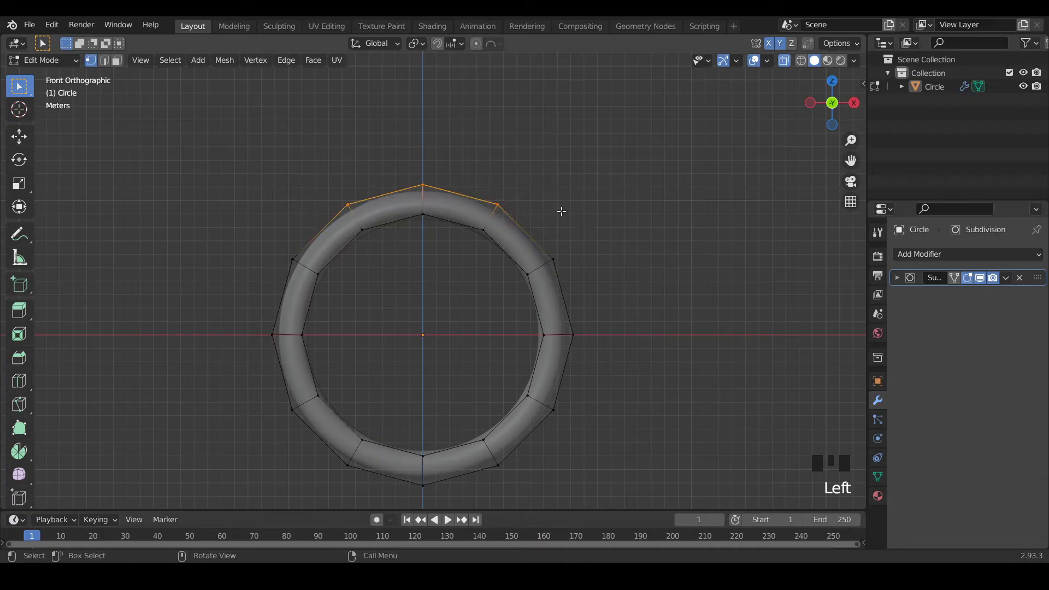
key("g")
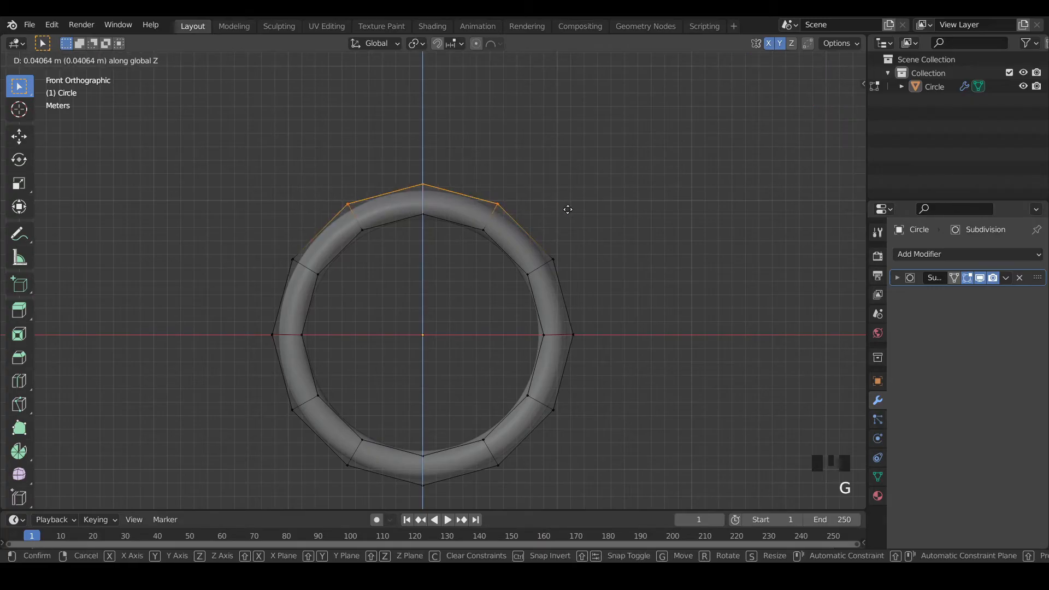
mouse_move(579, 170)
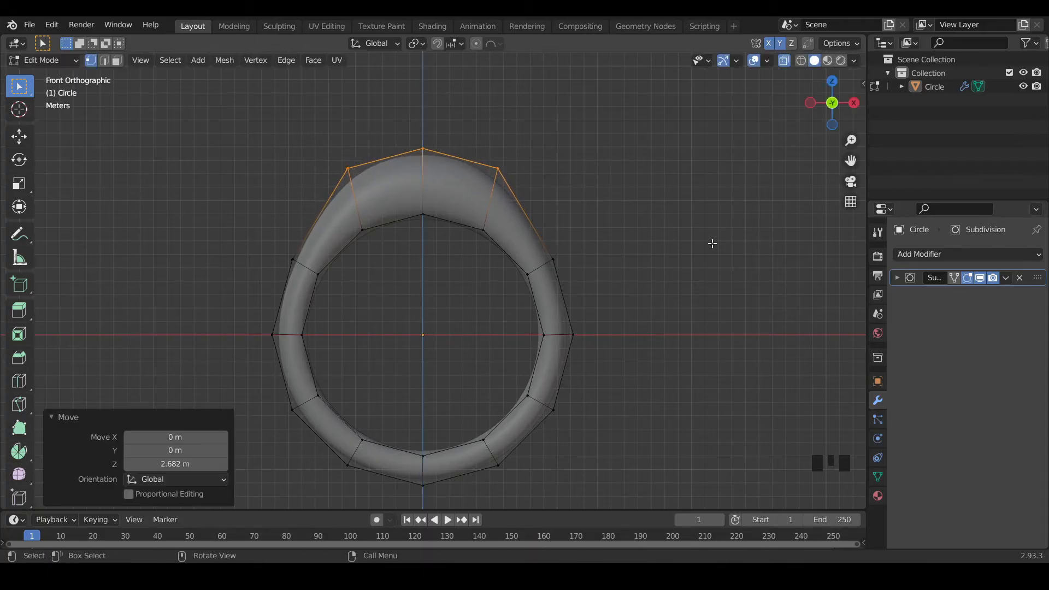
Pull the upper shoulder and side vertices outward to widen the ring's flanks.
scroll("up", 3)
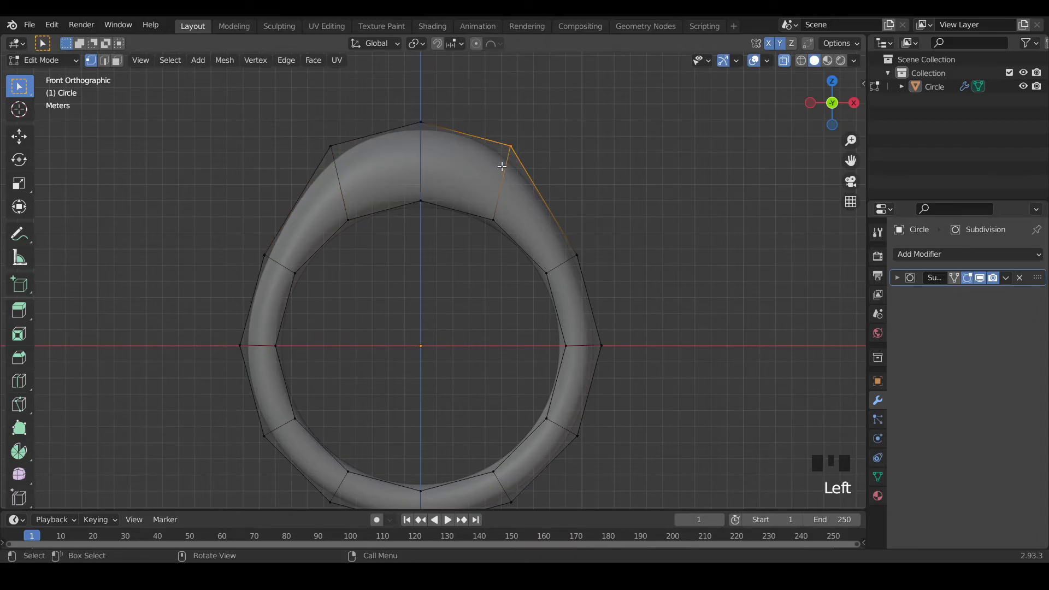
mouse_move(567, 152)
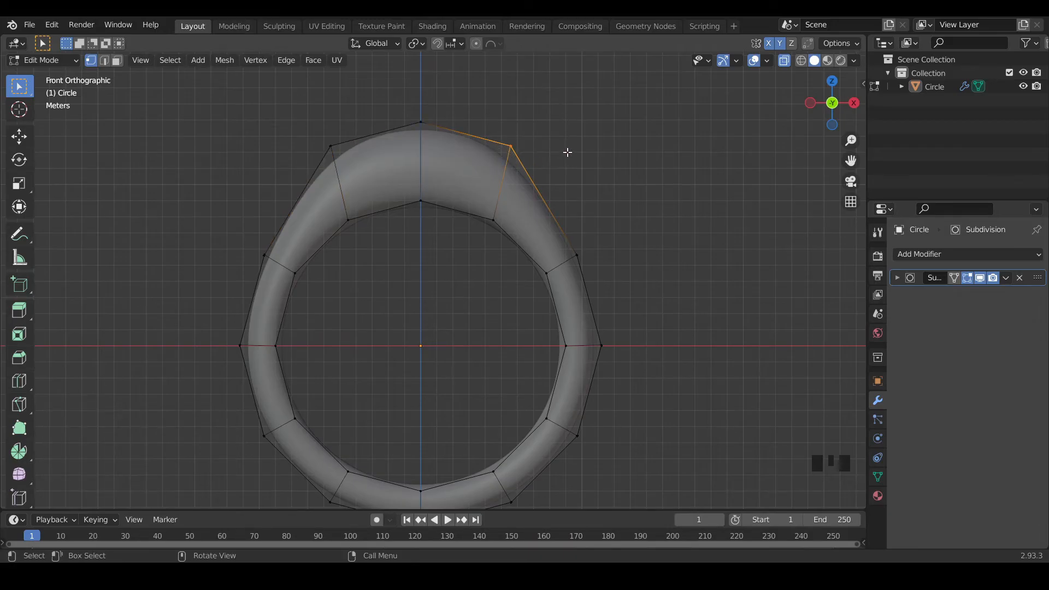
key("g")
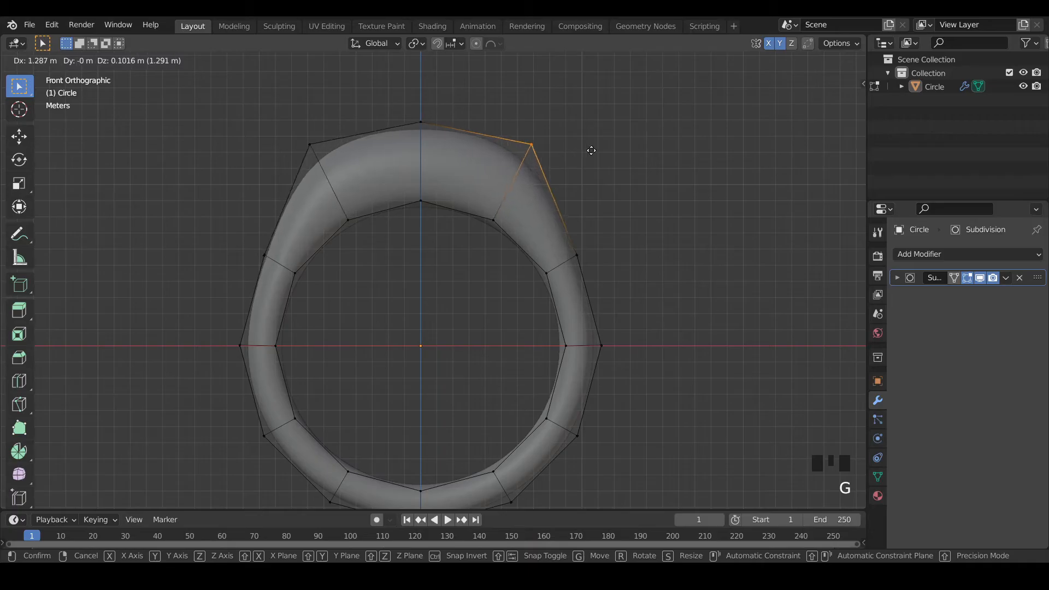
mouse_move(593, 147)
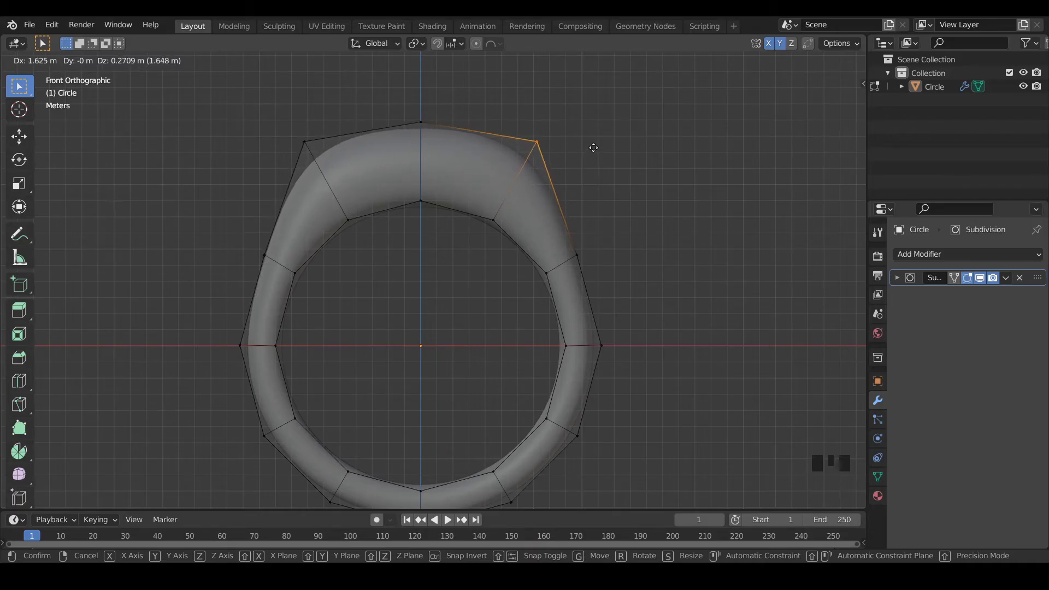
mouse_move(600, 138)
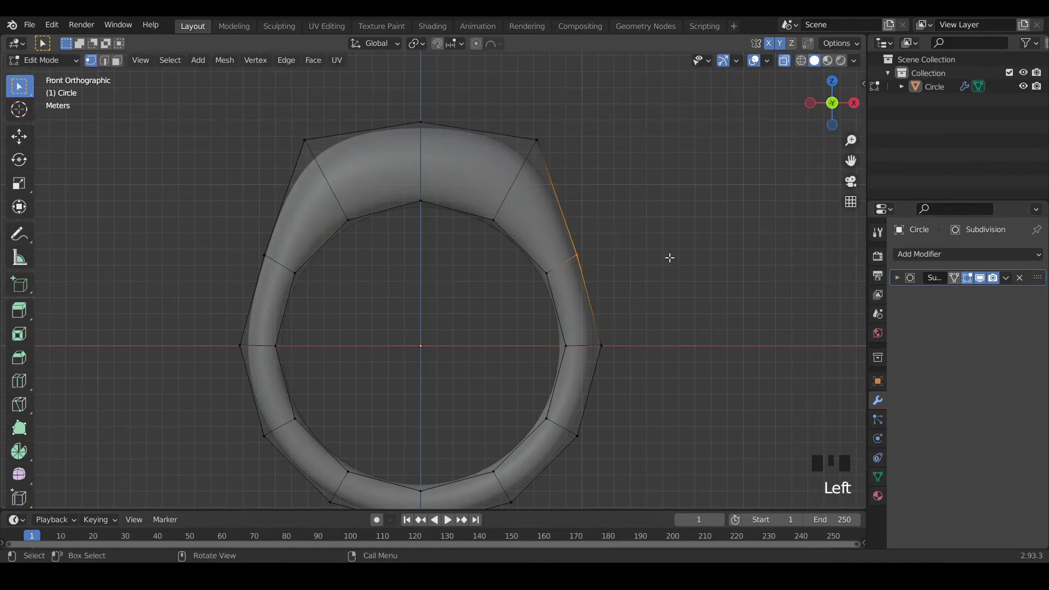
key("g")
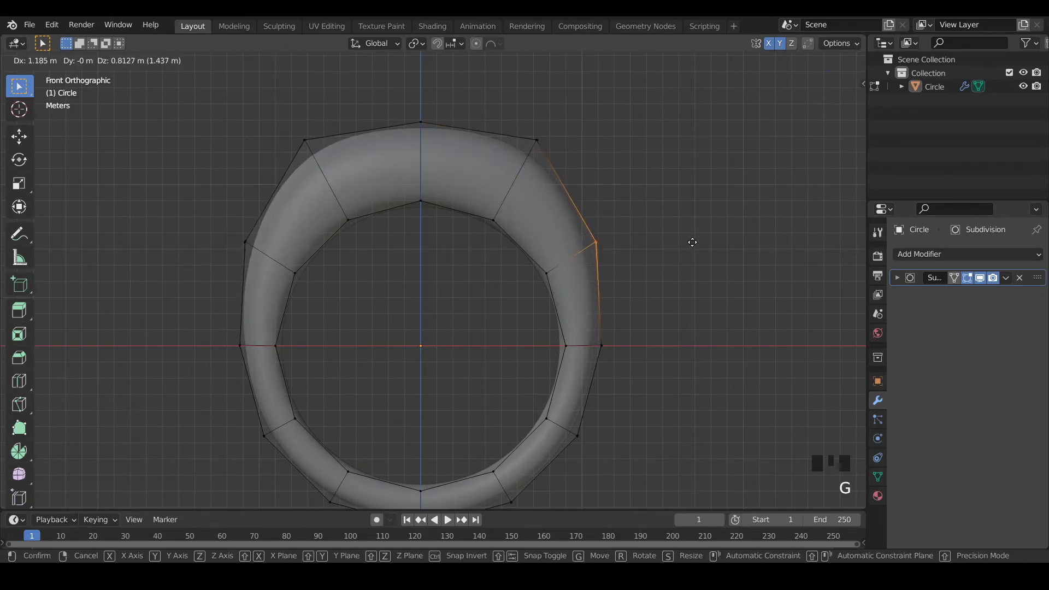
mouse_move(695, 239)
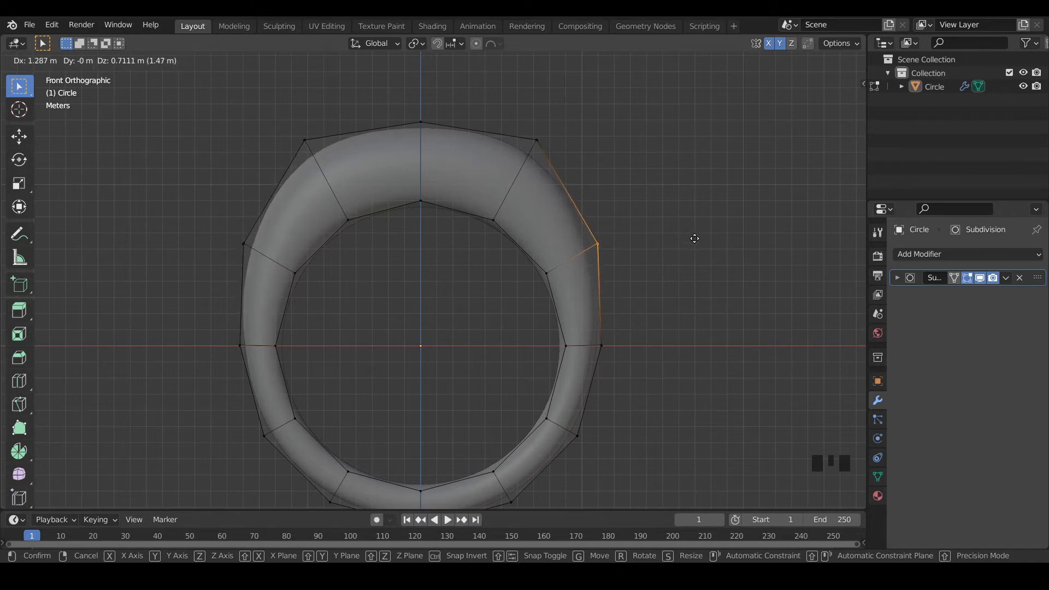
mouse_move(691, 246)
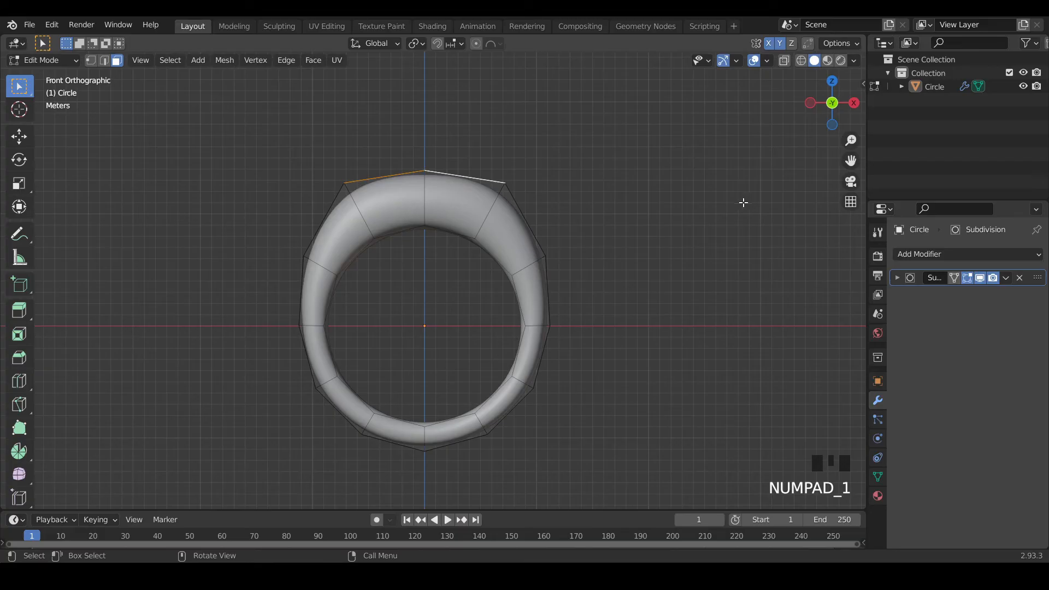
Zoom in on the ring while the sidebar listing LoopTools is shown.
scroll("up", 3)
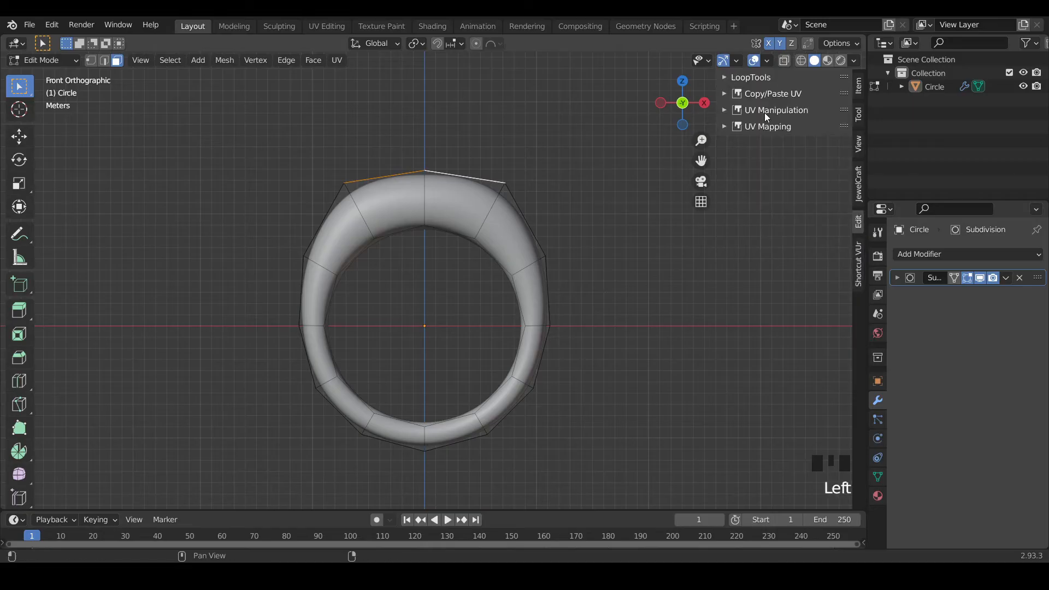
mouse_move(726, 78)
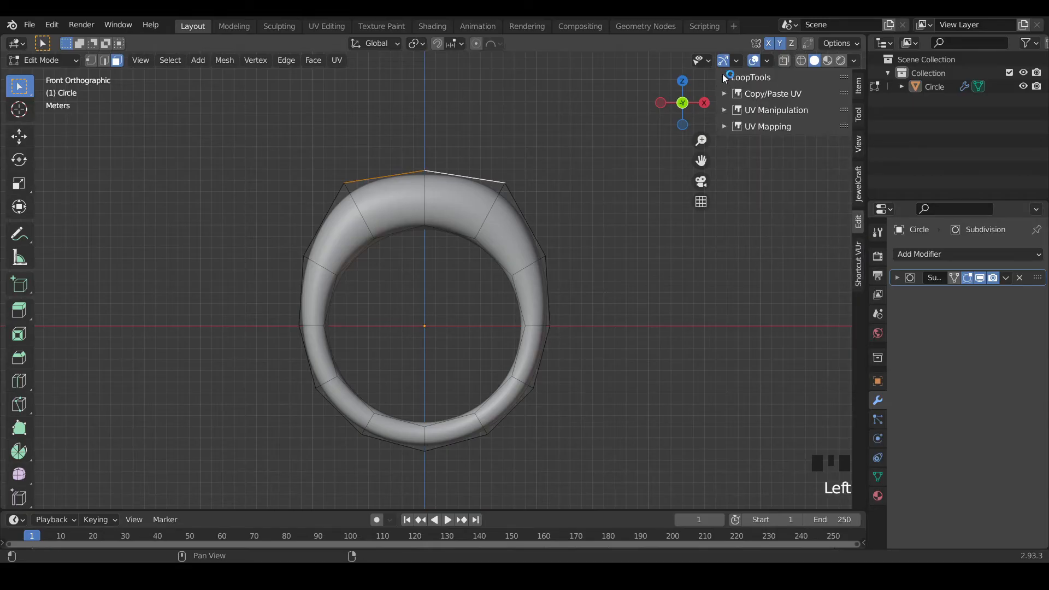
Expand LoopTools, search 'lo' in Preferences Add-ons to confirm it is enabled, then close Preferences.
left_click(725, 76)
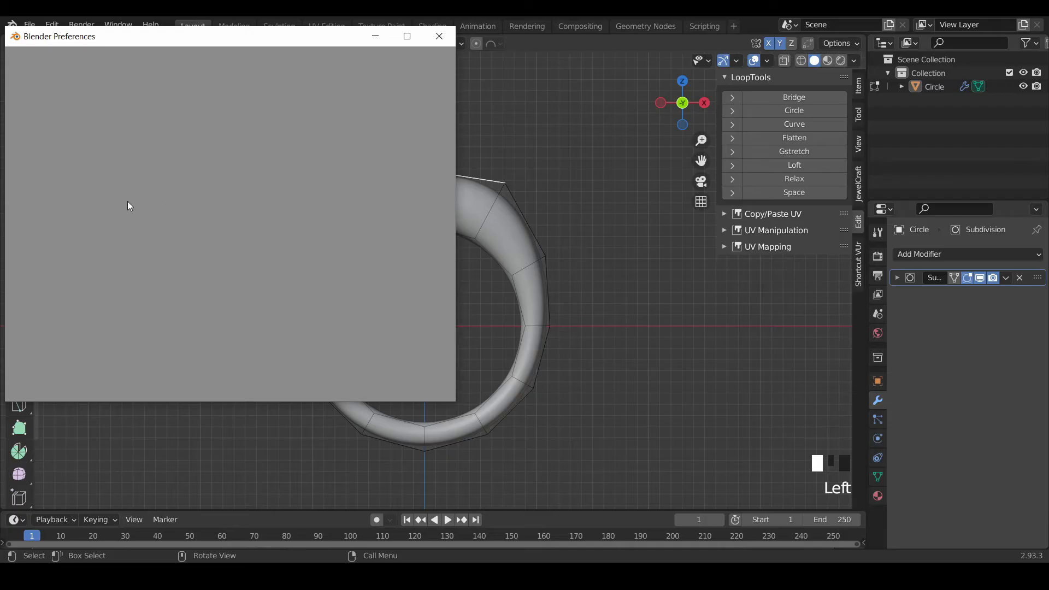
left_click(30, 170)
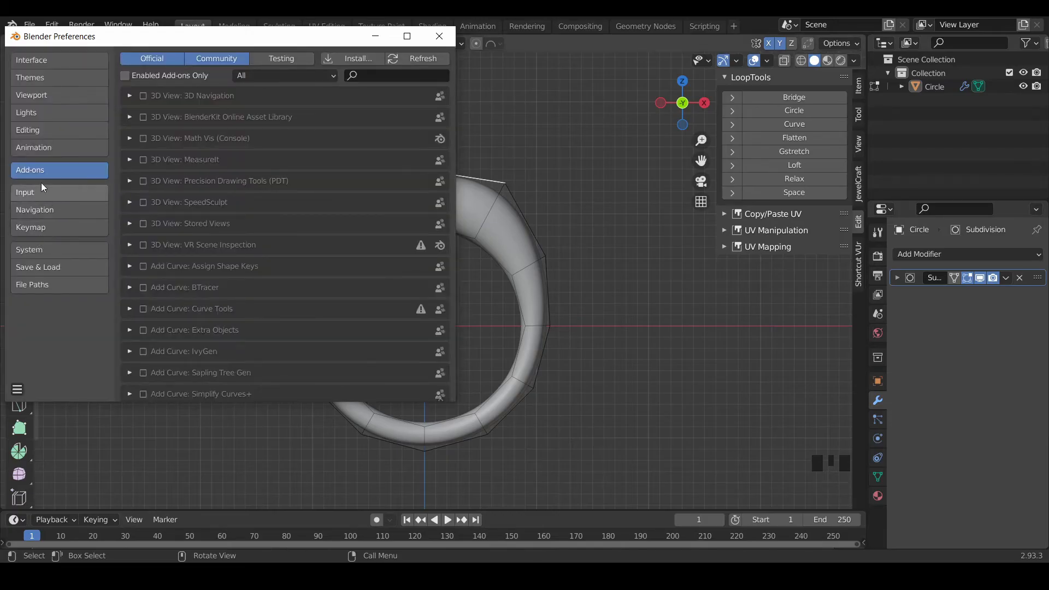
left_click(395, 75)
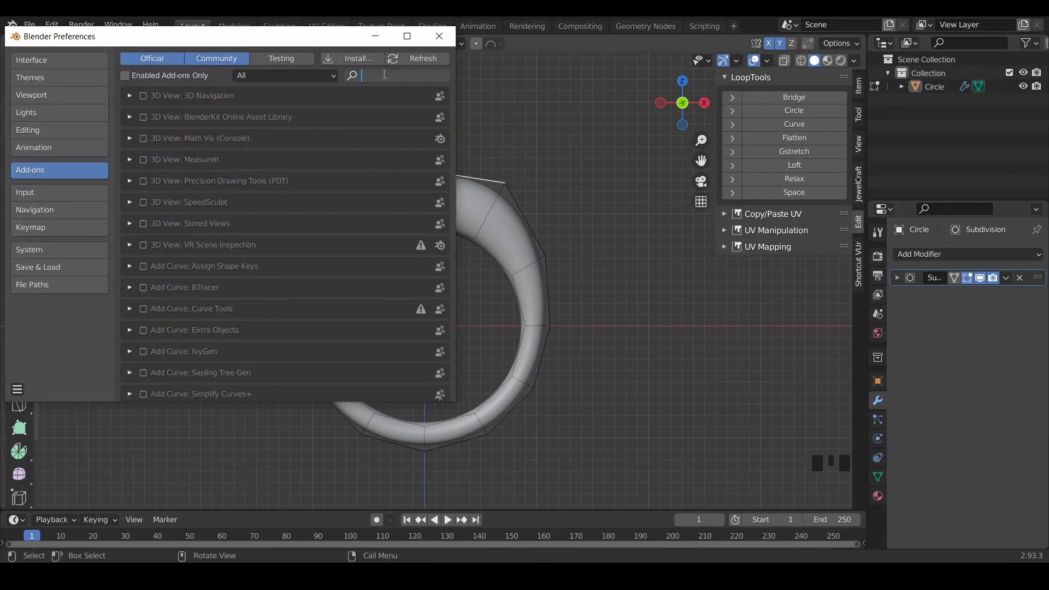
type("loop")
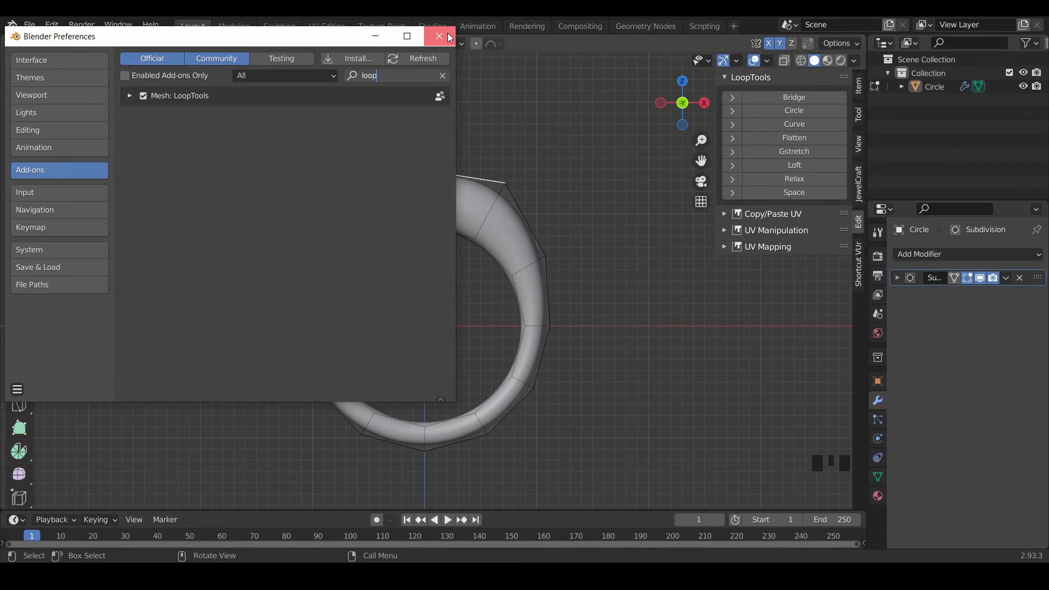
left_click(439, 36)
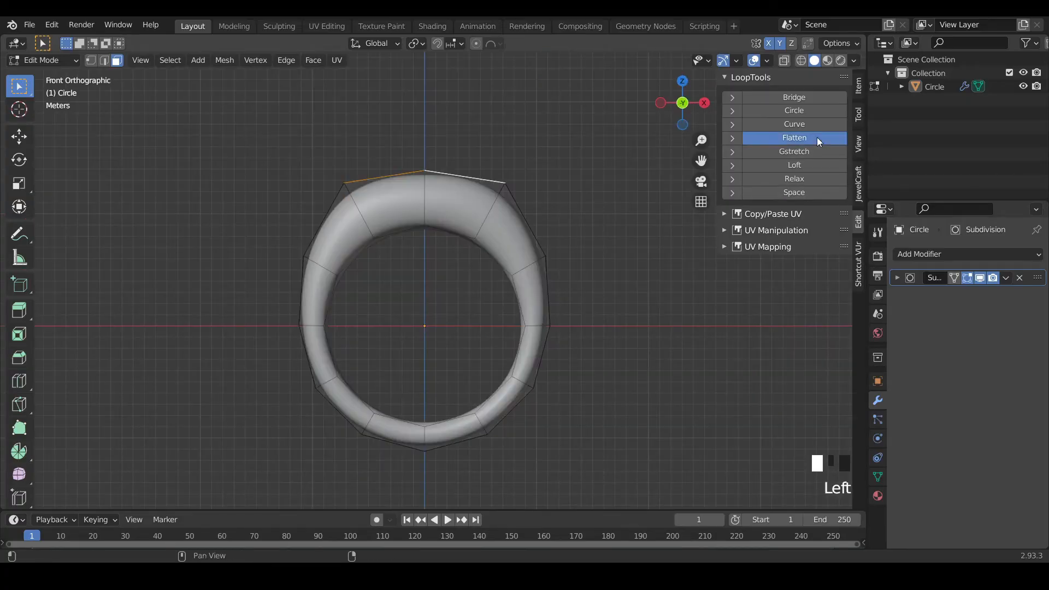
Flatten the top vertices with LoopTools, then dissolve the edges crossing the top.
left_click(793, 138)
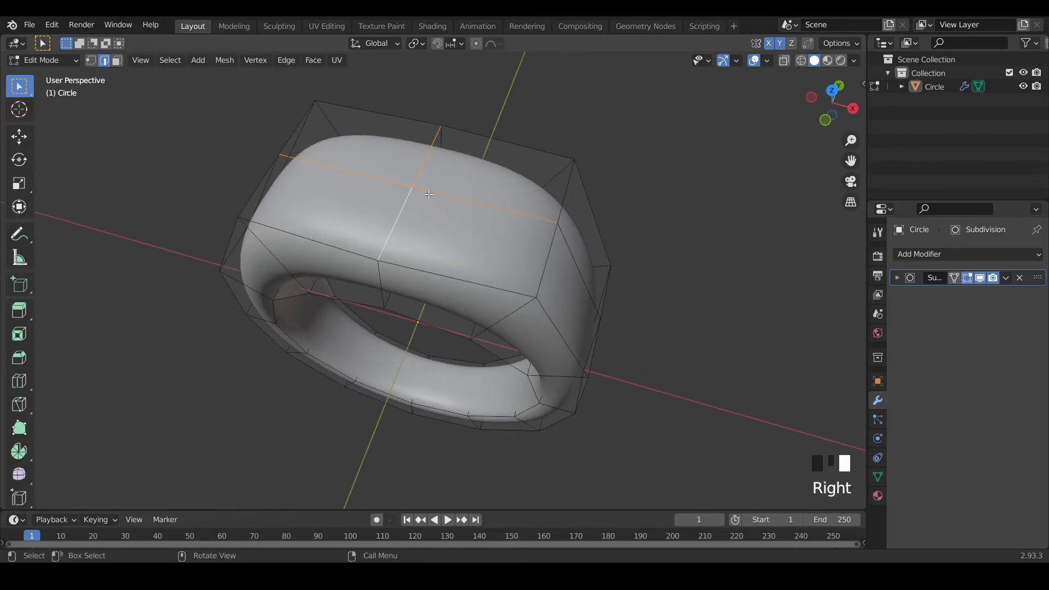
right_click(428, 195)
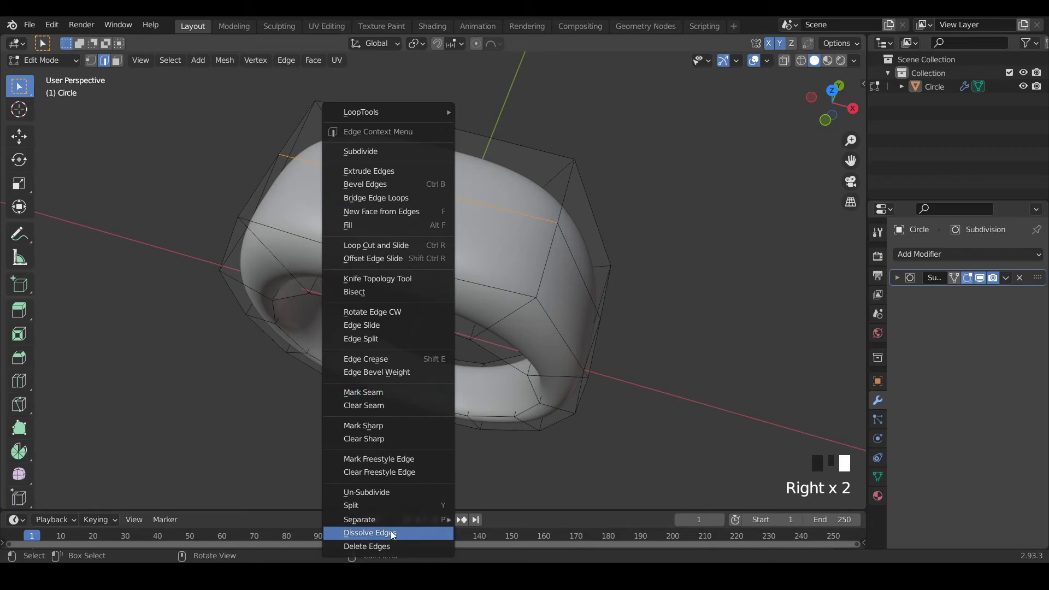
left_click(369, 533)
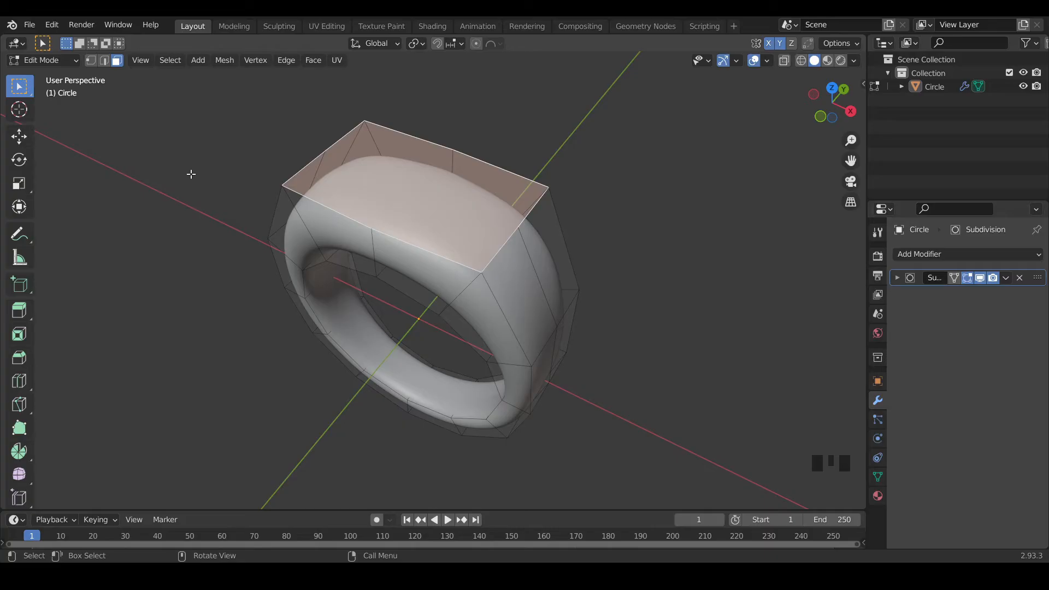
Inset the ring's flat top face to form a border around it.
key("i")
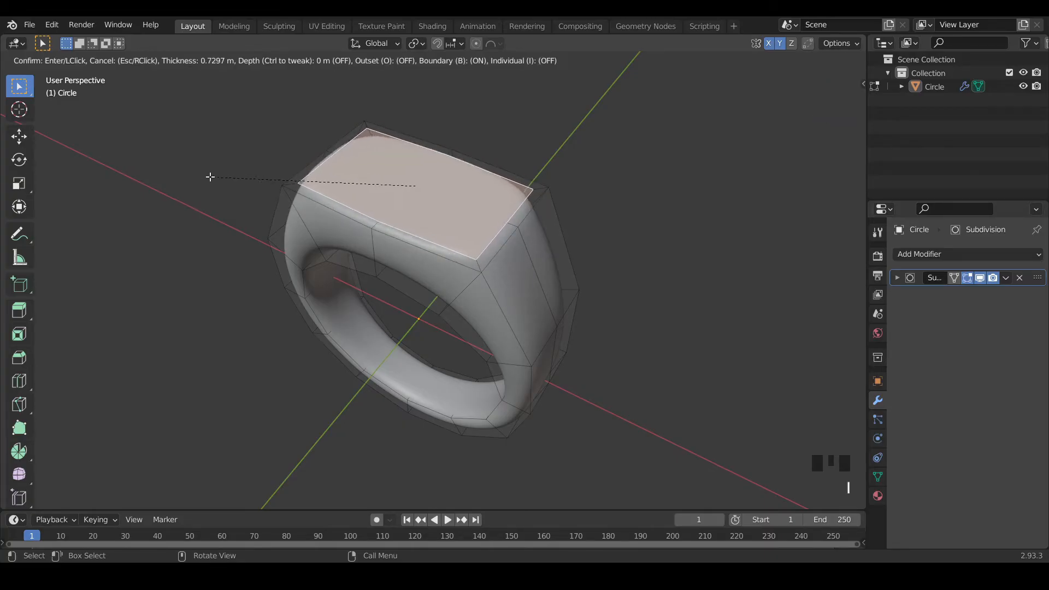
mouse_move(213, 179)
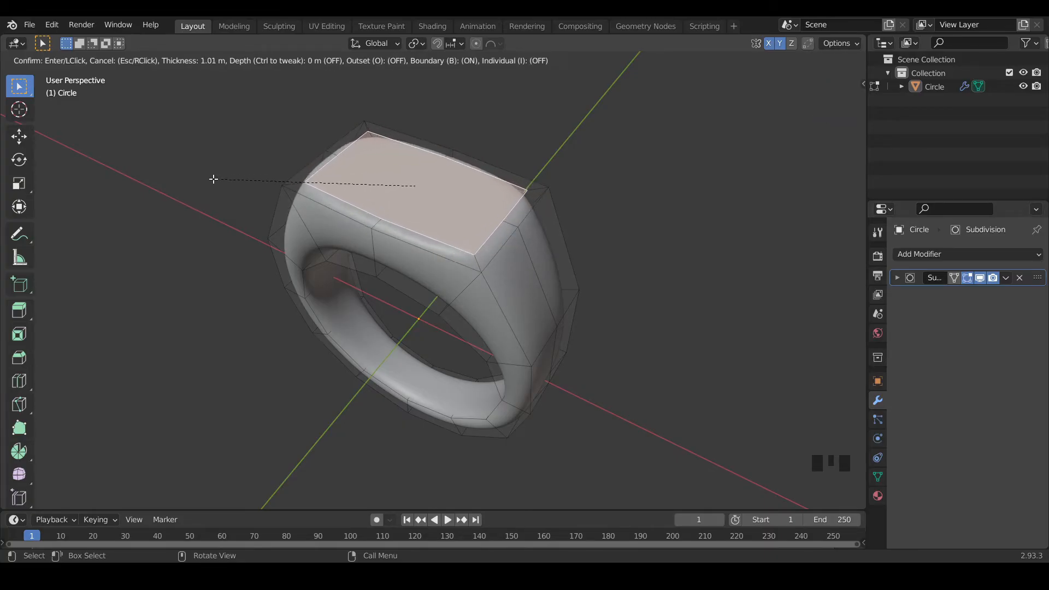
mouse_move(204, 192)
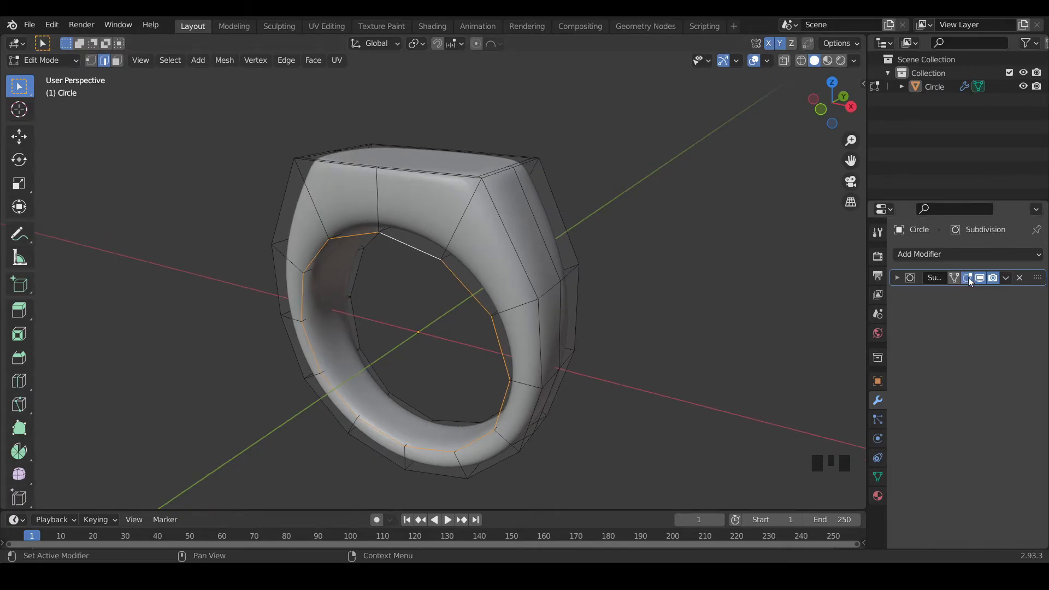
mouse_move(968, 278)
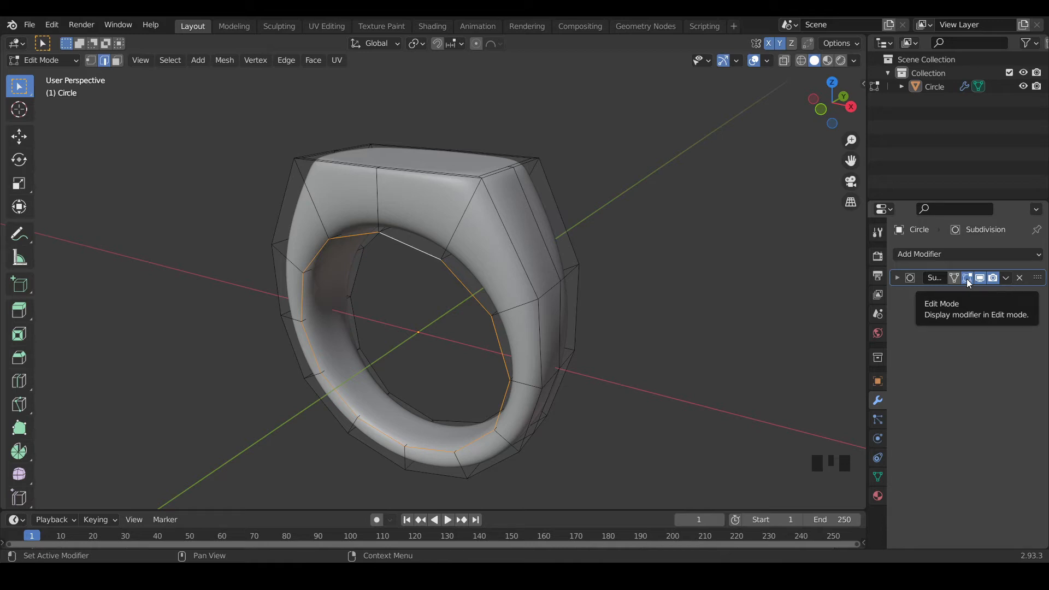
Hide the Subdivision preview in Edit Mode and move the inner edge loop along Y.
left_click(968, 277)
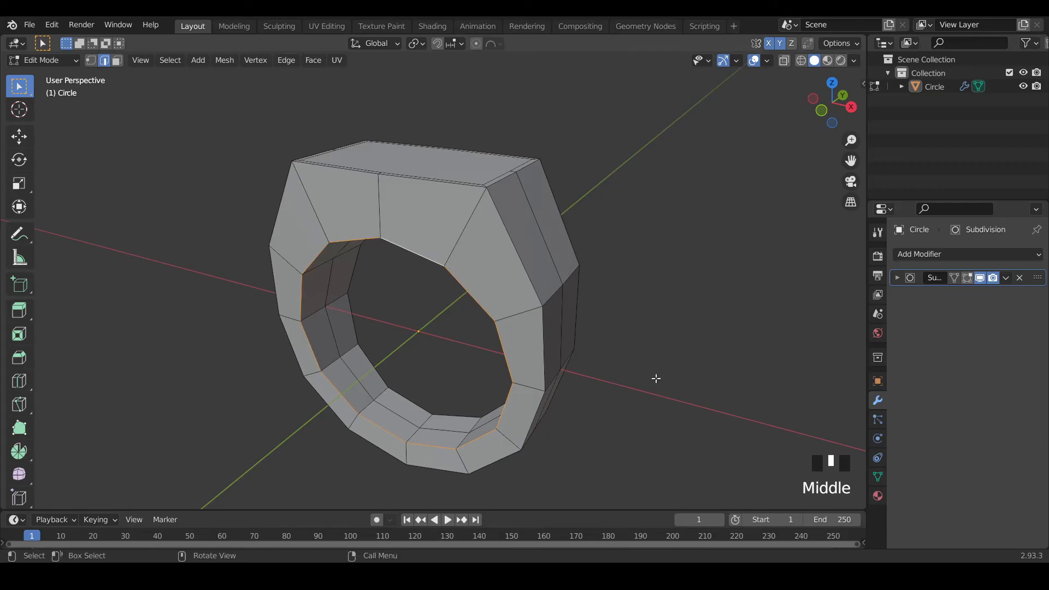
scroll("up", 3)
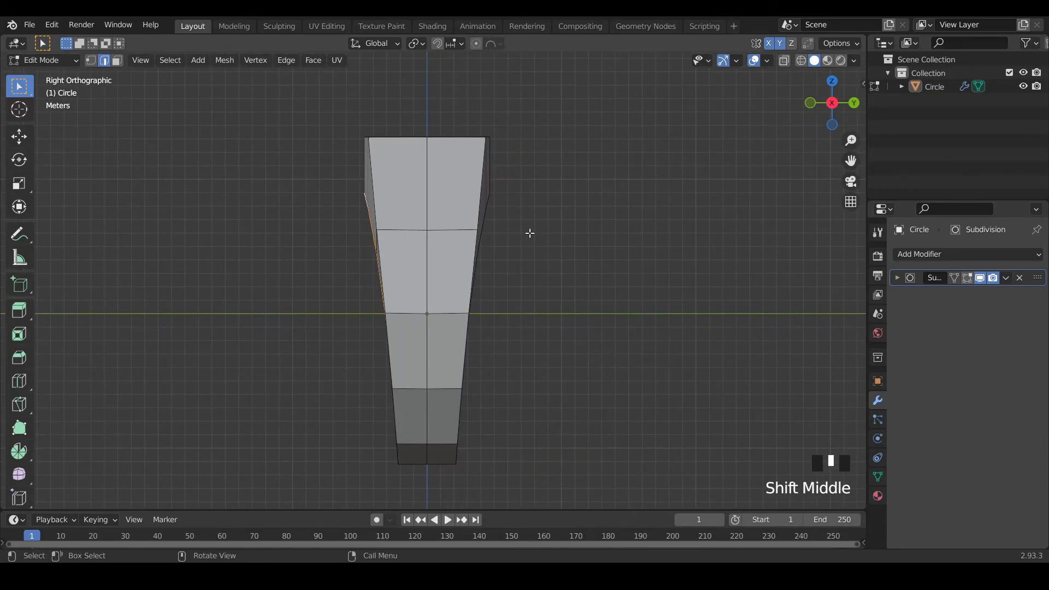
key("g")
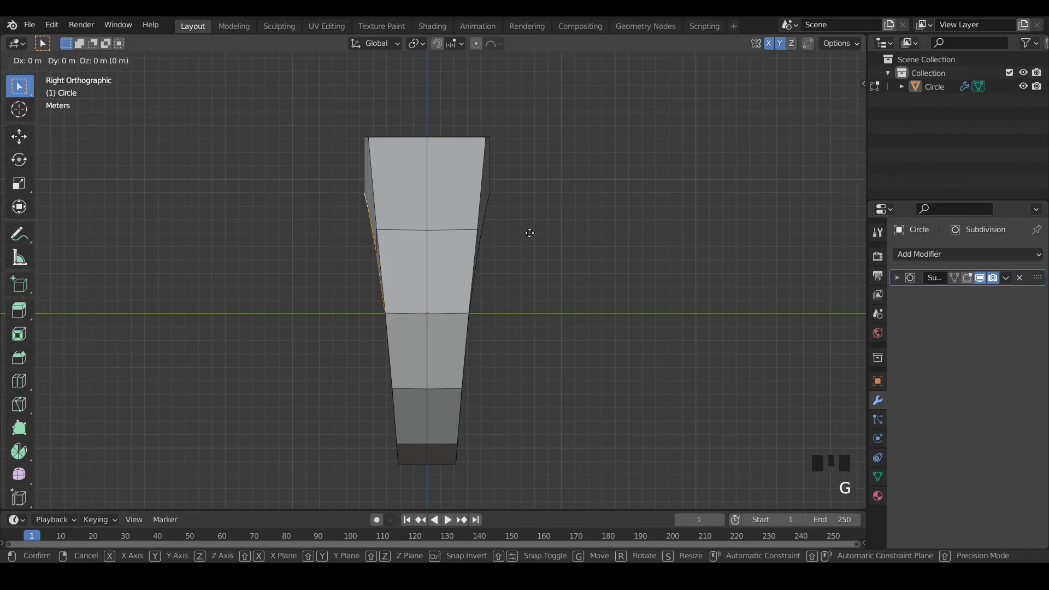
mouse_move(518, 233)
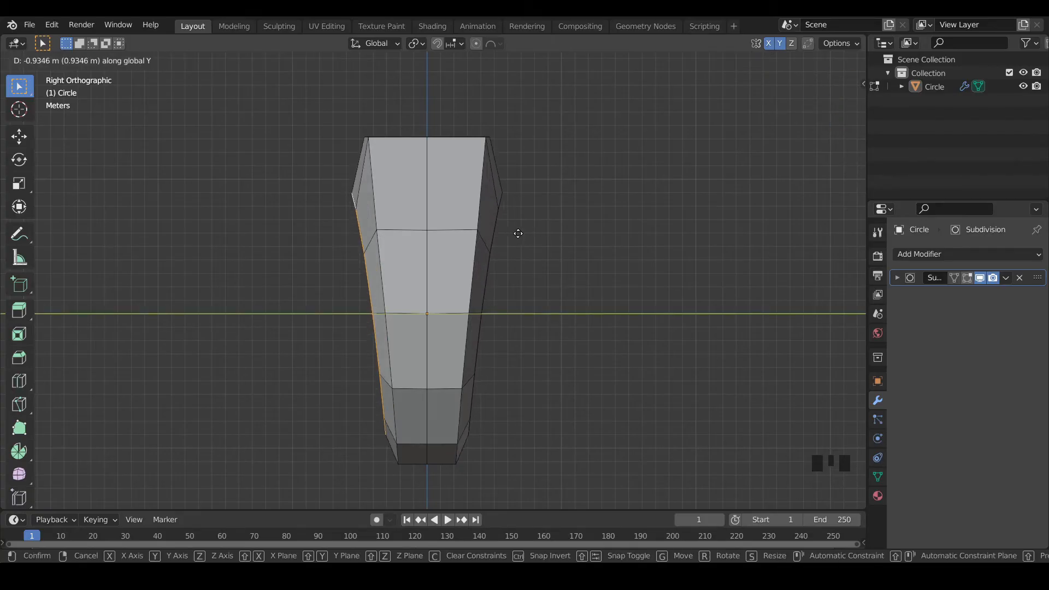
mouse_move(508, 234)
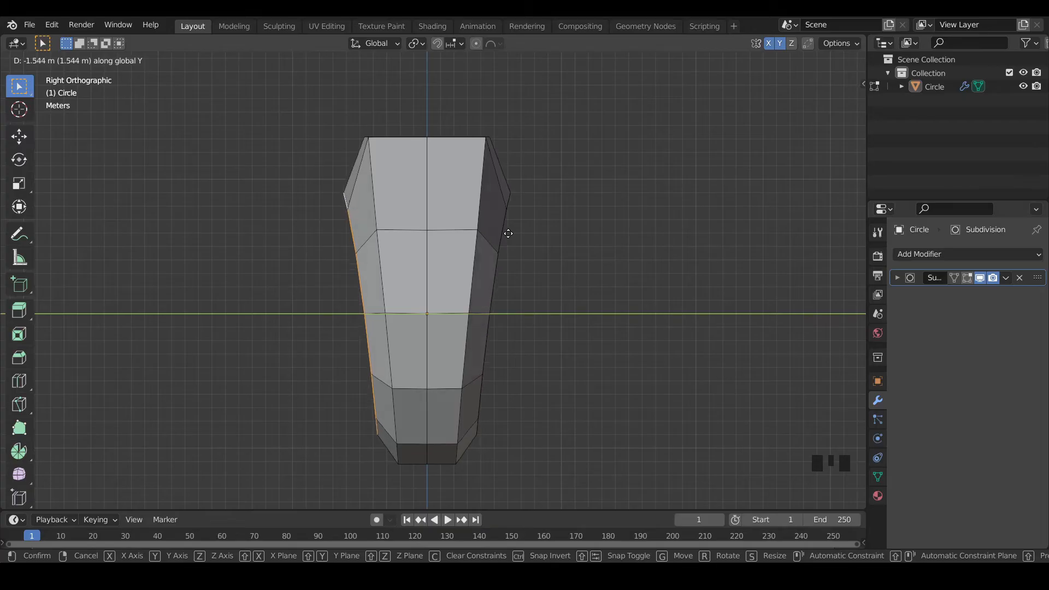
mouse_move(508, 233)
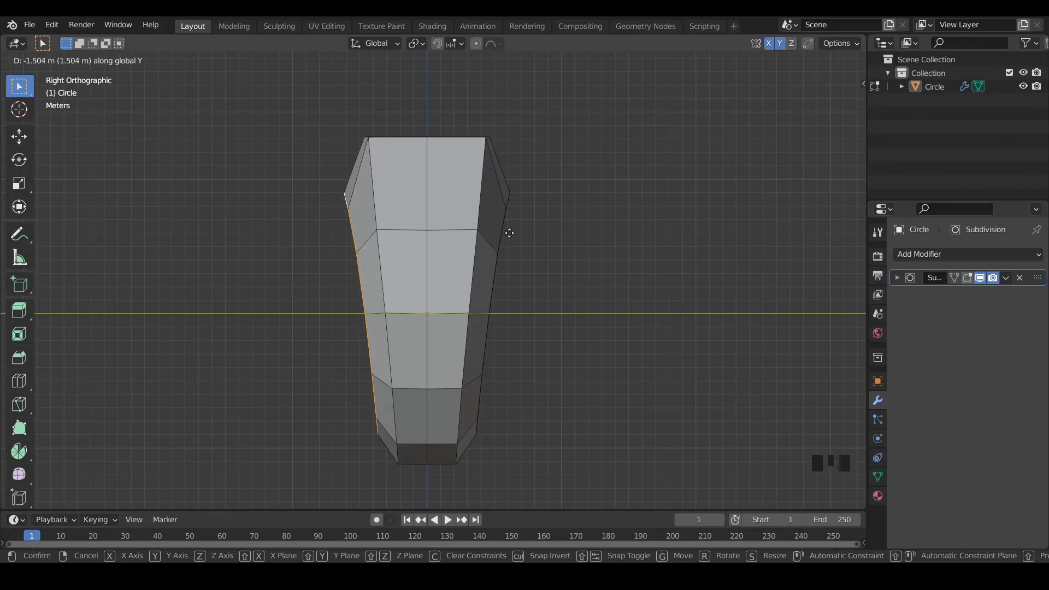
mouse_move(522, 231)
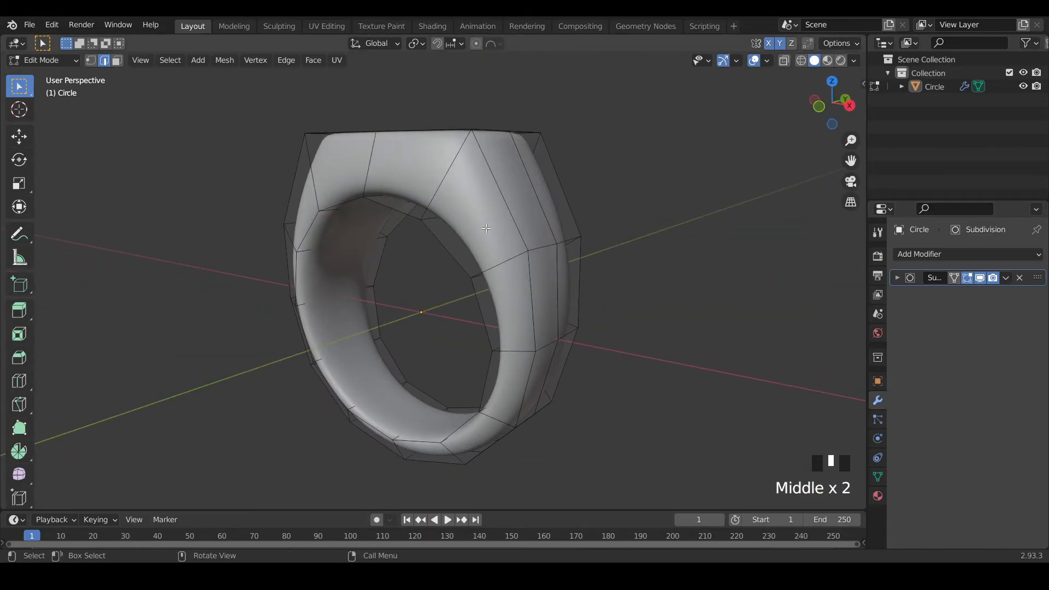
Add an edge crease to the ring's inner rim loop to keep the hole sharp under subdivision.
scroll("up", 3)
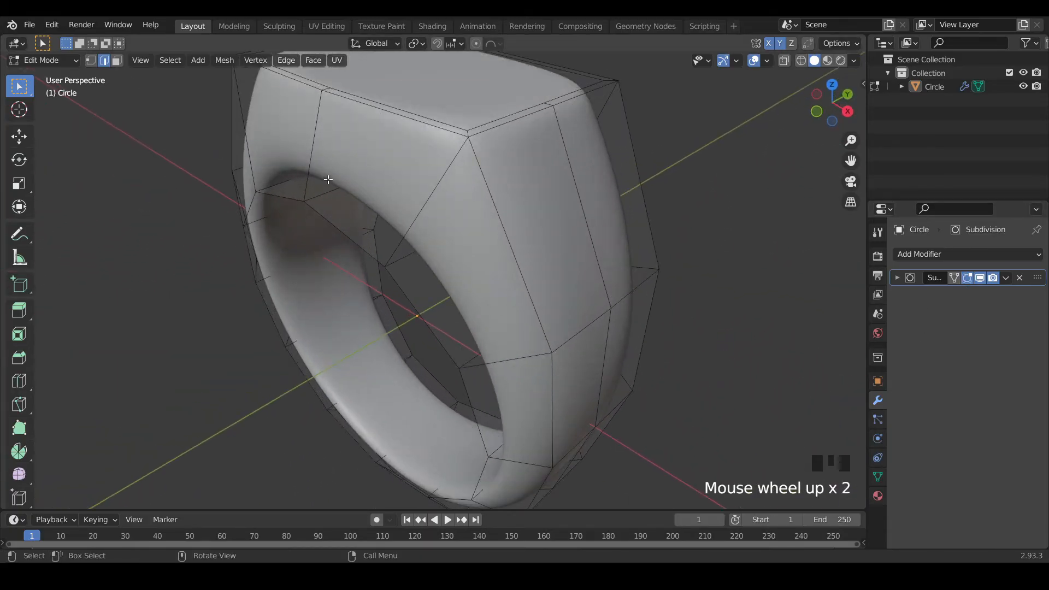
scroll("up", 3)
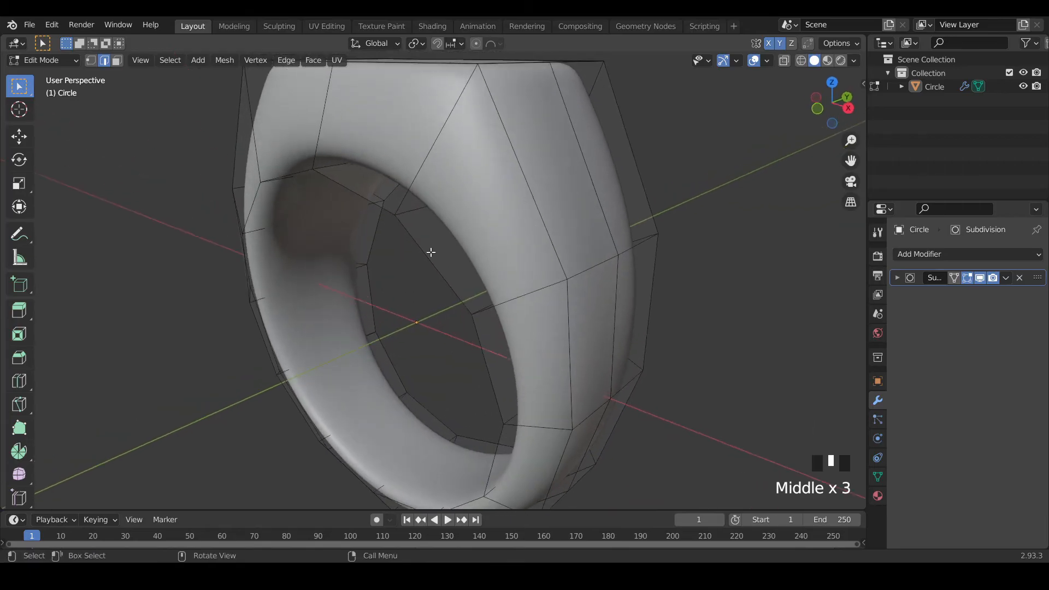
scroll("down", 3)
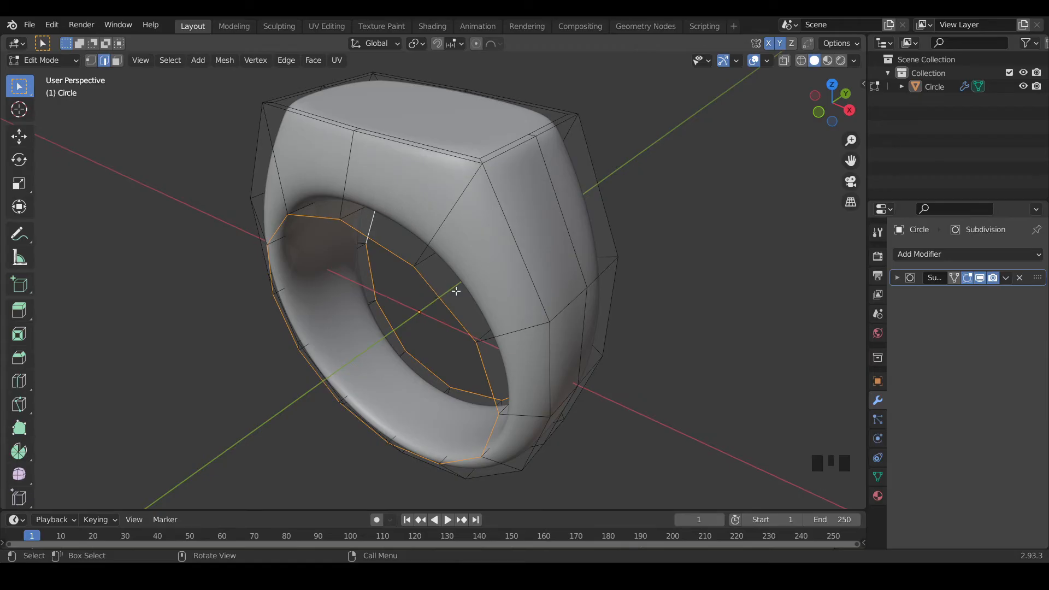
mouse_move(463, 289)
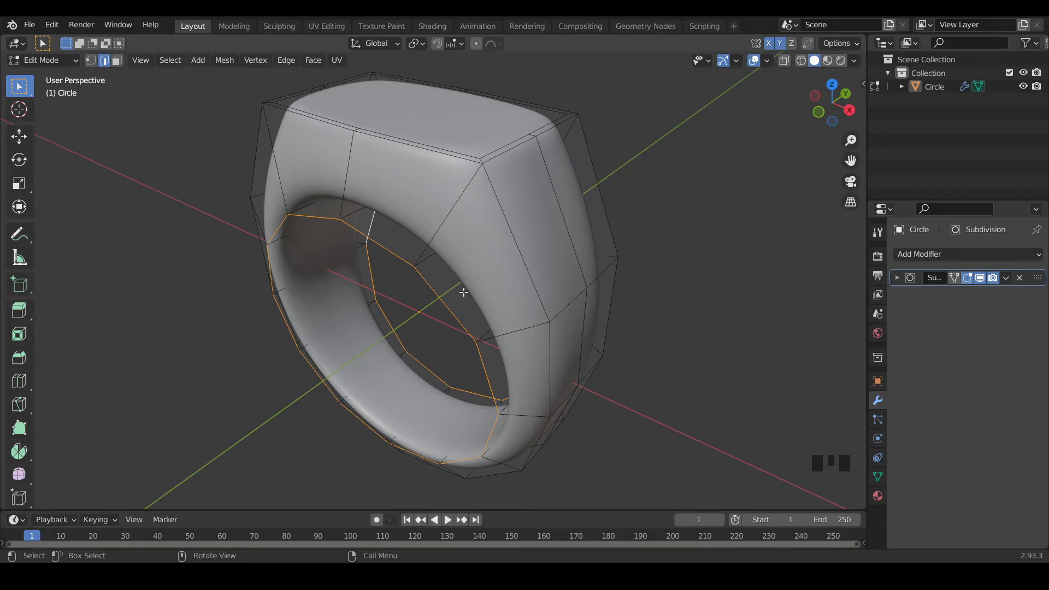
key("shift+e")
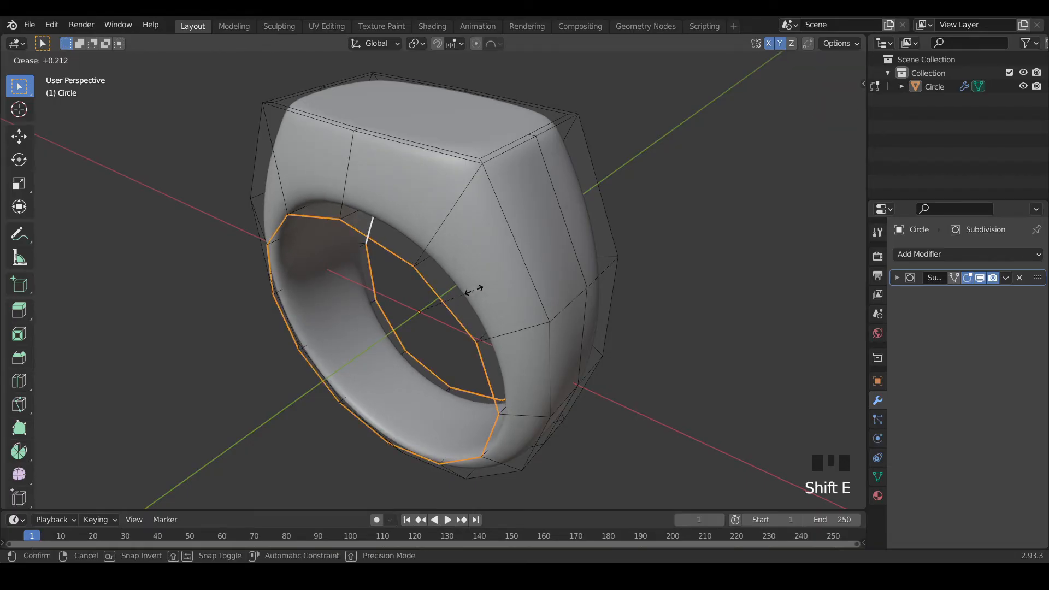
mouse_move(488, 291)
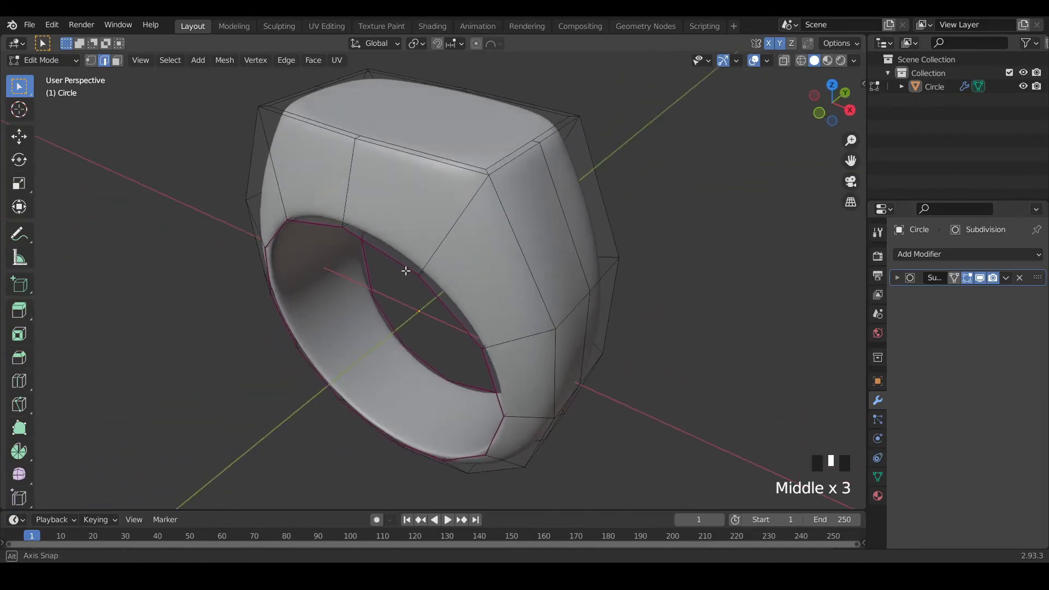
scroll("up", 3)
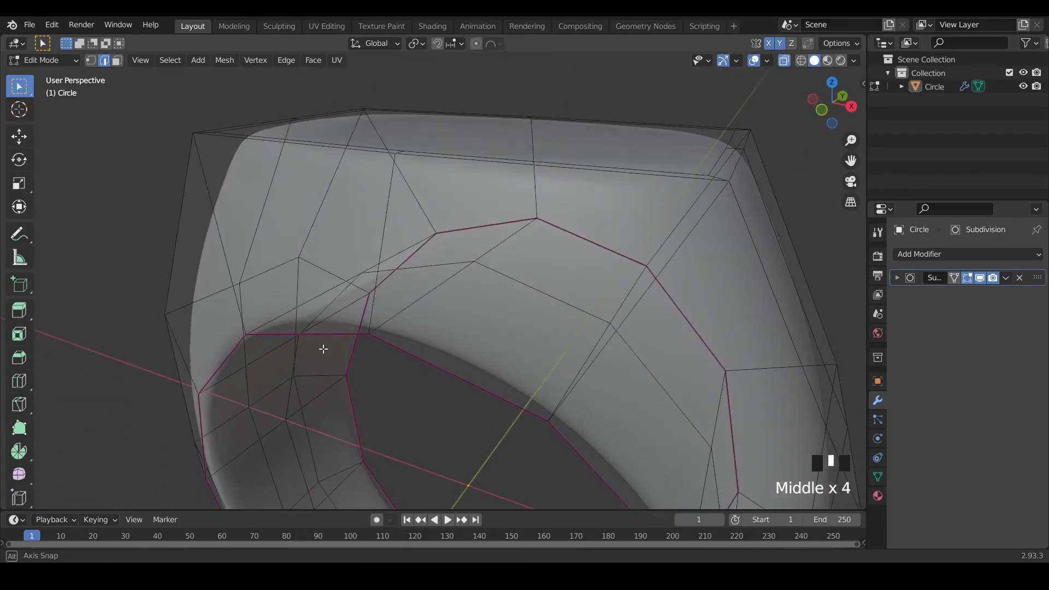
scroll("down", 3)
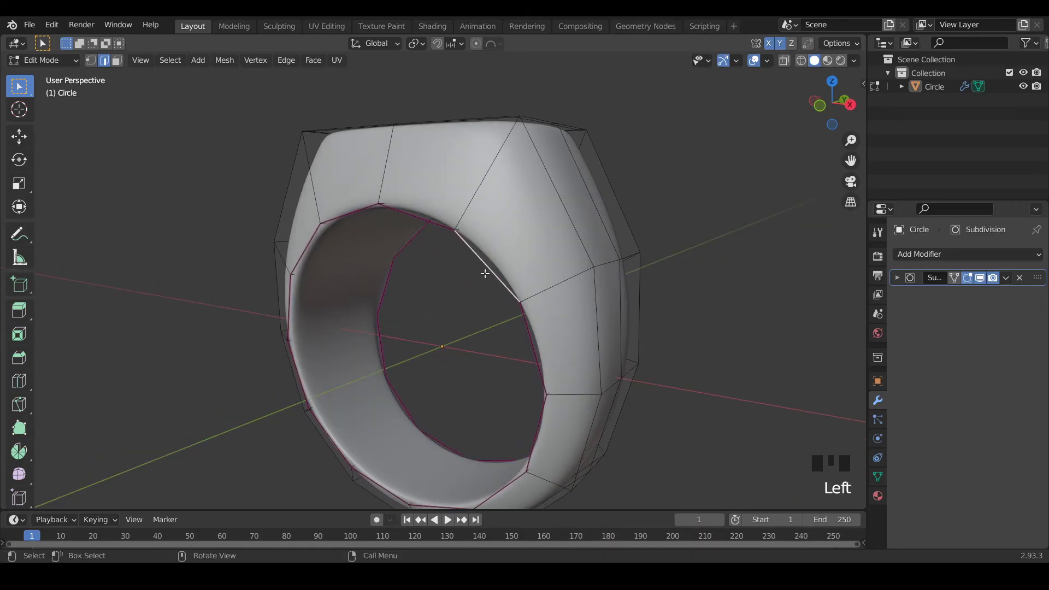
Undo the crease, bevel the inner edge loop instead, and leave Edit Mode to view the smooth ring.
key("ctrl+z")
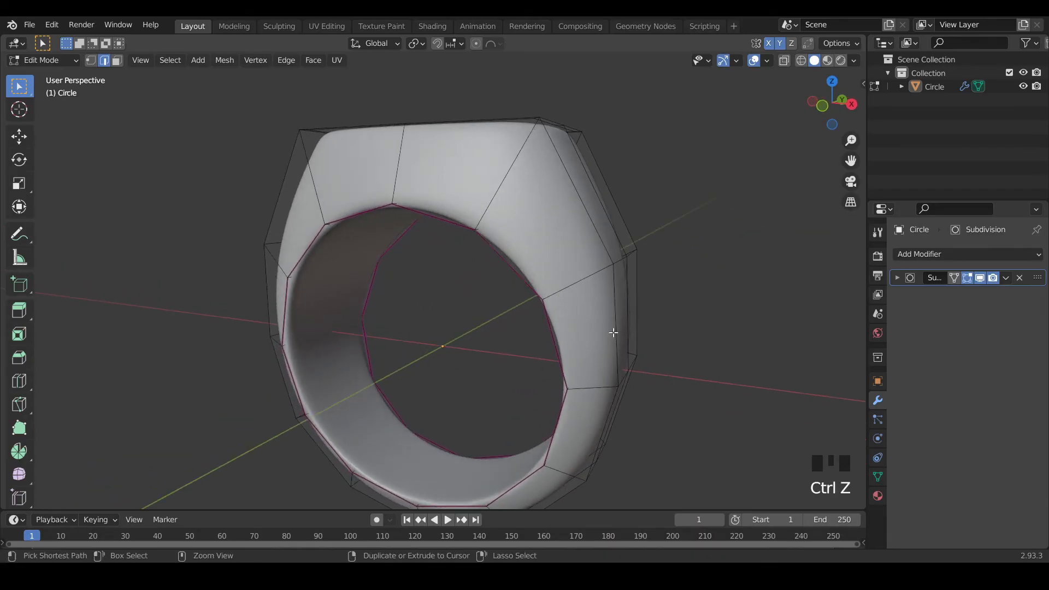
key("ctrl+z")
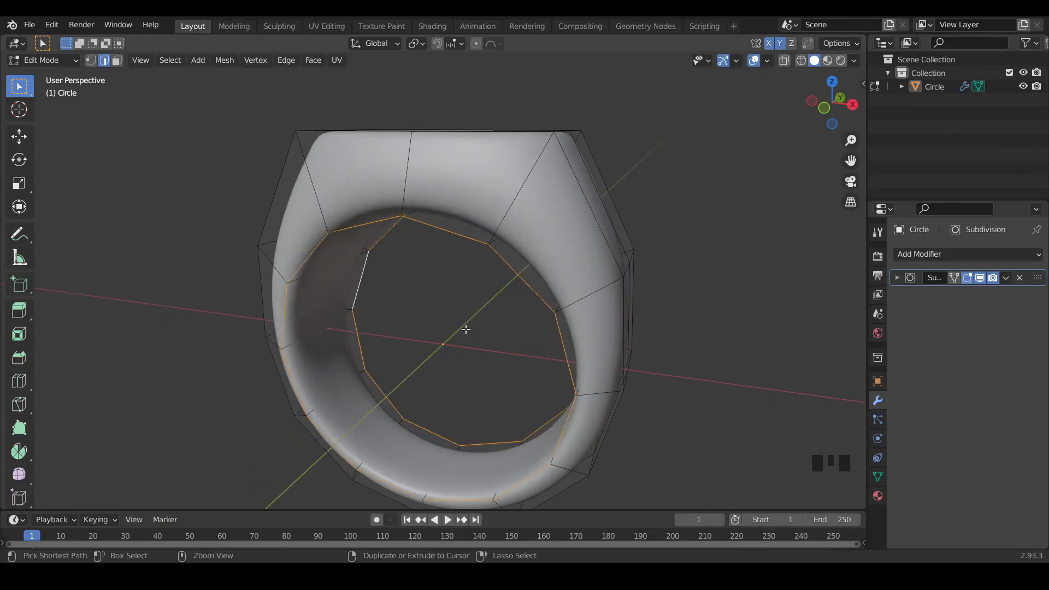
key("ctrl+b")
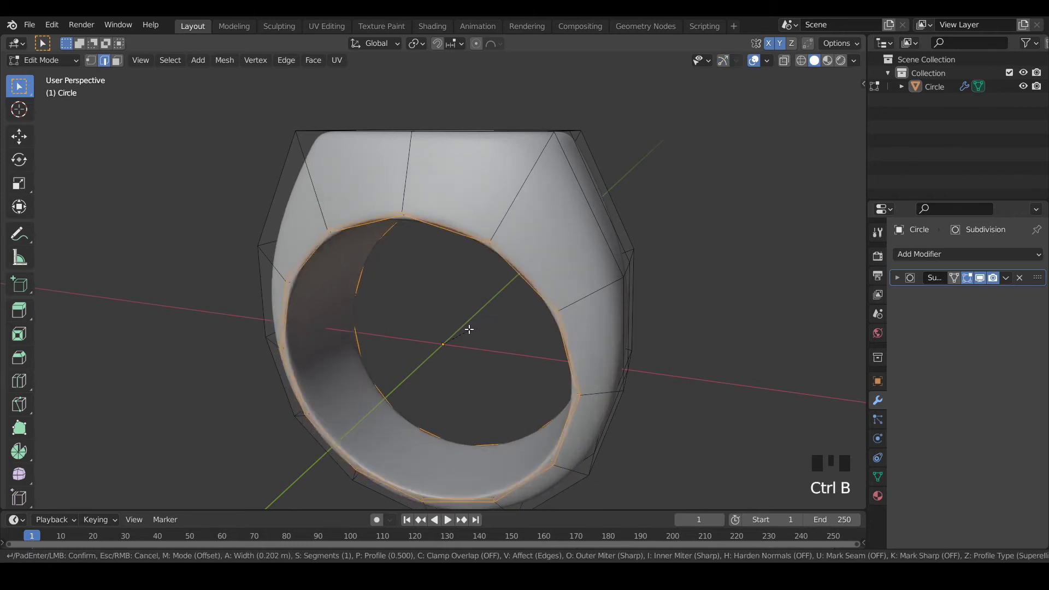
mouse_move(476, 328)
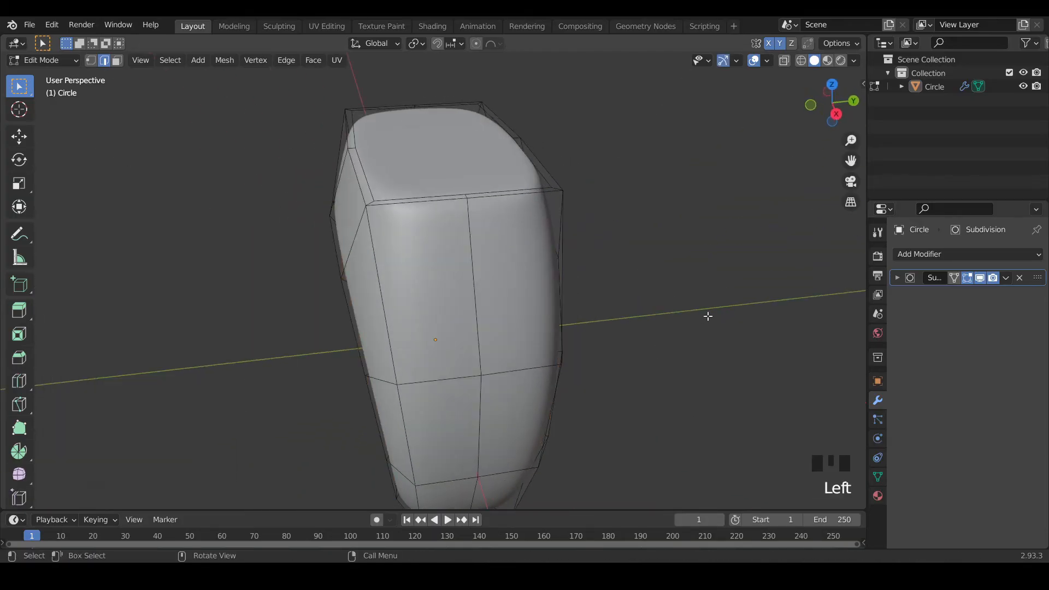
scroll("down", 3)
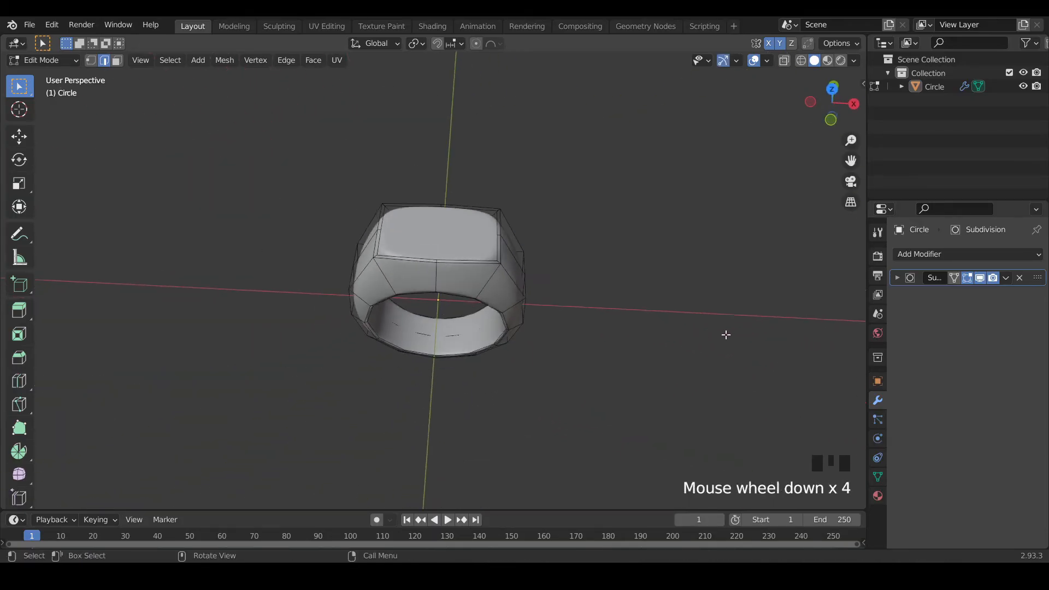
key("Tab")
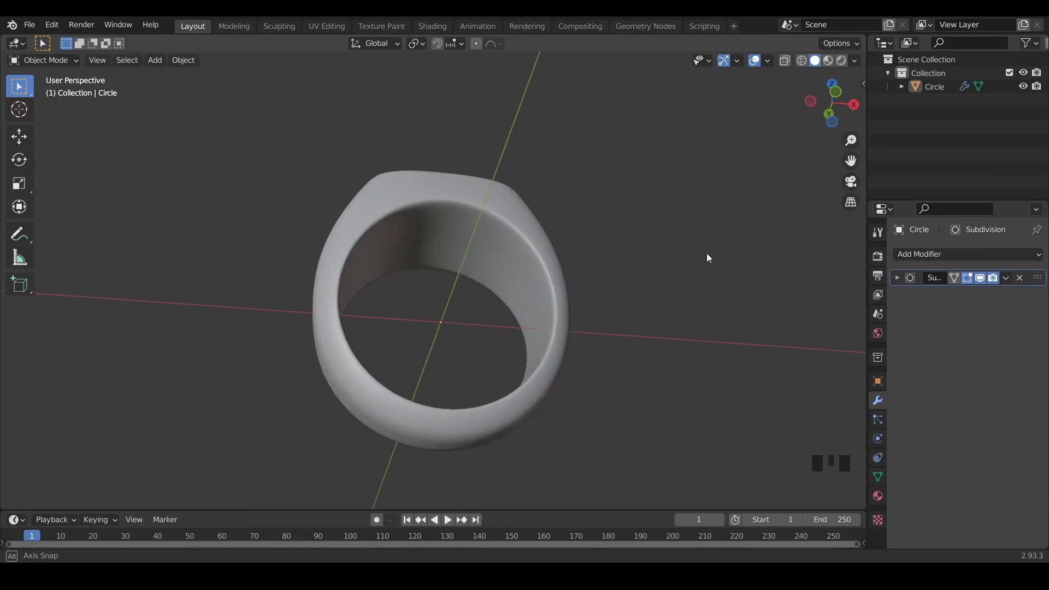
scroll("down", 3)
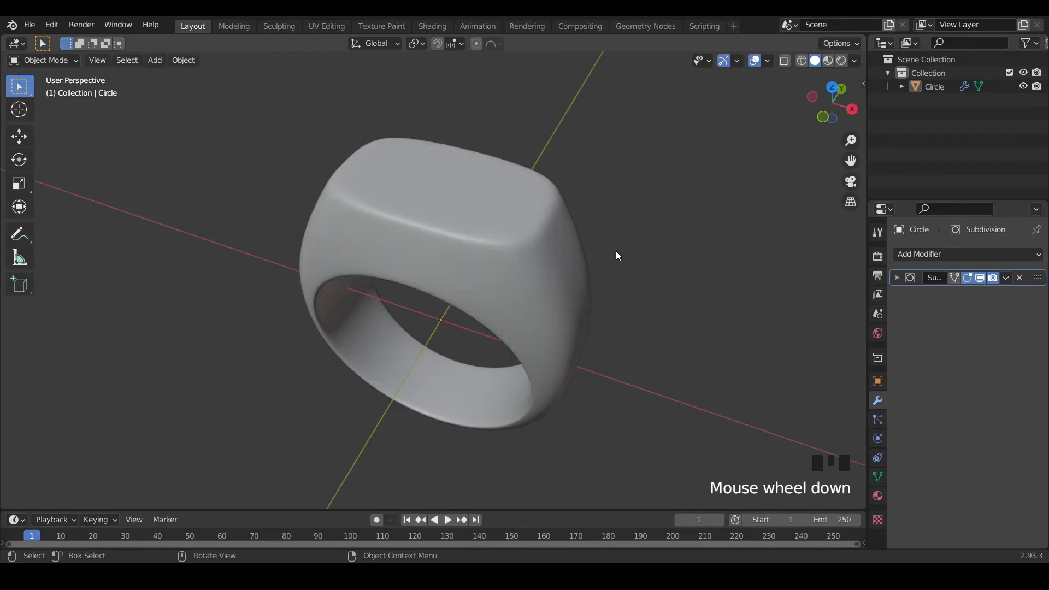
scroll("down", 3)
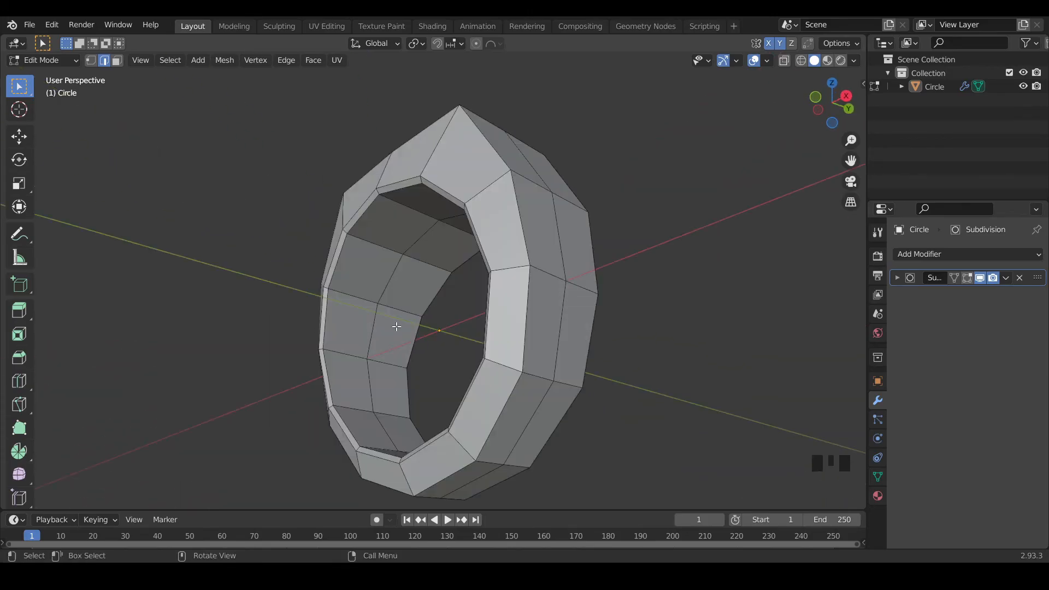
In face select, inset the inner faces under the top with a 0.4 m thickness.
key("3")
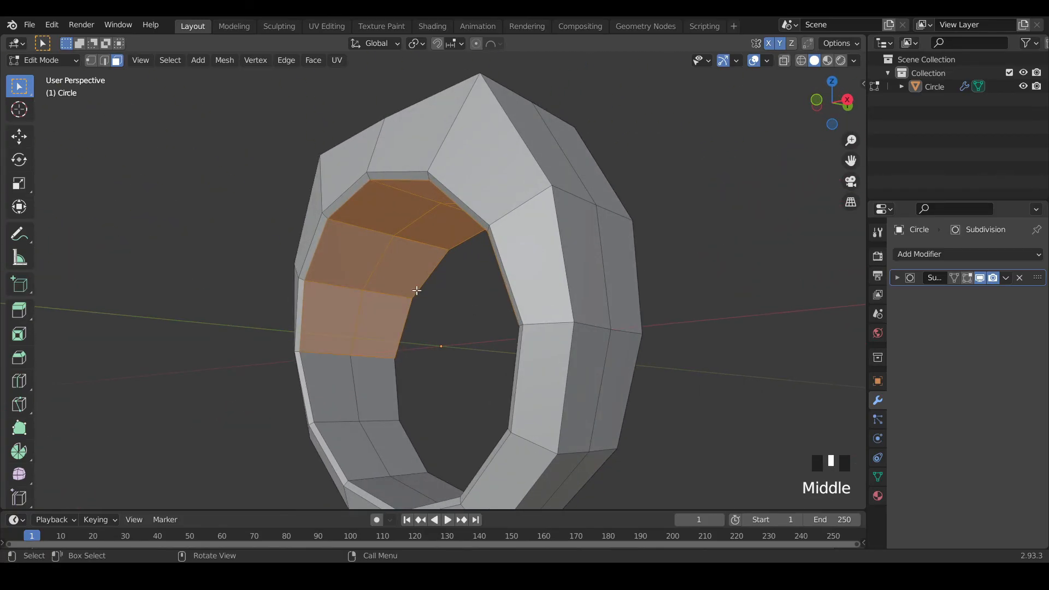
key("i")
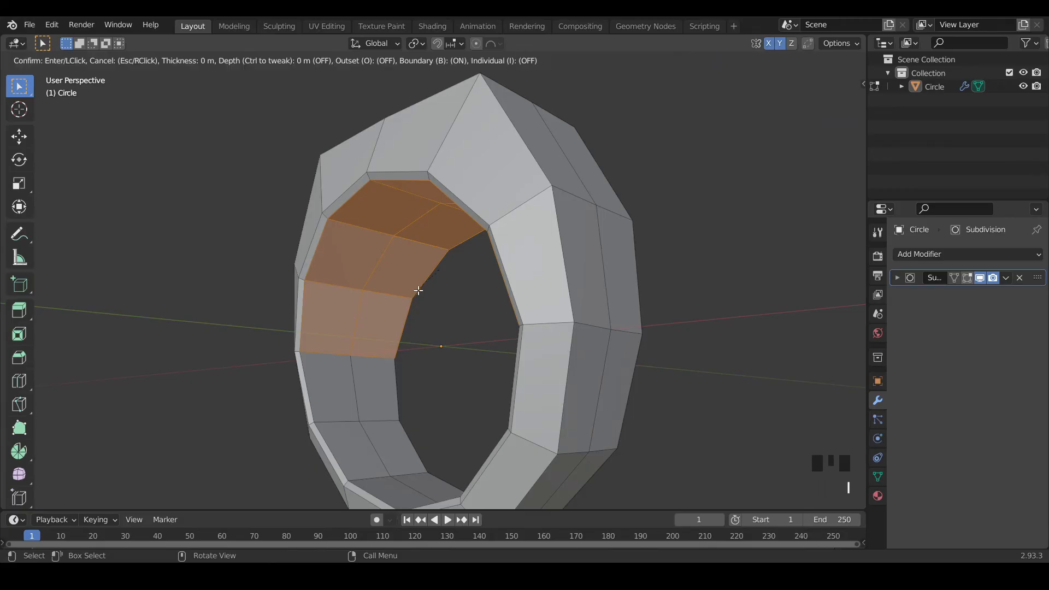
mouse_move(433, 288)
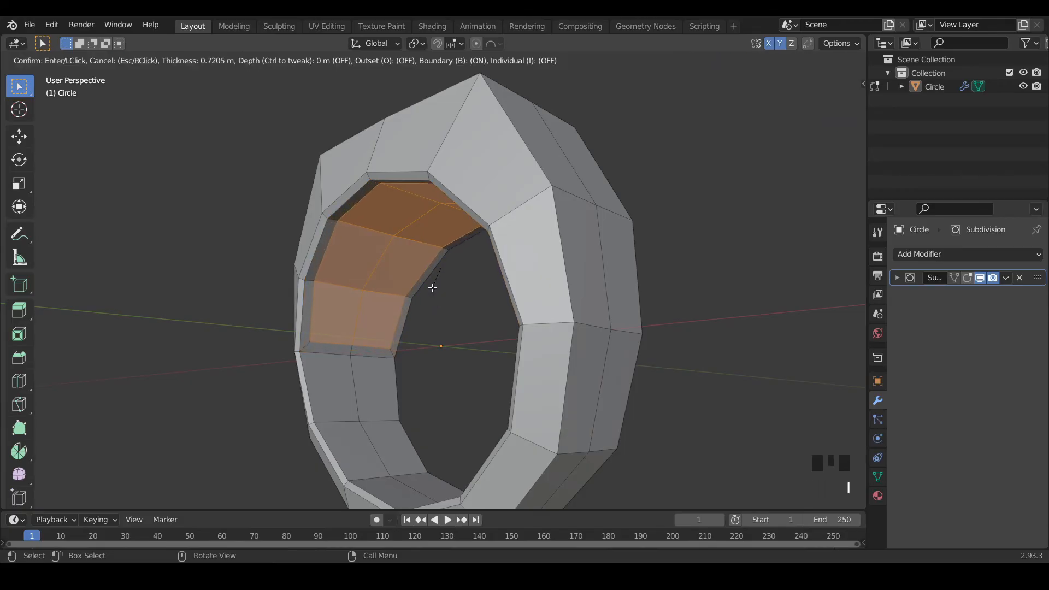
mouse_move(431, 285)
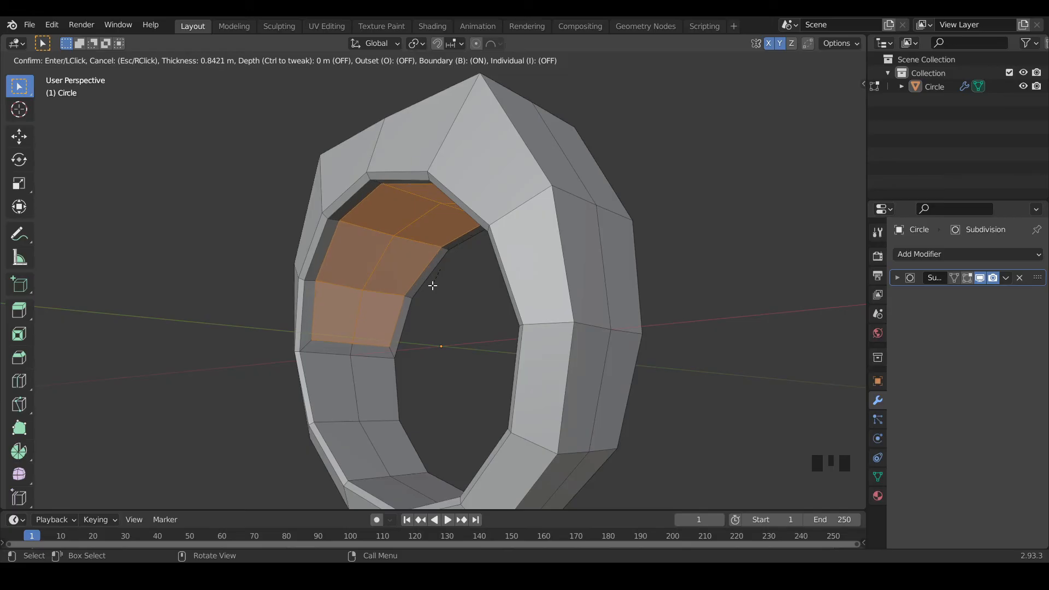
mouse_move(434, 281)
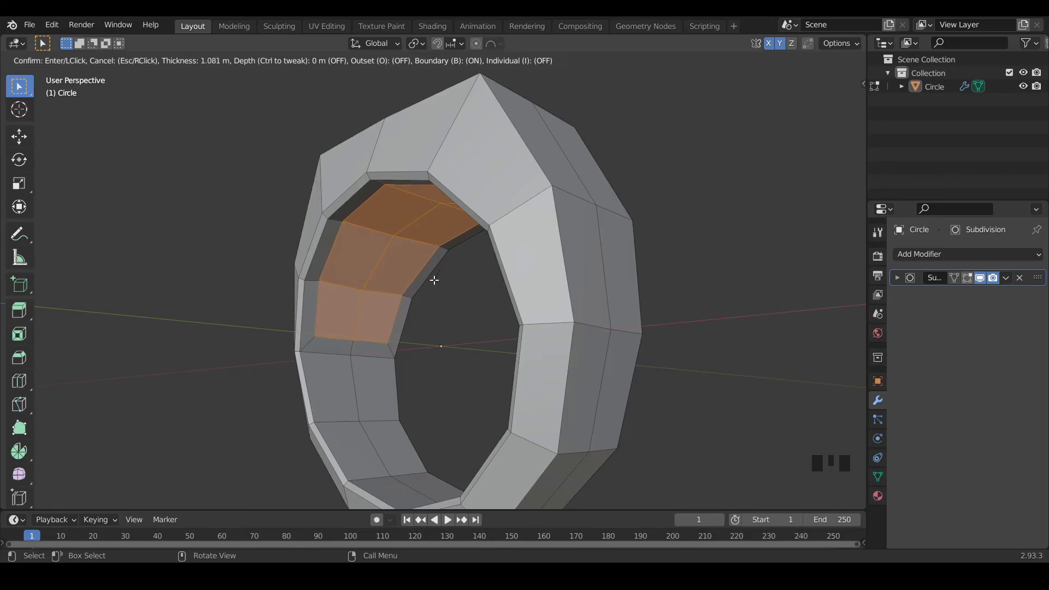
mouse_move(428, 274)
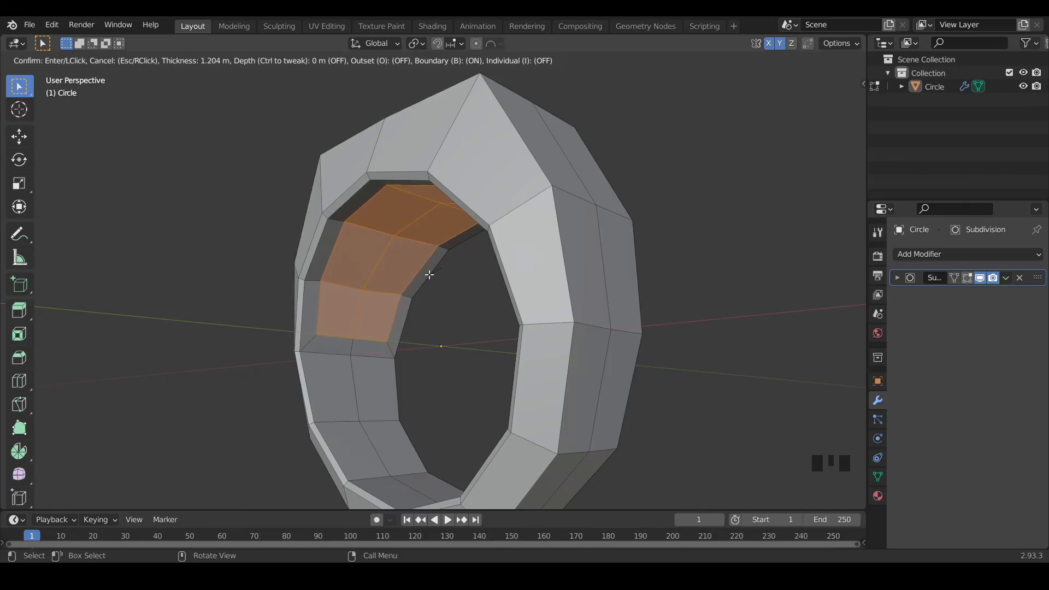
mouse_move(398, 240)
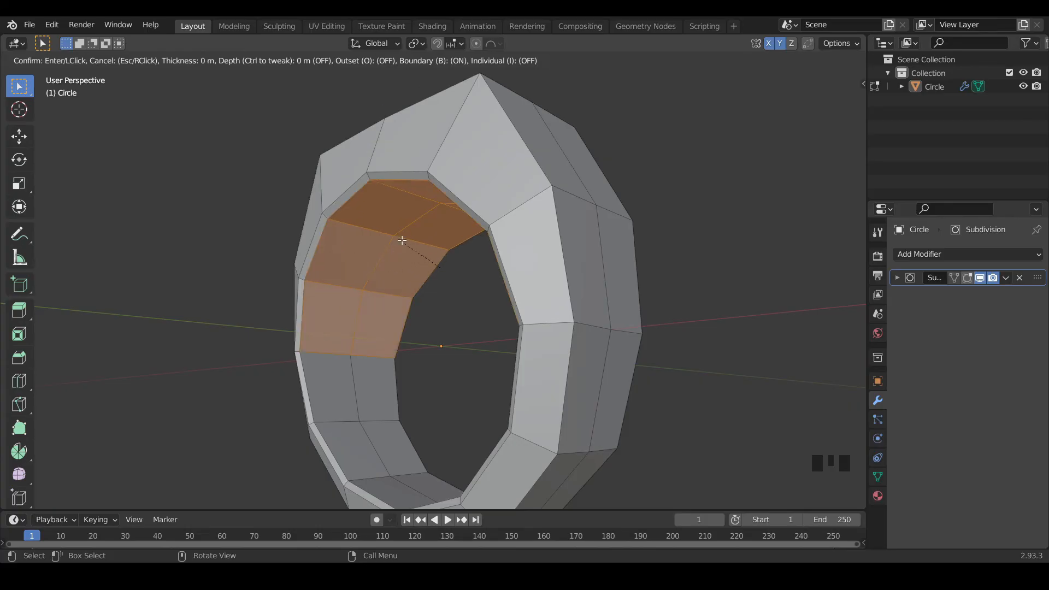
mouse_move(444, 255)
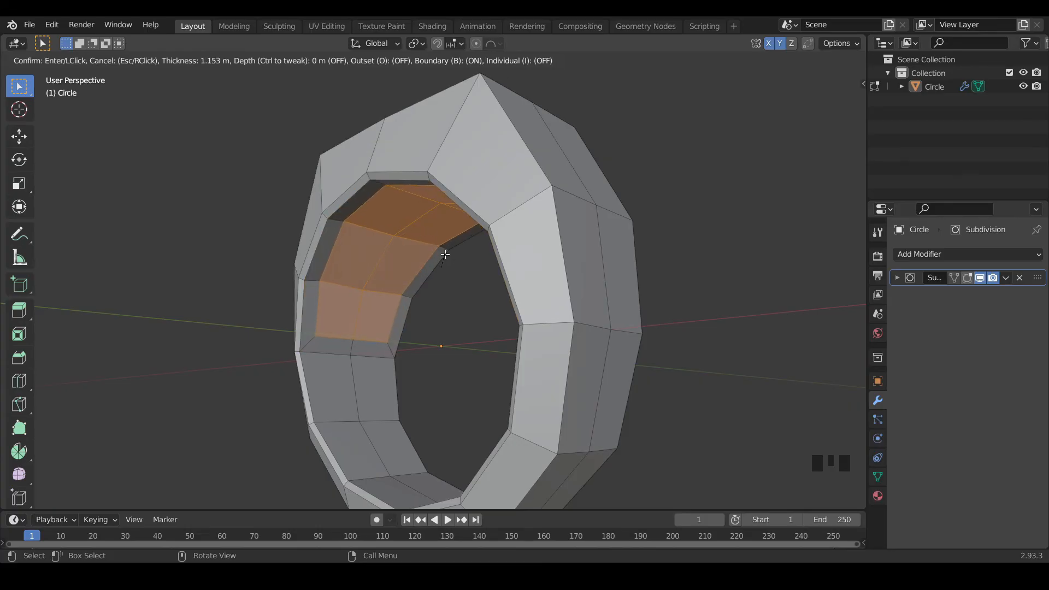
mouse_move(442, 258)
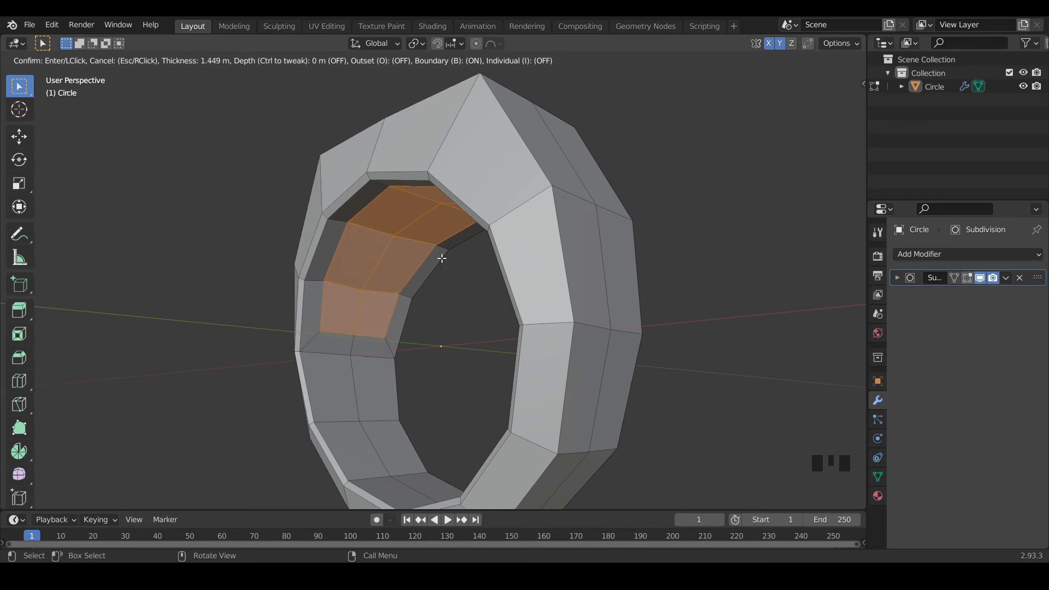
mouse_move(436, 262)
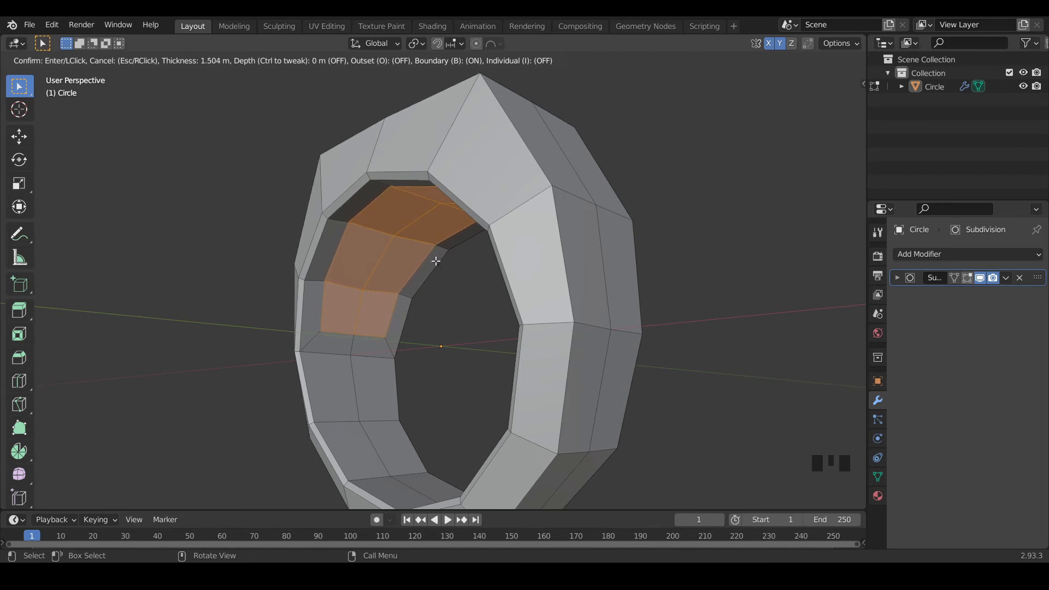
mouse_move(435, 260)
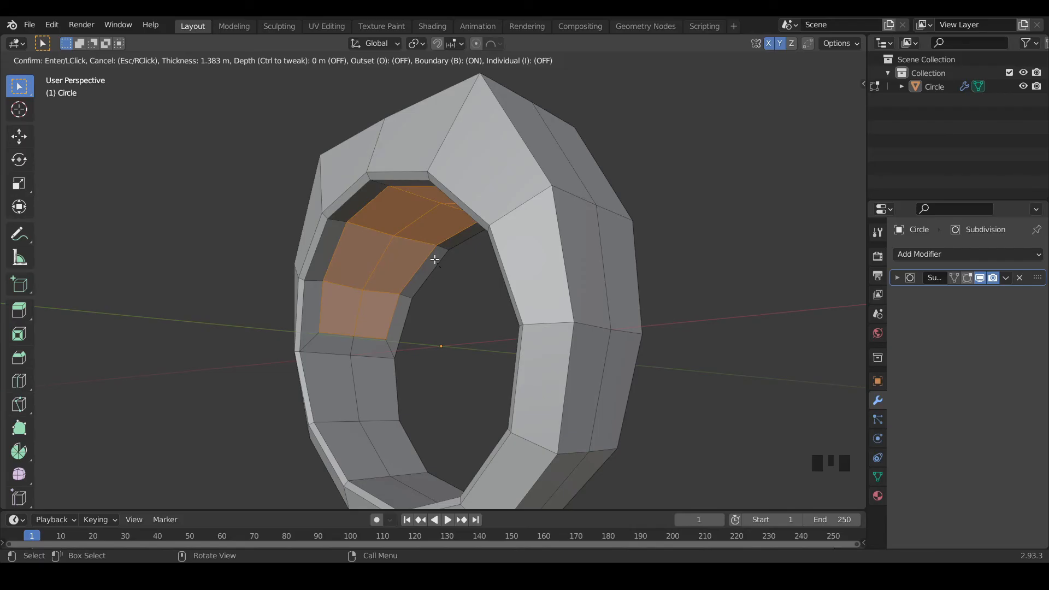
left_click(435, 260)
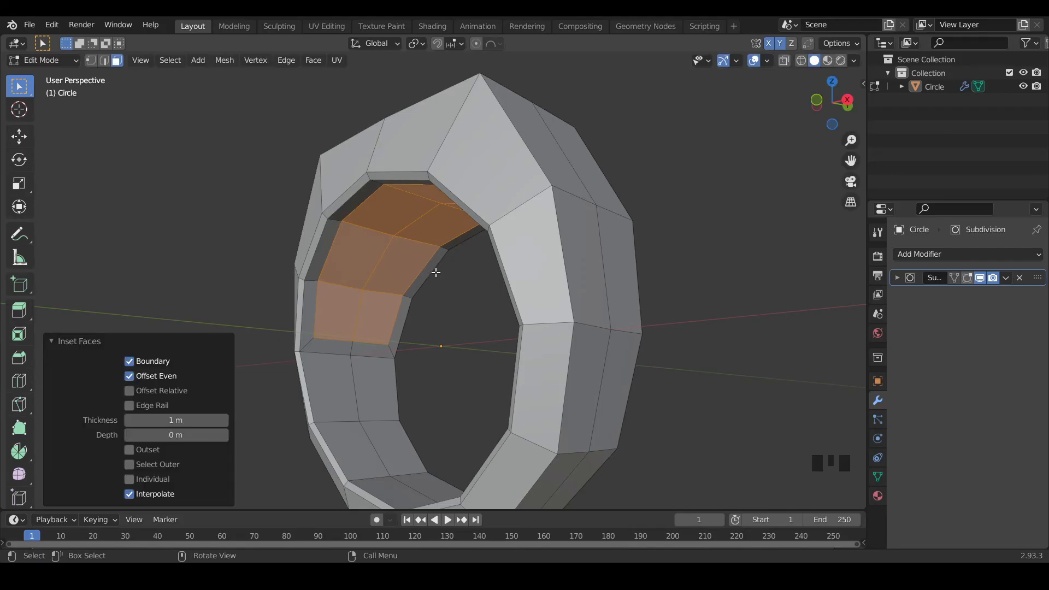
mouse_move(452, 254)
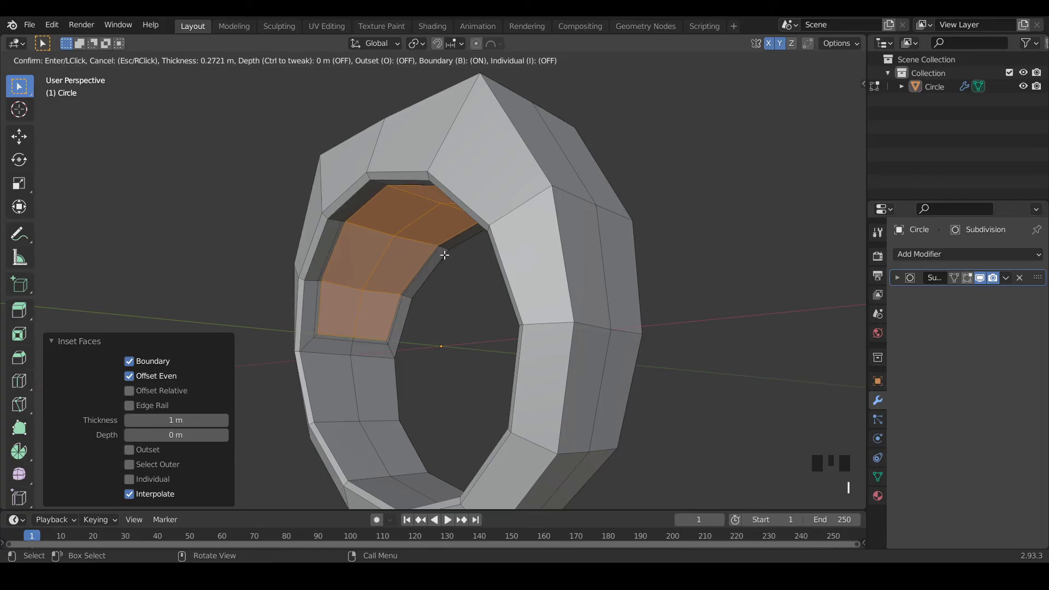
mouse_move(444, 256)
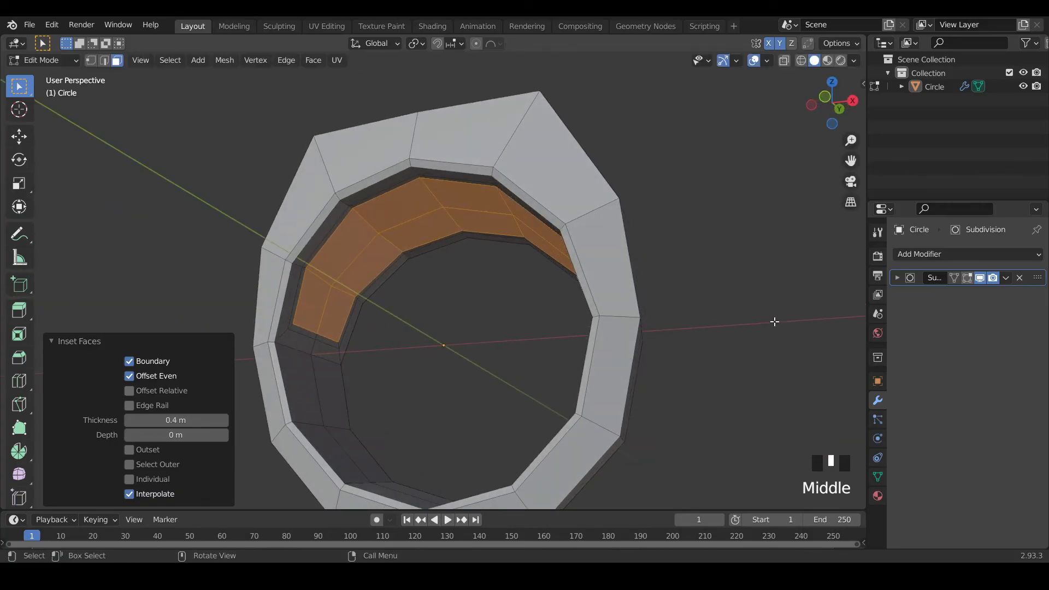
Switch to Front Orthographic with X-ray and start raising the selected inner faces.
key("NUMPAD_1")
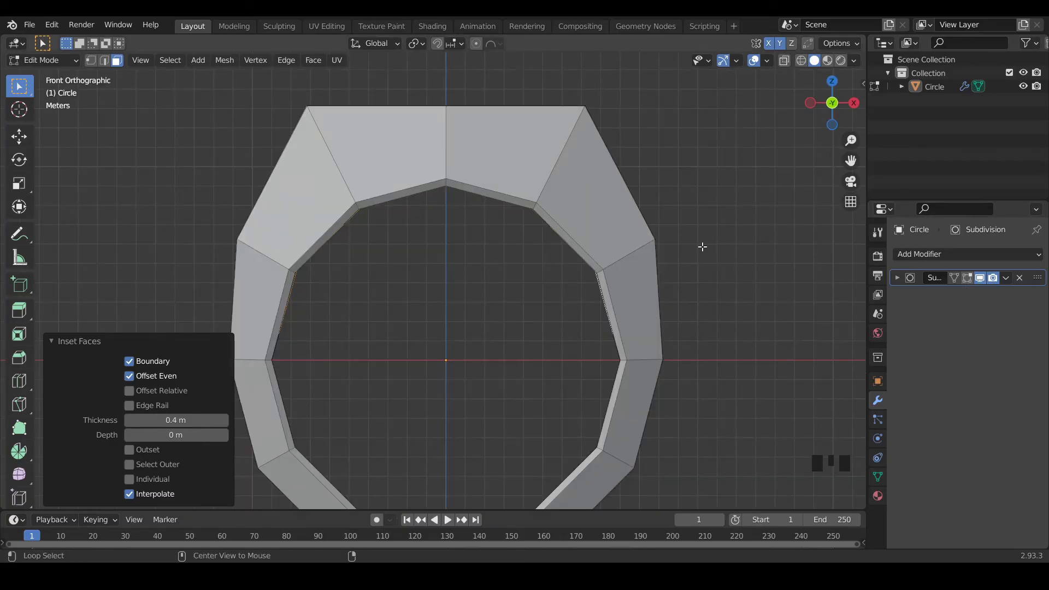
key("alt+z")
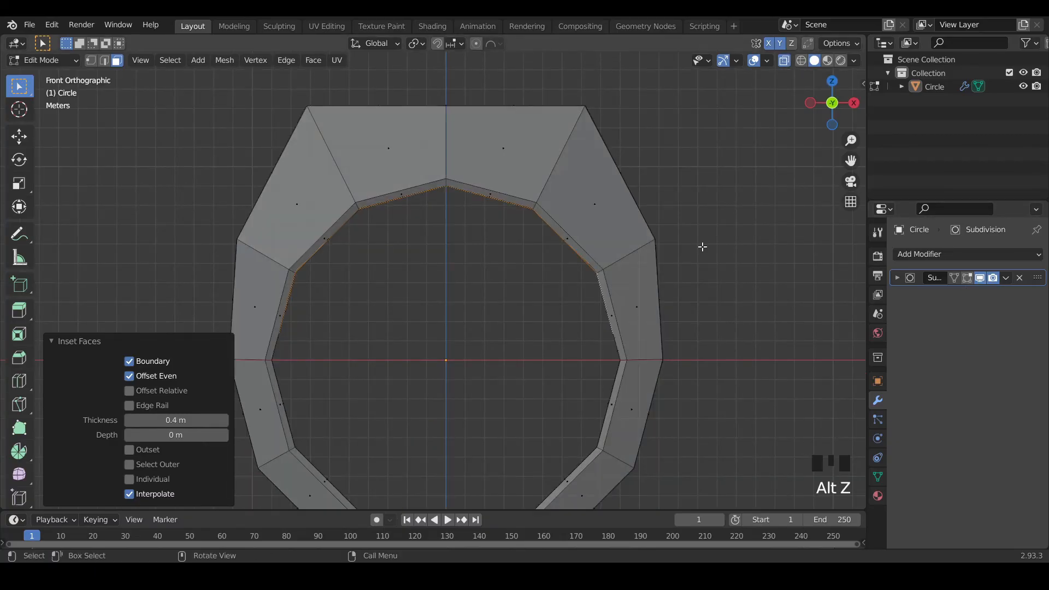
key("g")
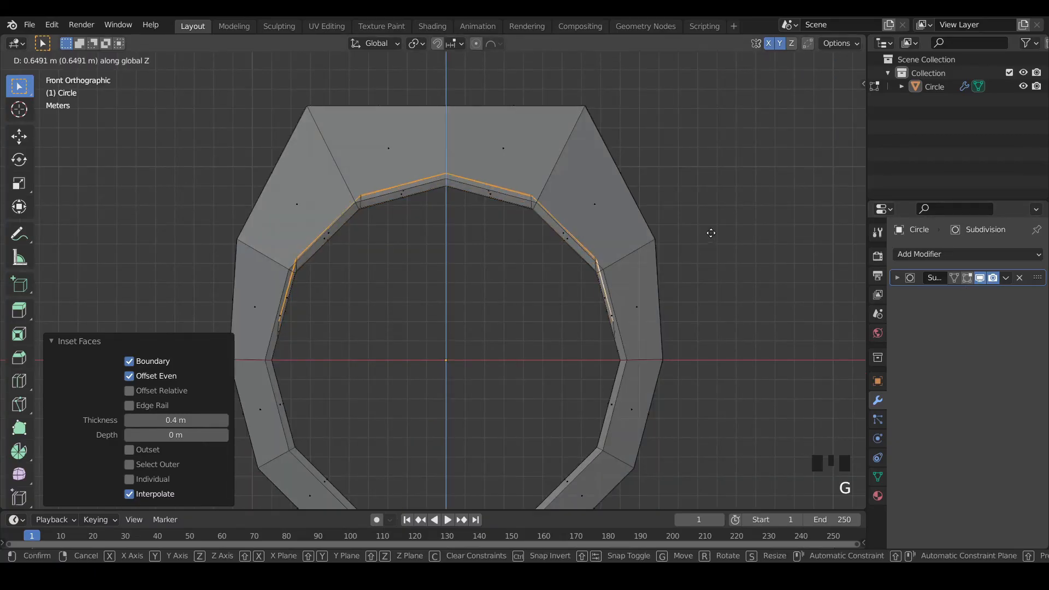
mouse_move(735, 193)
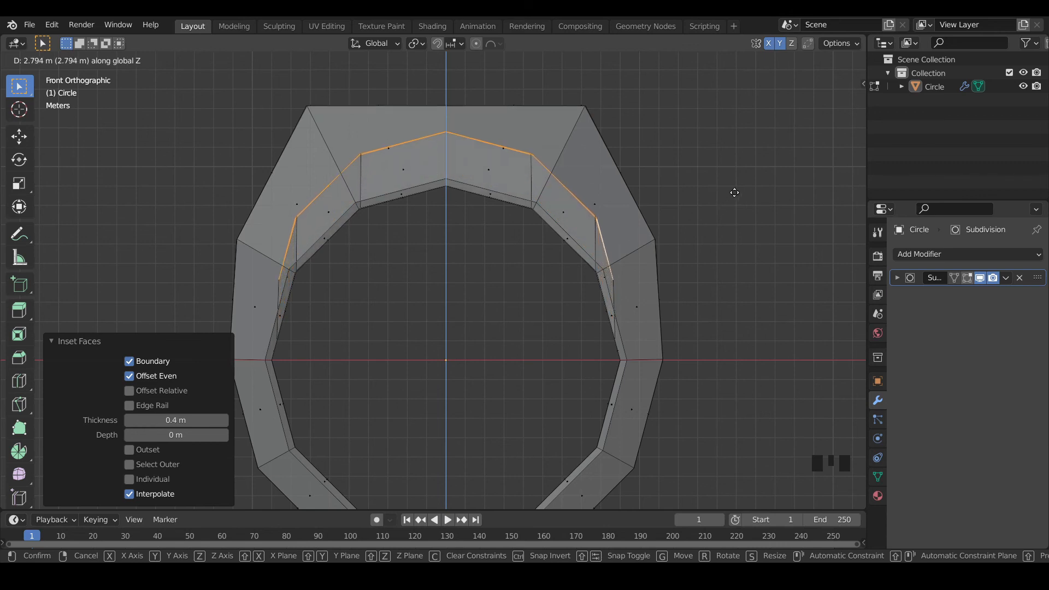
mouse_move(746, 194)
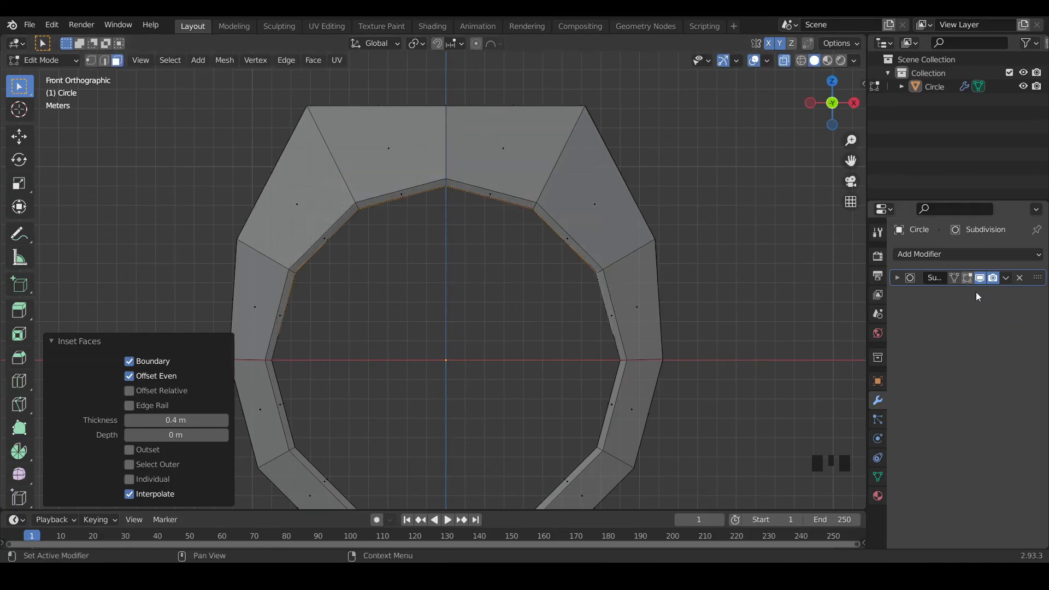
Show the smoothed subdivision on the edit cage and move the inner face loop up about 3.09 m along Z.
left_click(953, 278)
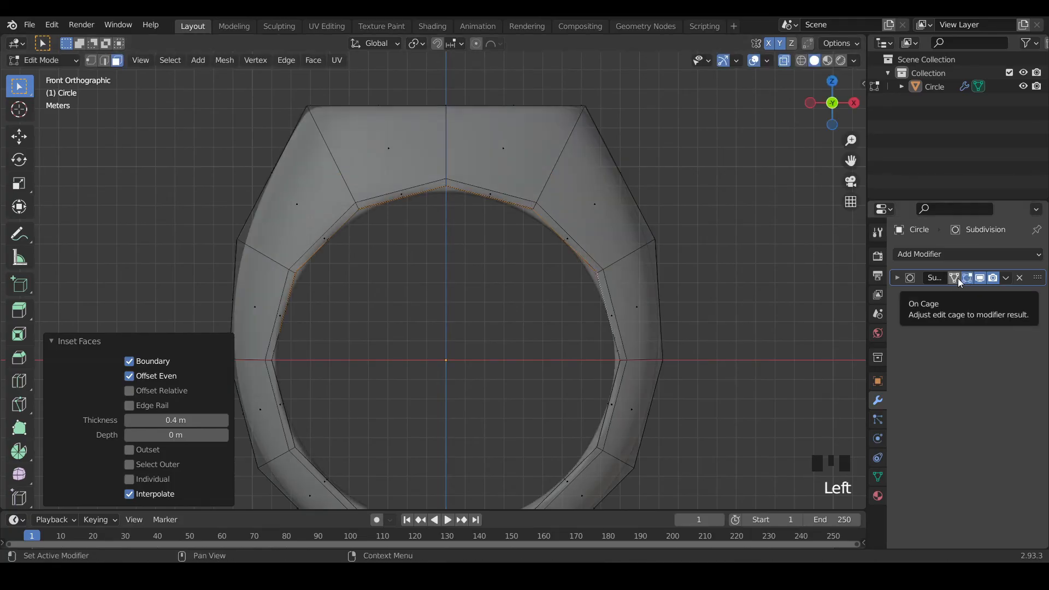
left_click(953, 278)
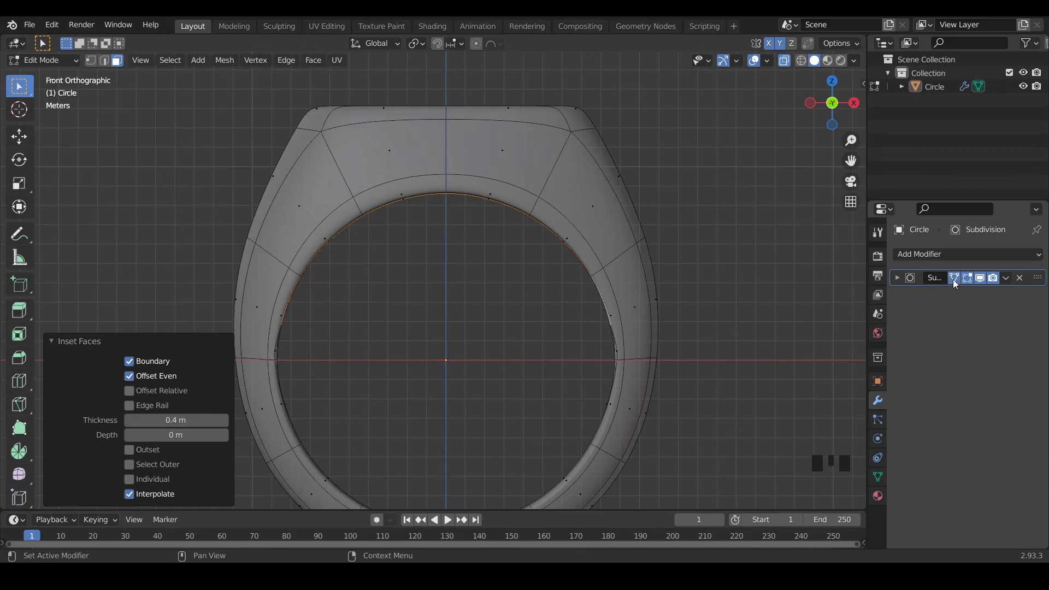
mouse_move(502, 229)
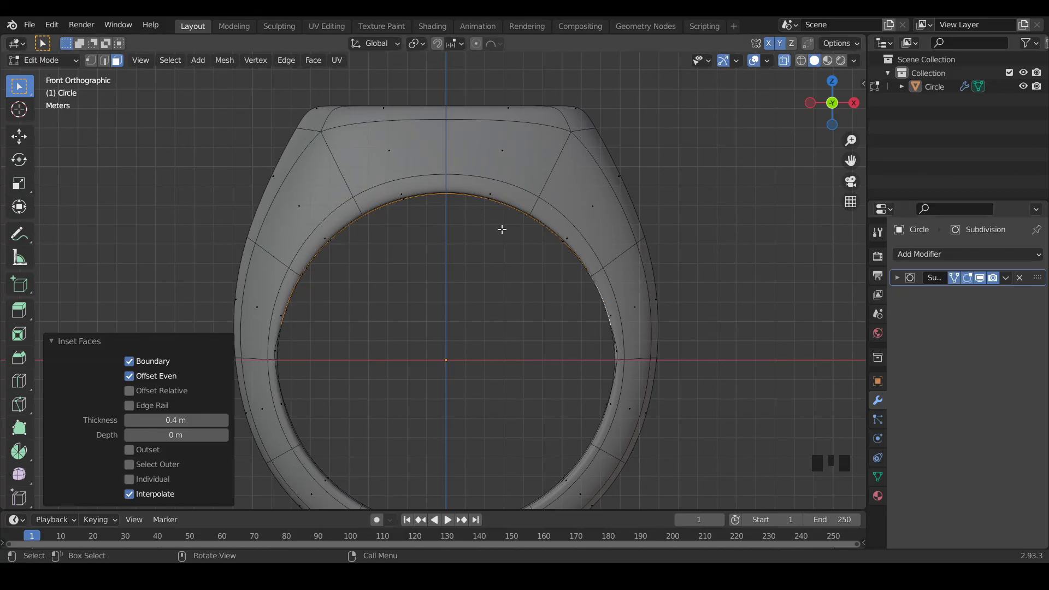
mouse_move(517, 239)
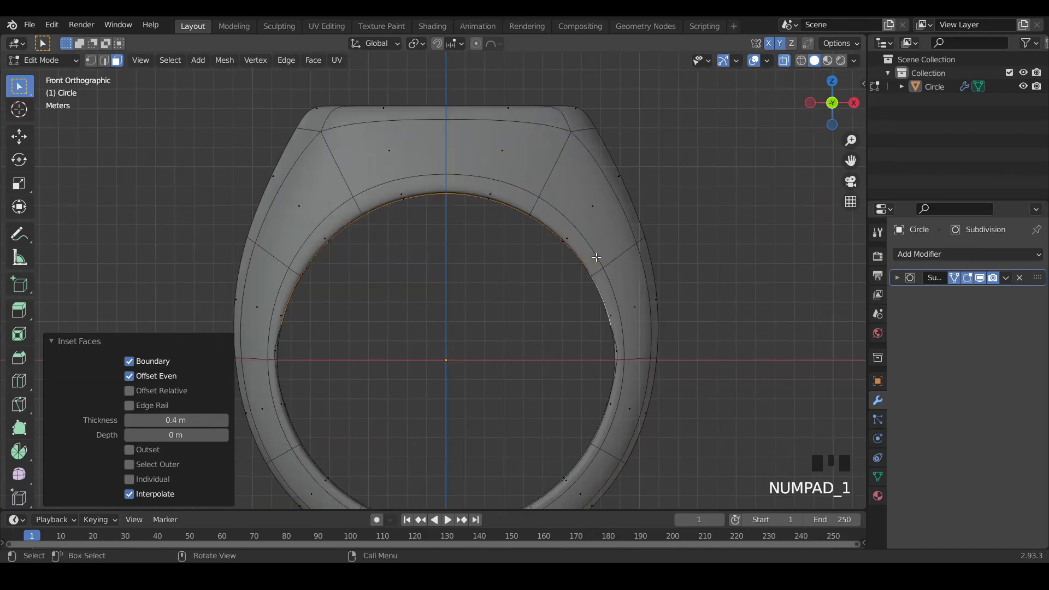
key("g")
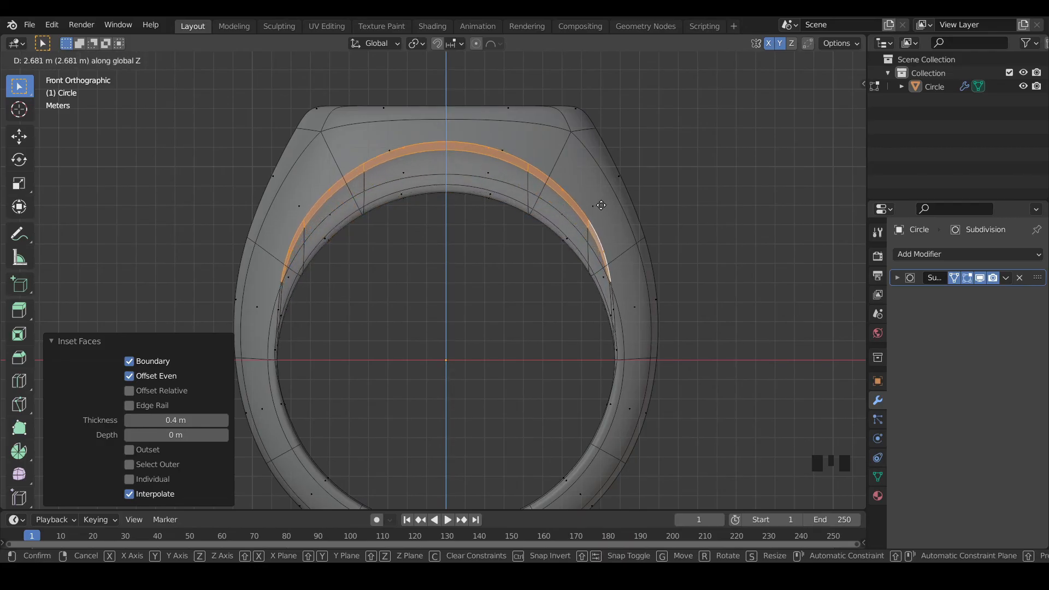
mouse_move(592, 206)
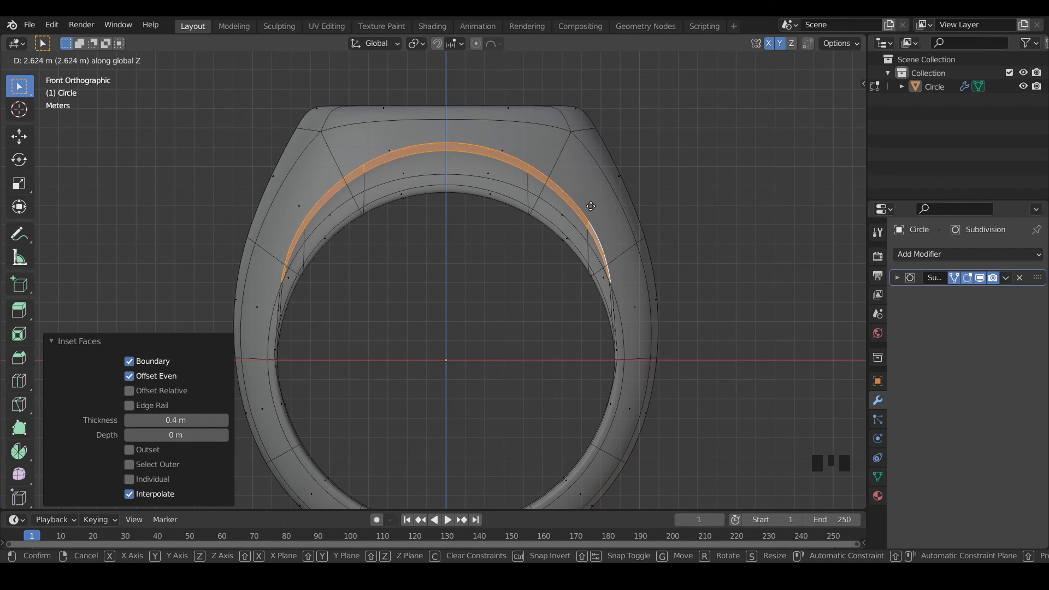
mouse_move(568, 205)
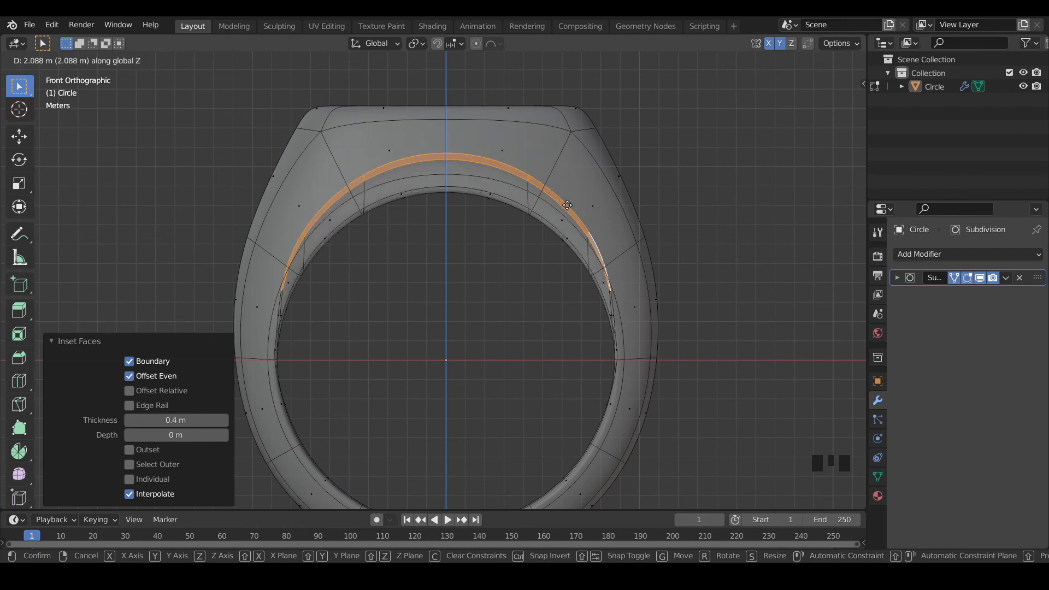
mouse_move(615, 205)
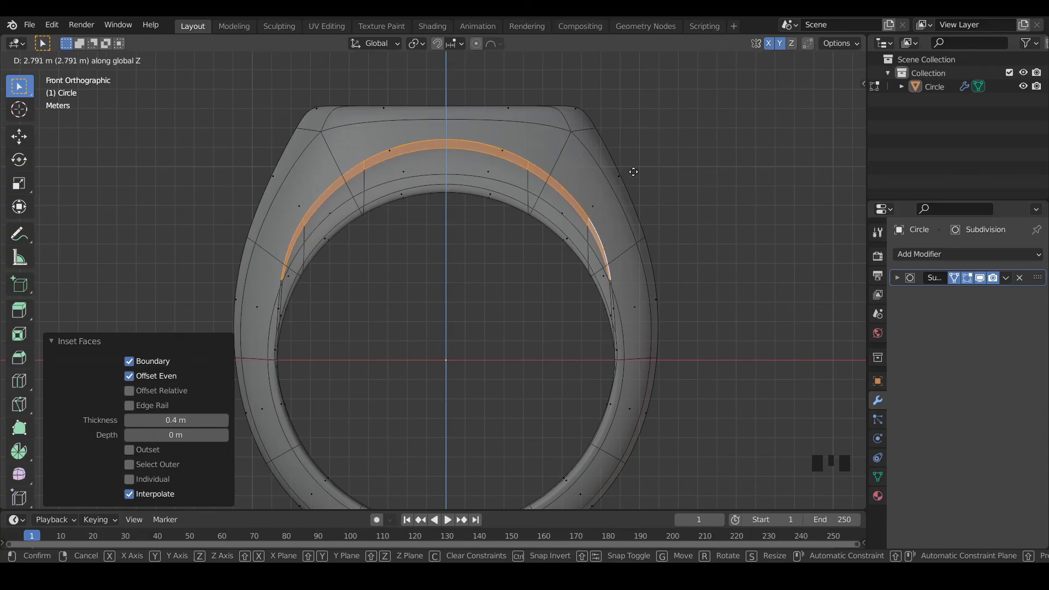
mouse_move(645, 133)
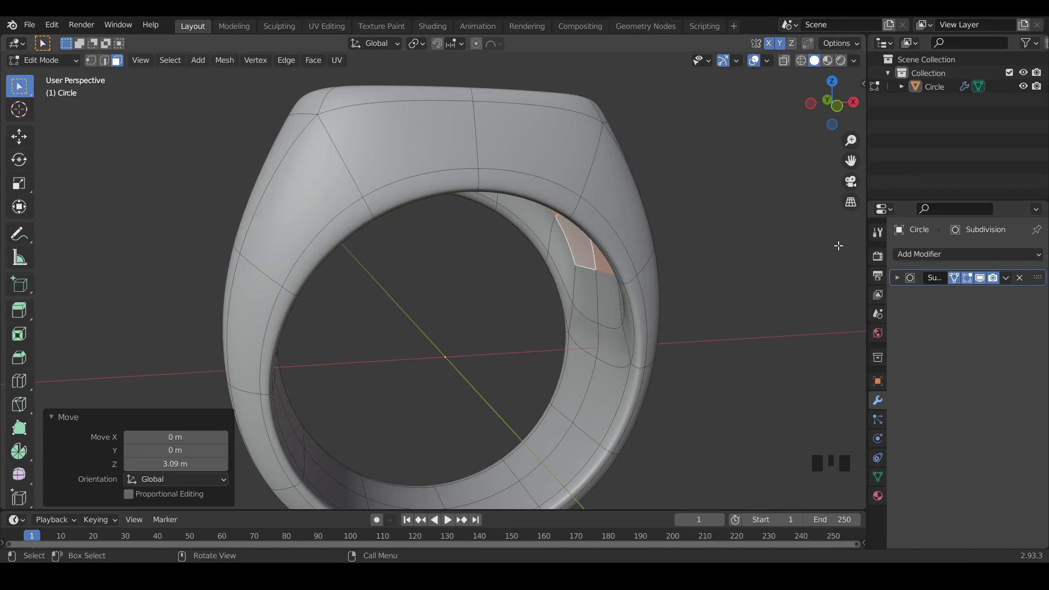
Flatten the cutout's ceiling faces with LoopTools Flatten and lower them slightly along Z.
key("NUMPAD_1")
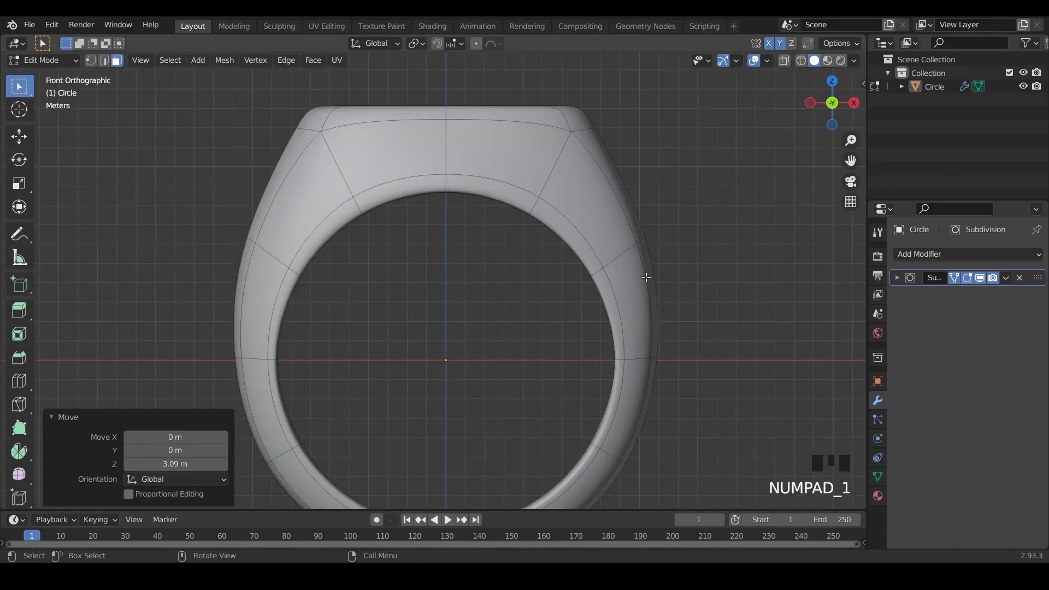
key("Alt Z")
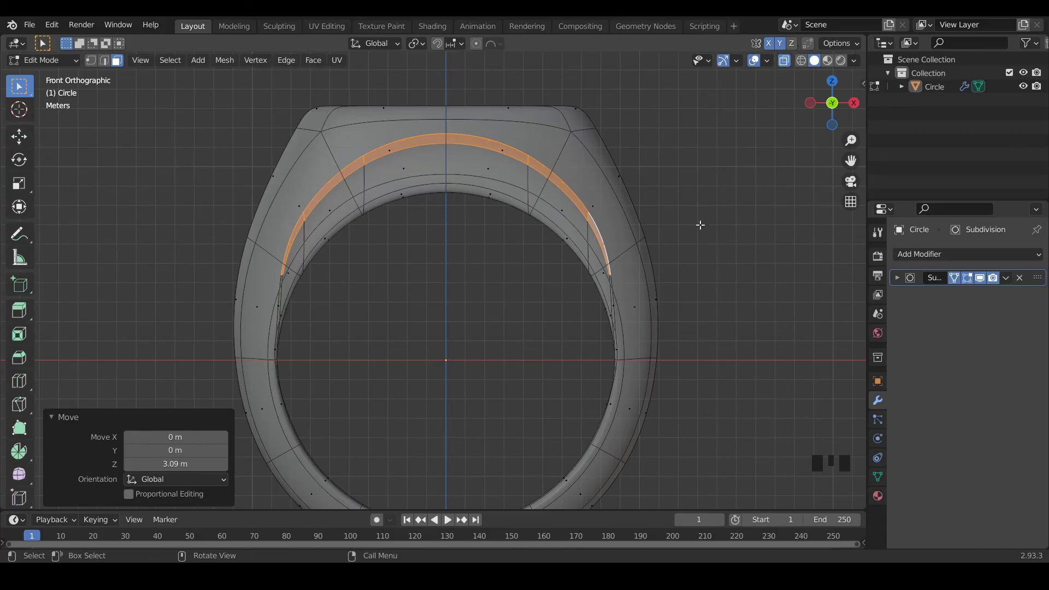
mouse_move(761, 218)
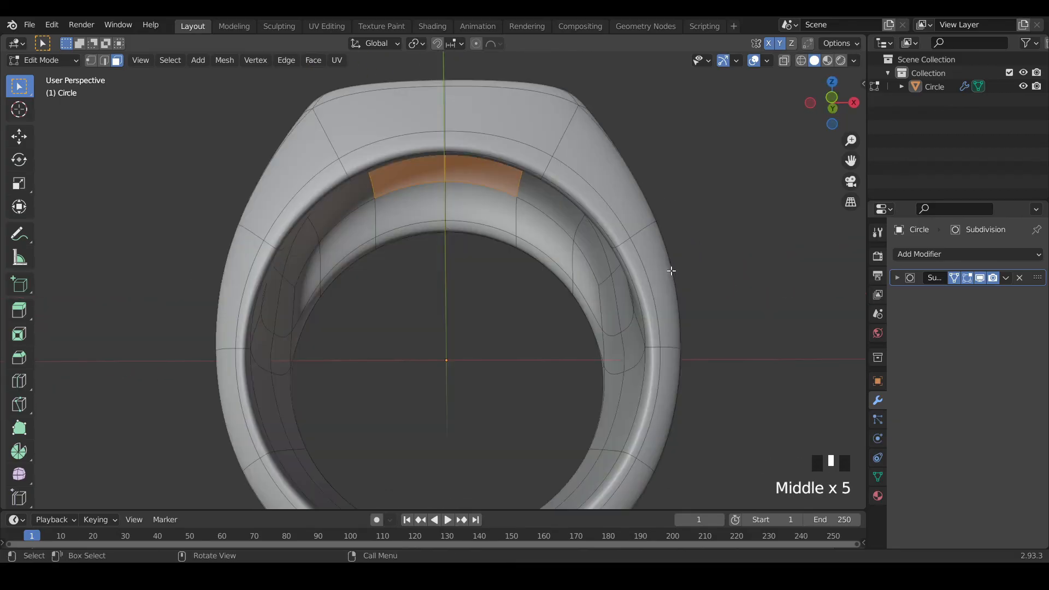
key("n")
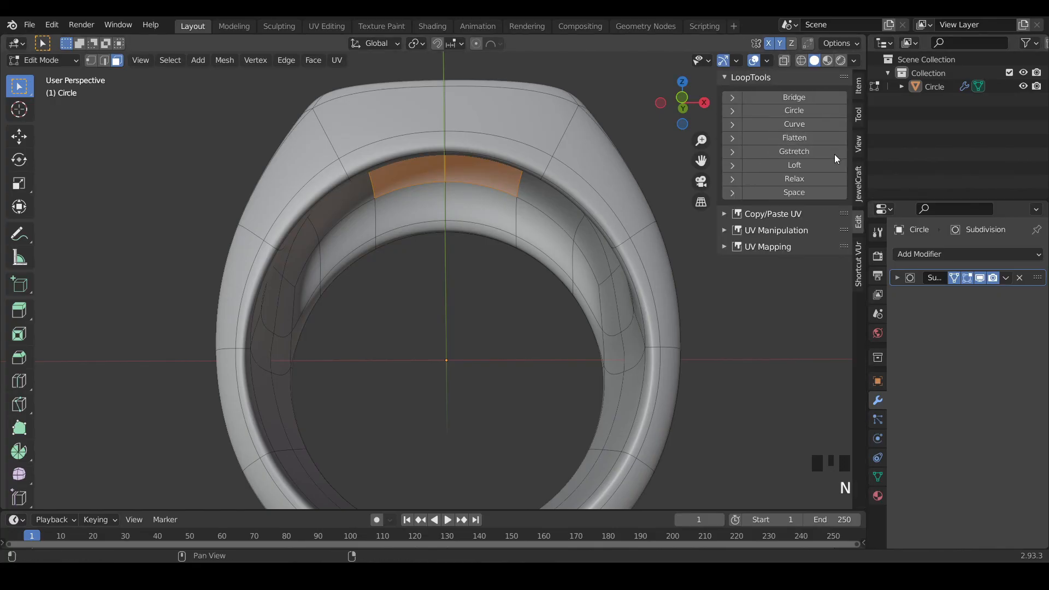
left_click(794, 137)
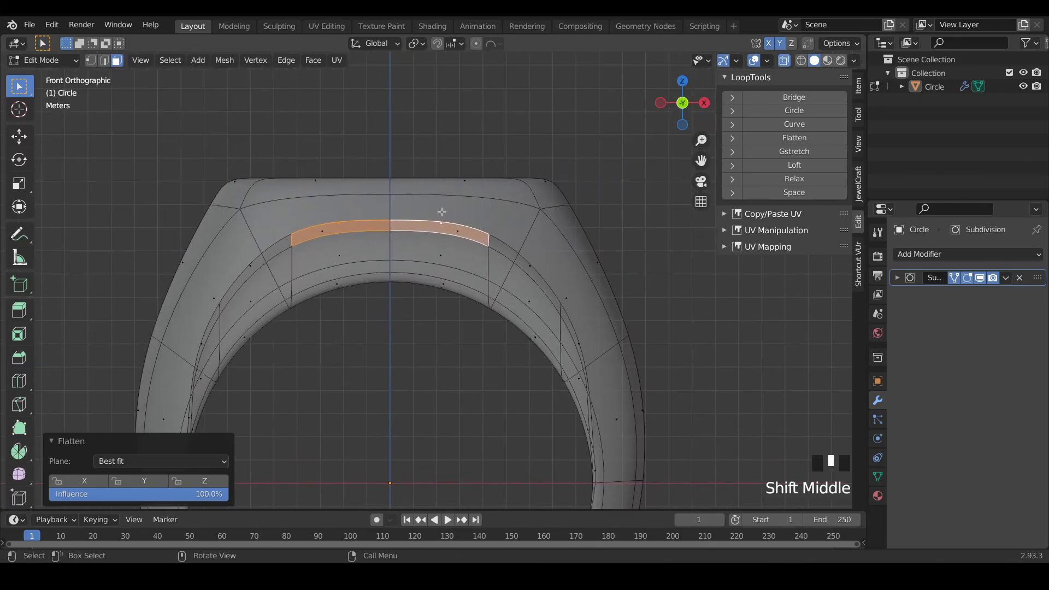
key("g")
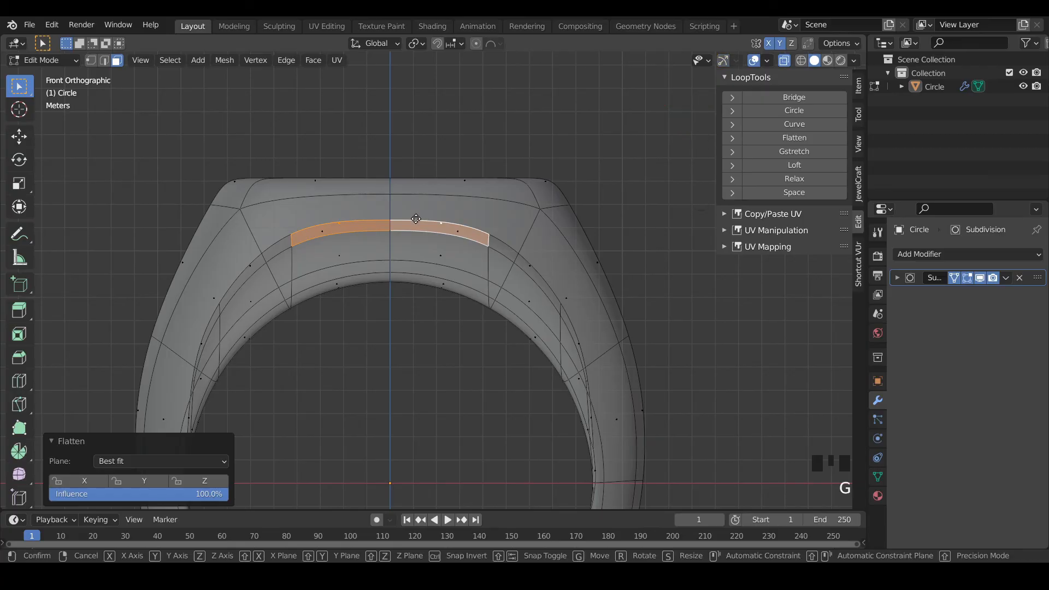
mouse_move(419, 231)
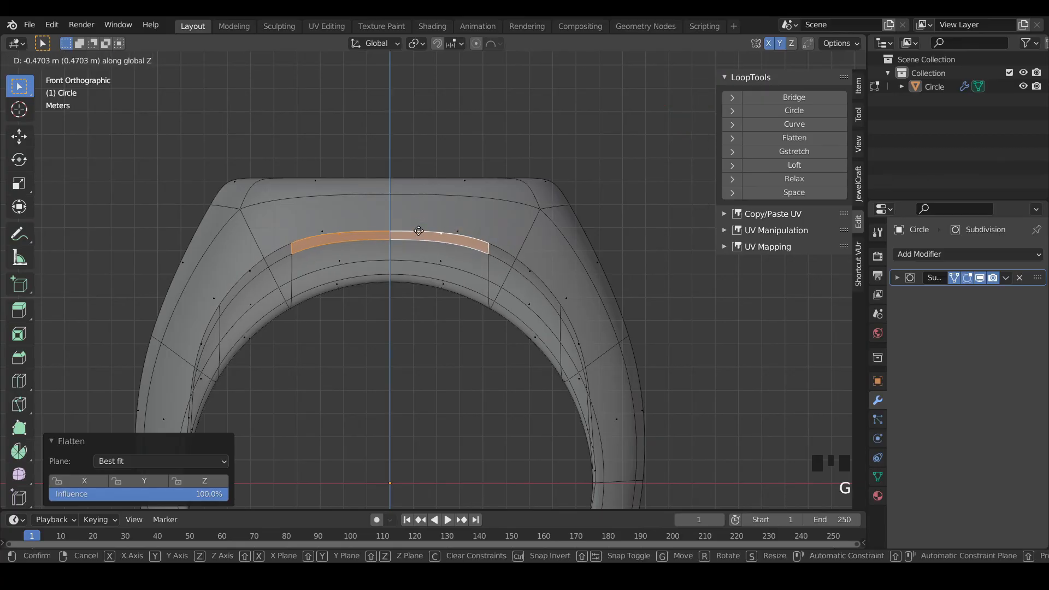
mouse_move(431, 256)
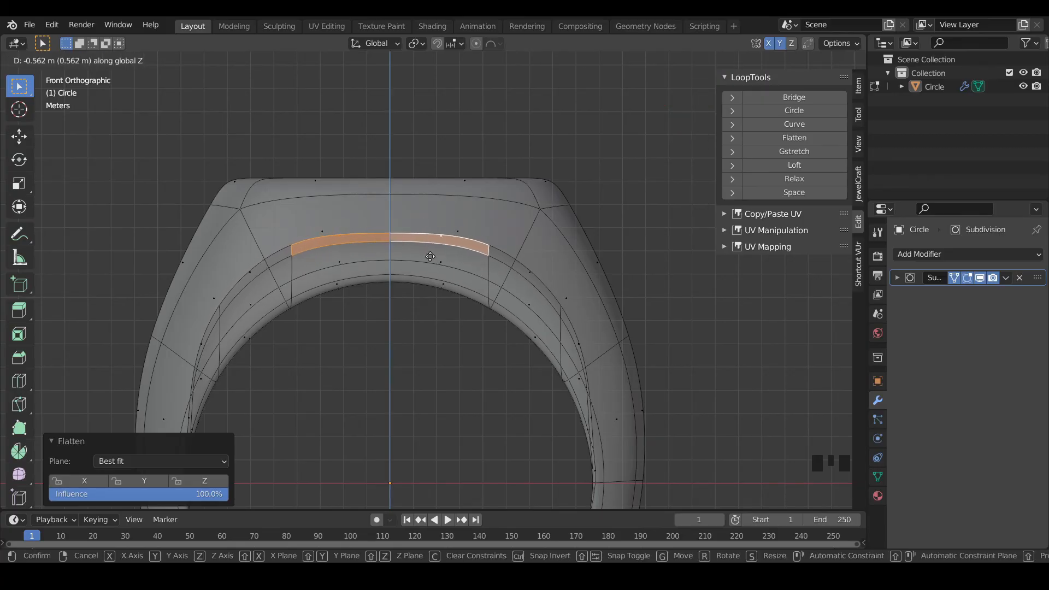
mouse_move(436, 253)
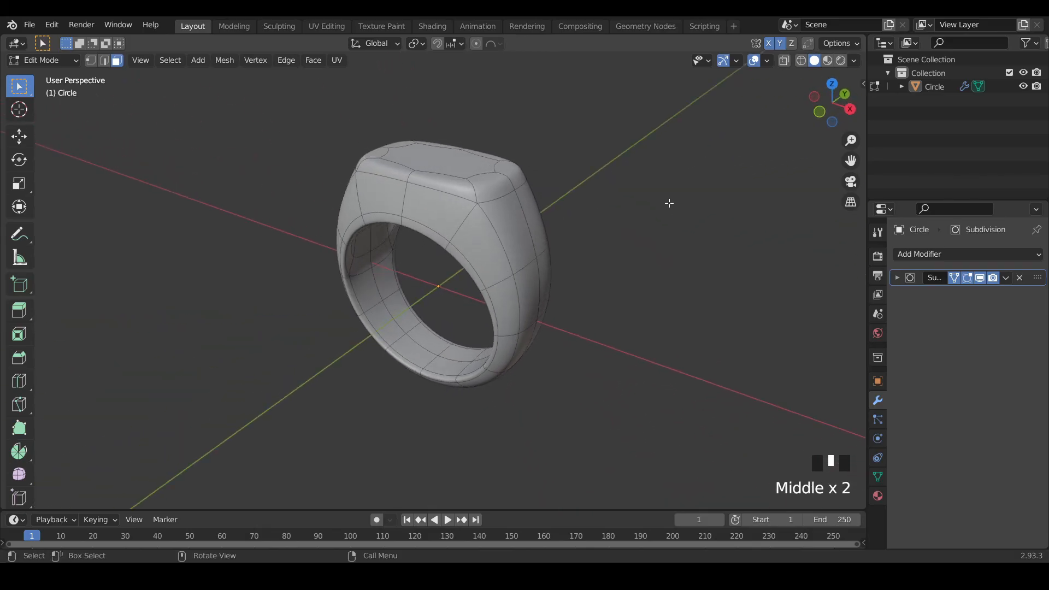
Scale the whole ring about 1.234 along Y to widen the band, then return to Object Mode.
key("s")
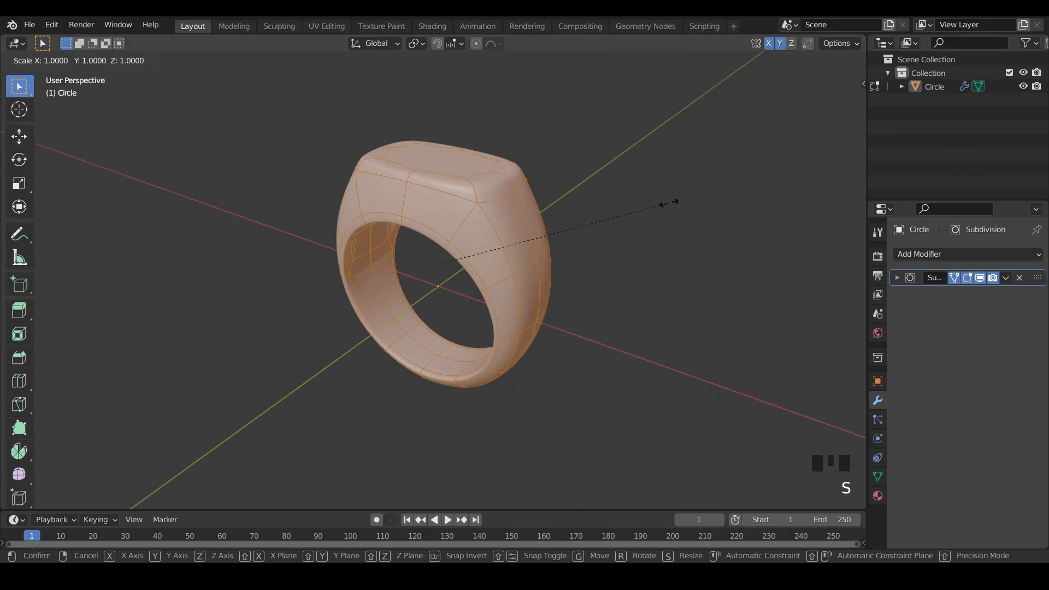
key("Y")
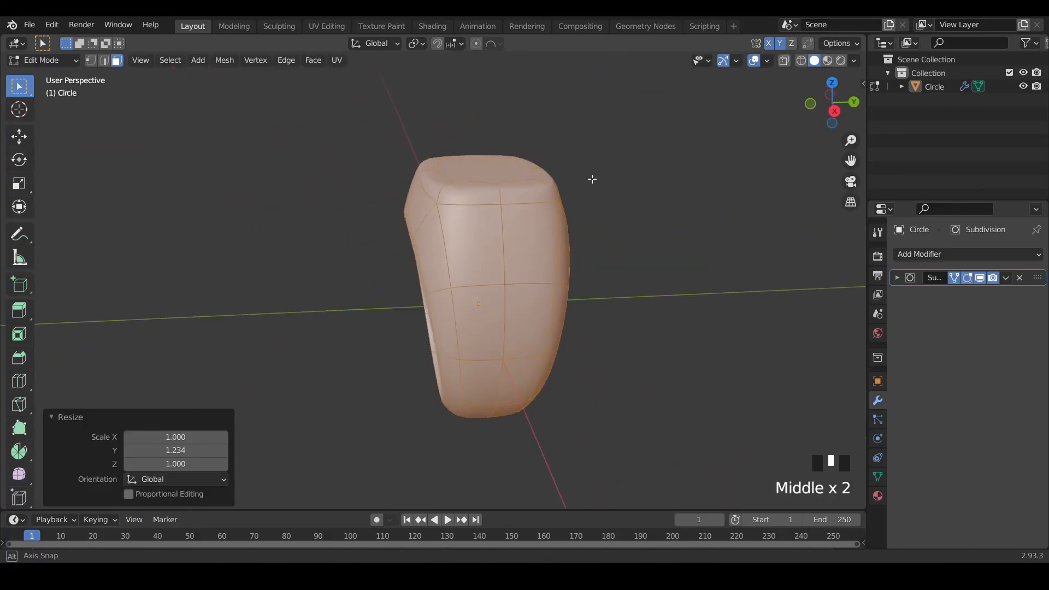
scroll("down", 3)
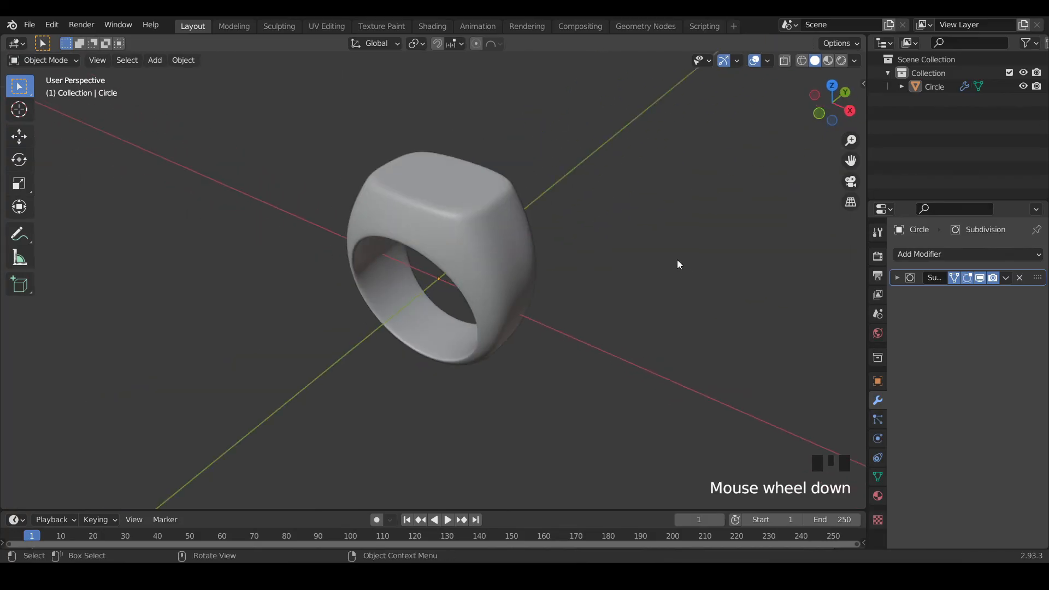
scroll("down", 3)
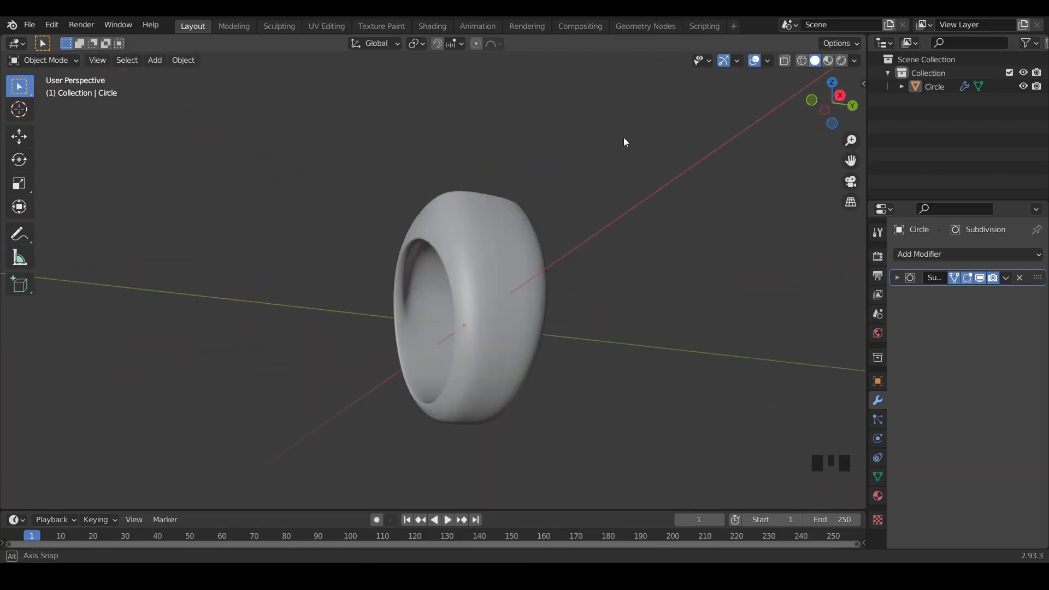
scroll("up", 3)
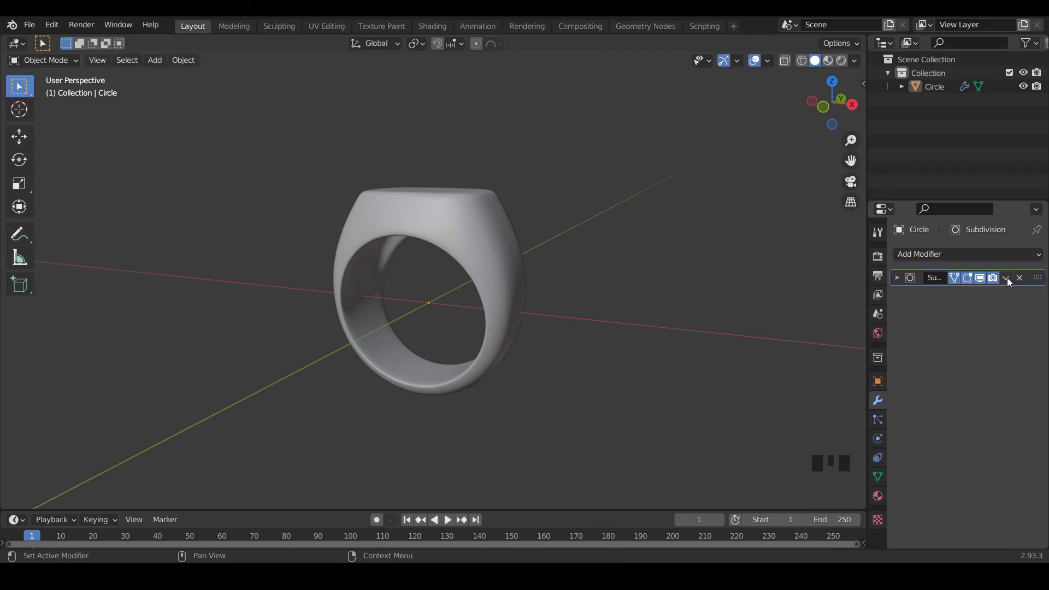
middle_click(571, 297)
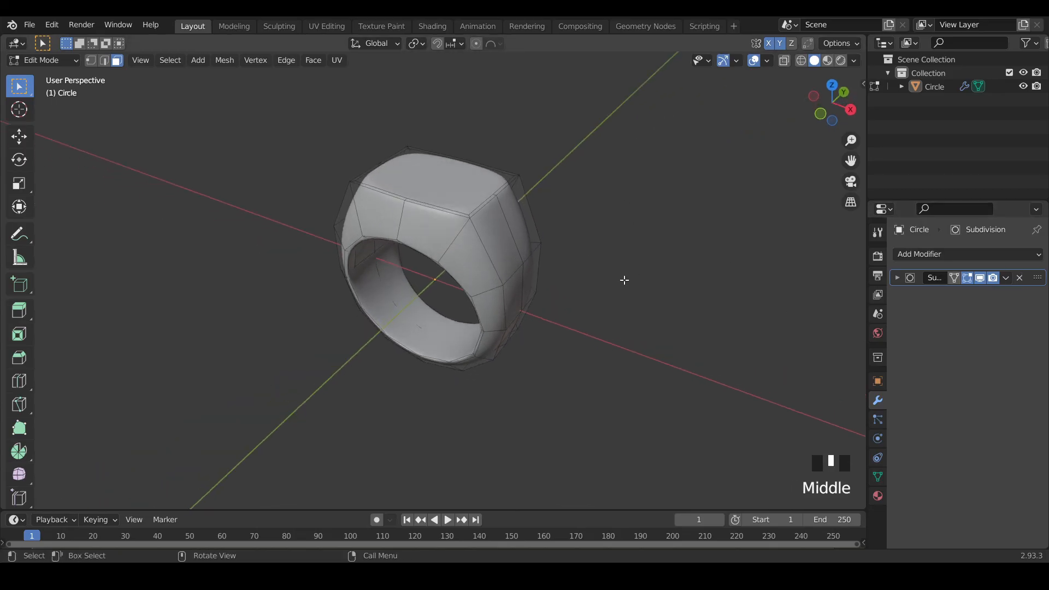
mouse_move(148, 163)
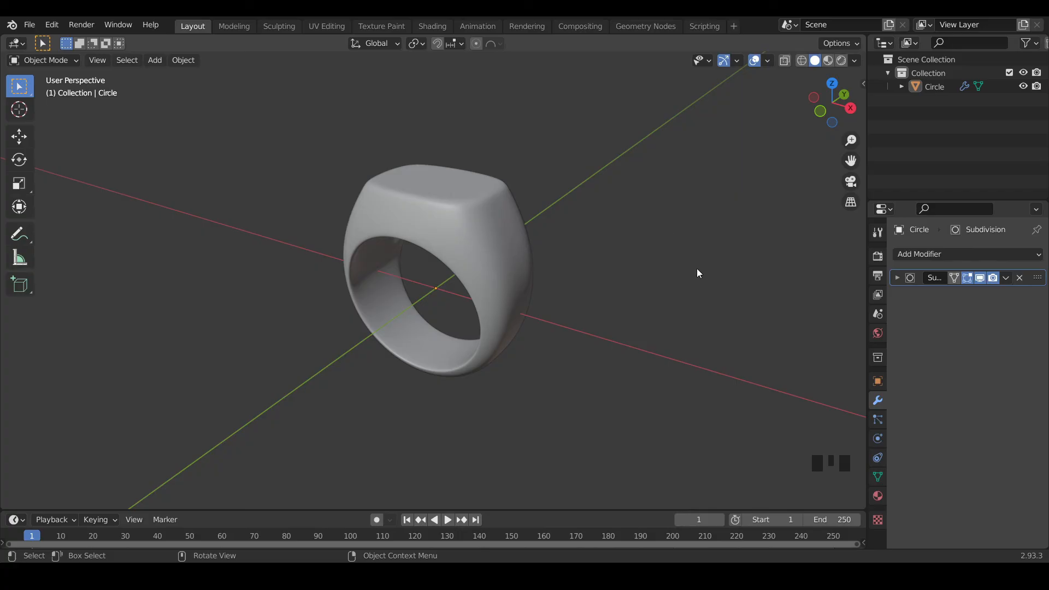
mouse_move(677, 218)
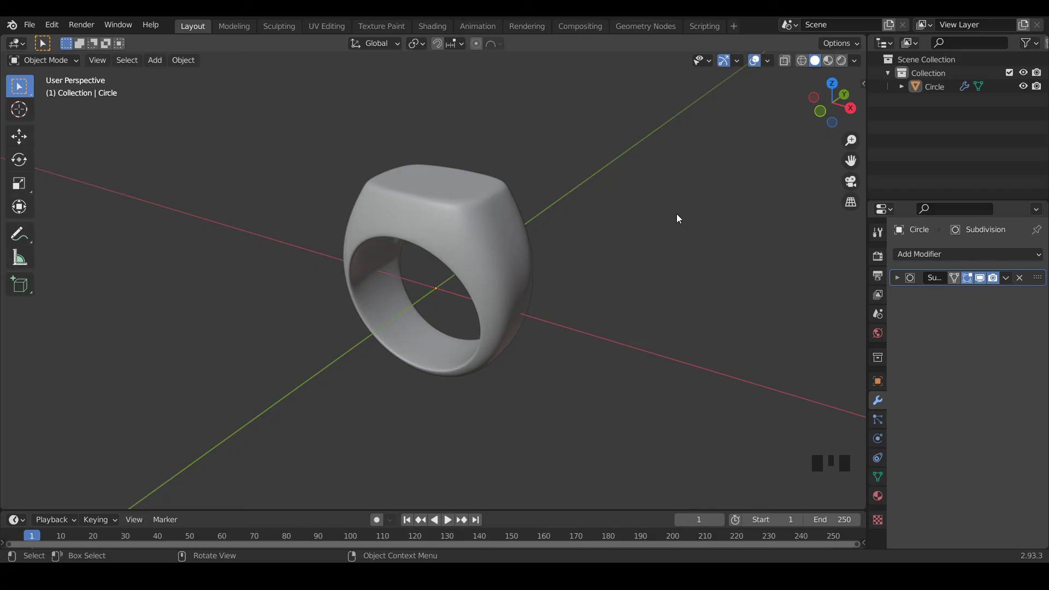